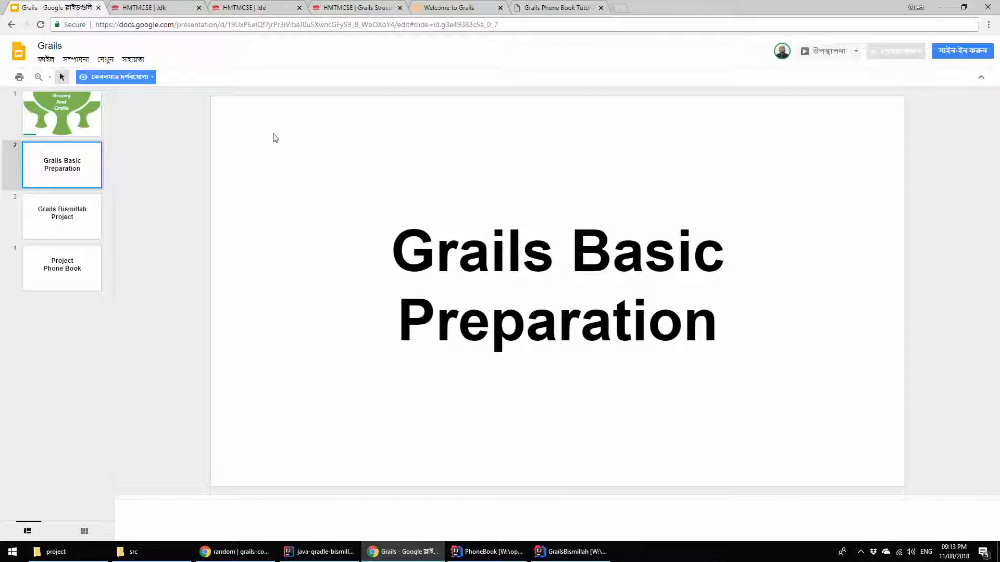
Step: Switch to the HMTMCSE JDK installation guide page
click(155, 7)
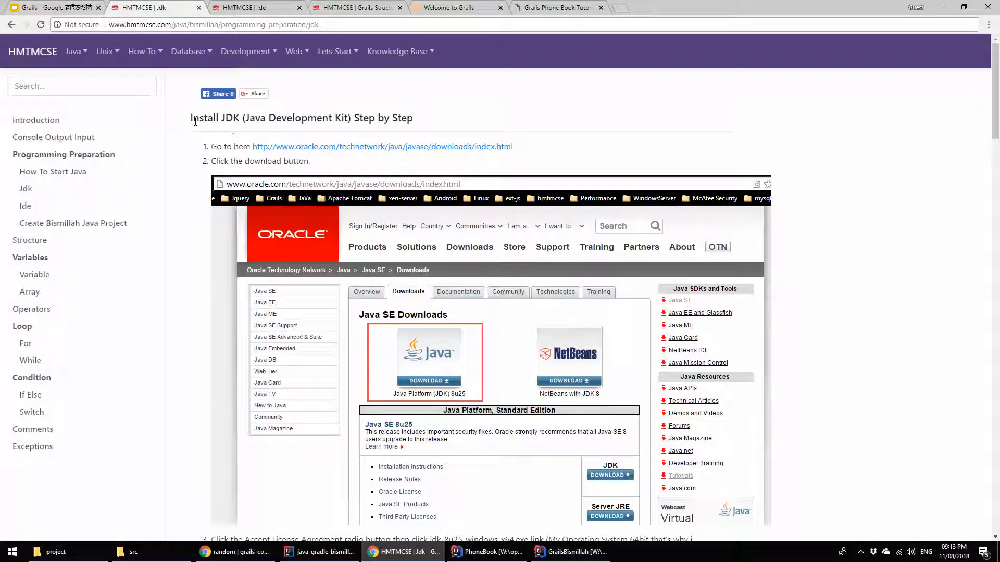
scroll(down, 3)
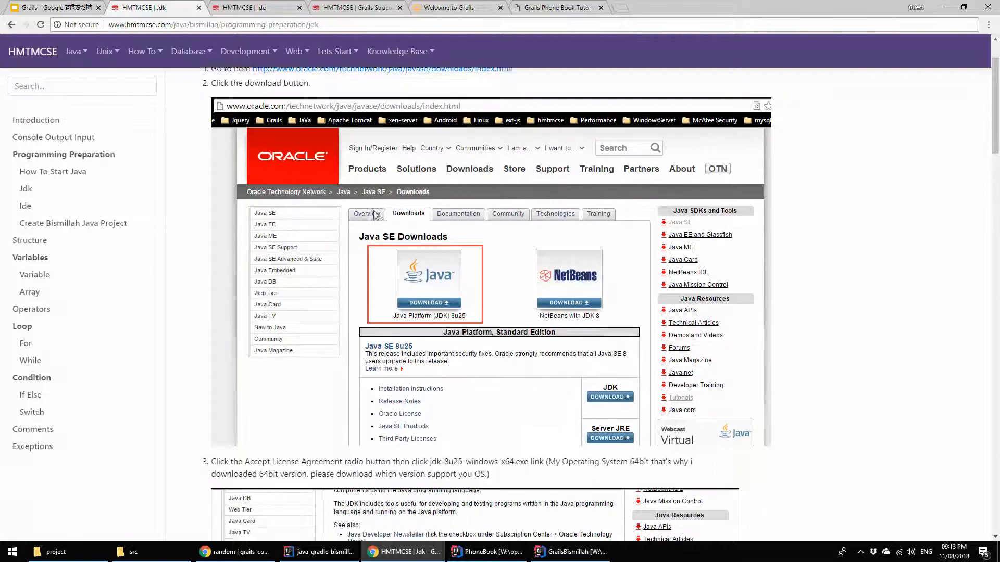
scroll(up, 3)
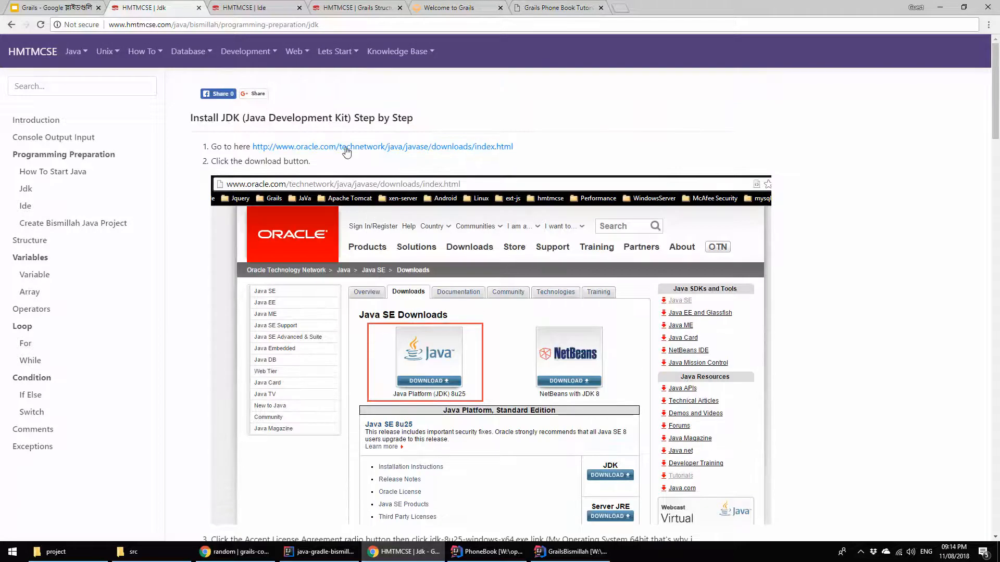
mouse_move(189, 119)
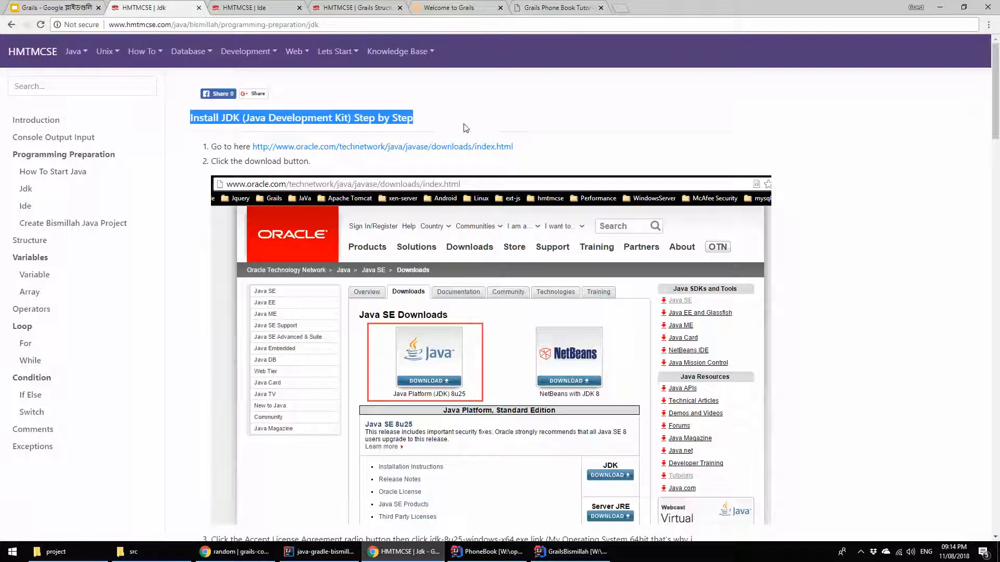
scroll(down, 3)
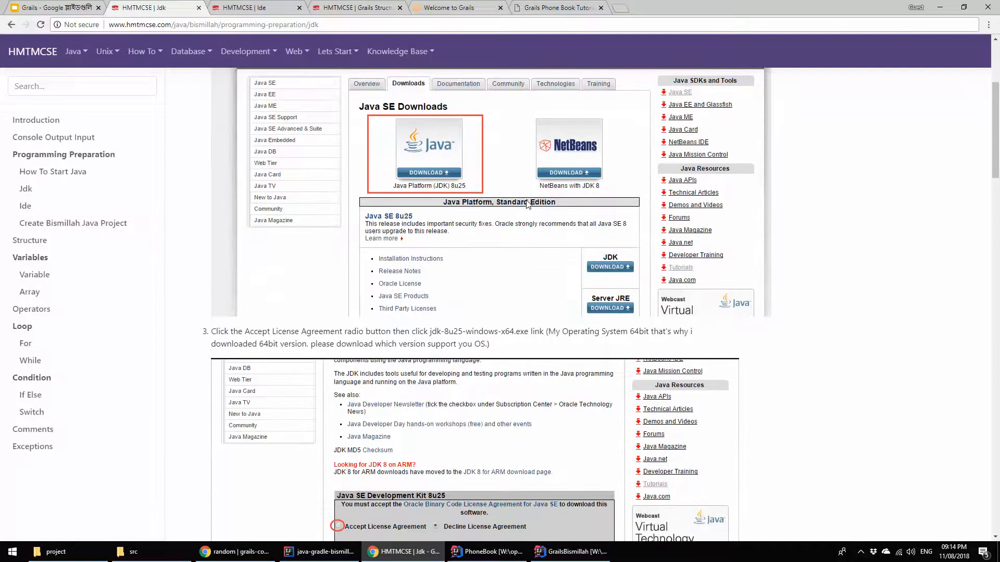
mouse_move(454, 195)
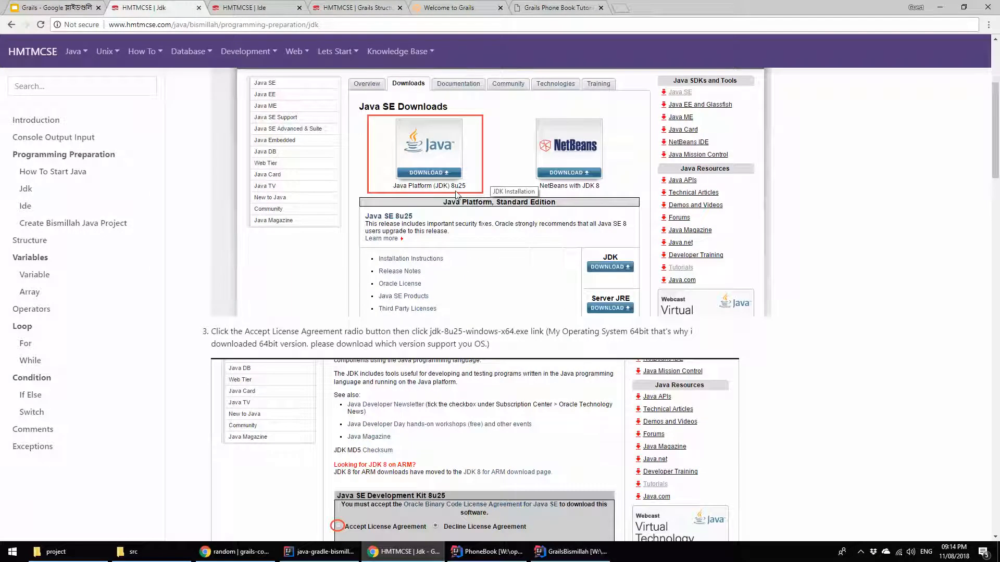
scroll(down, 3)
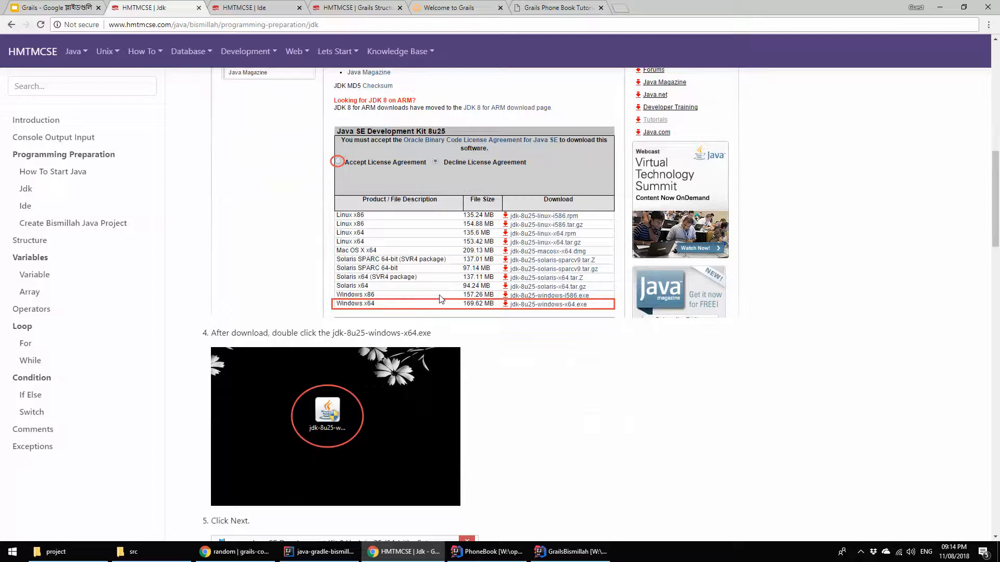
scroll(down, 3)
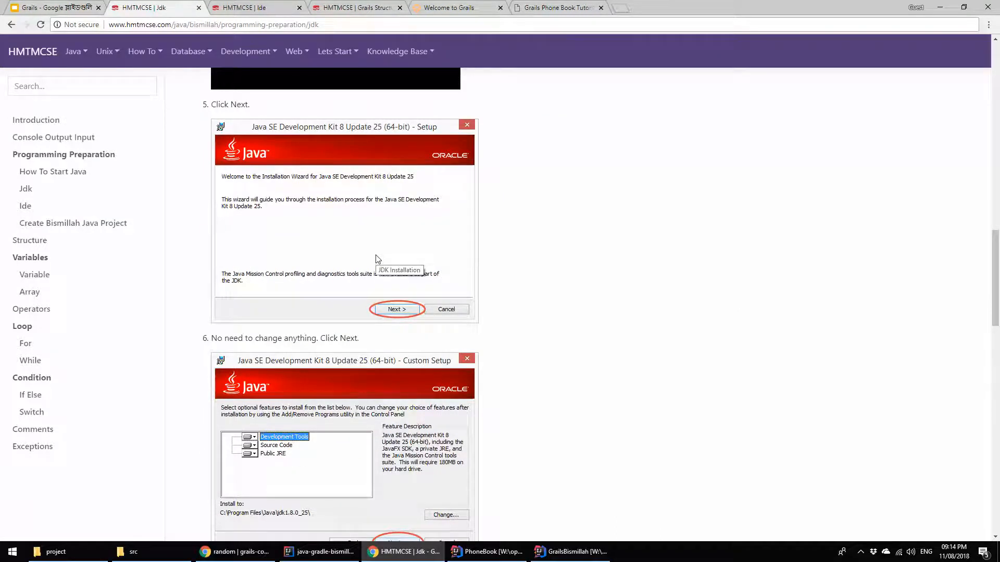
scroll(down, 3)
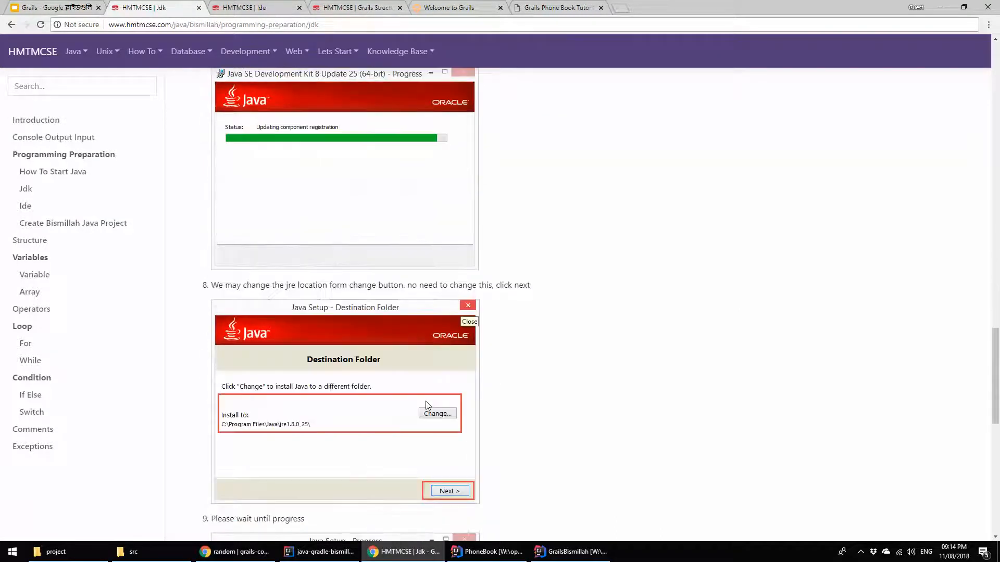
scroll(down, 3)
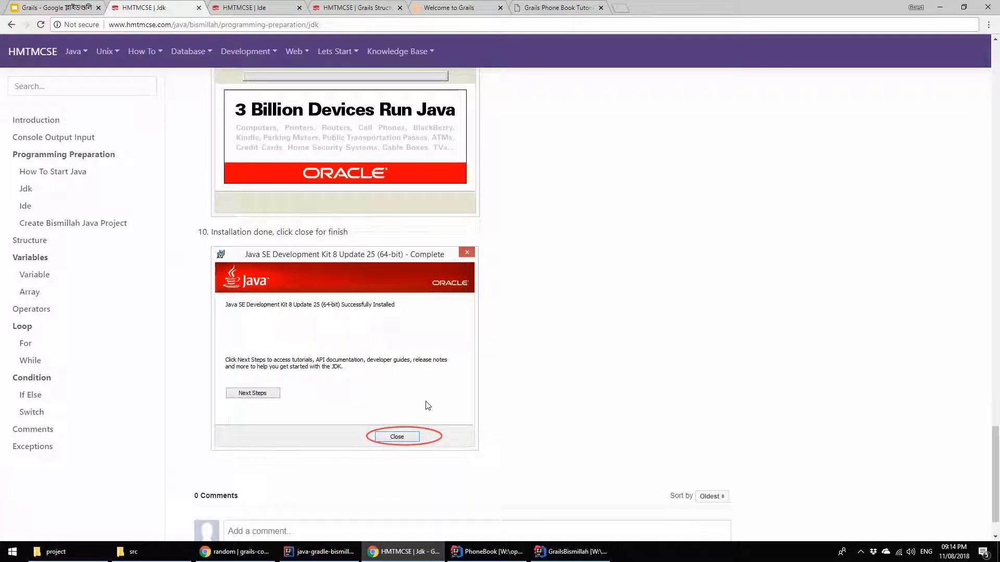
scroll(up, 3)
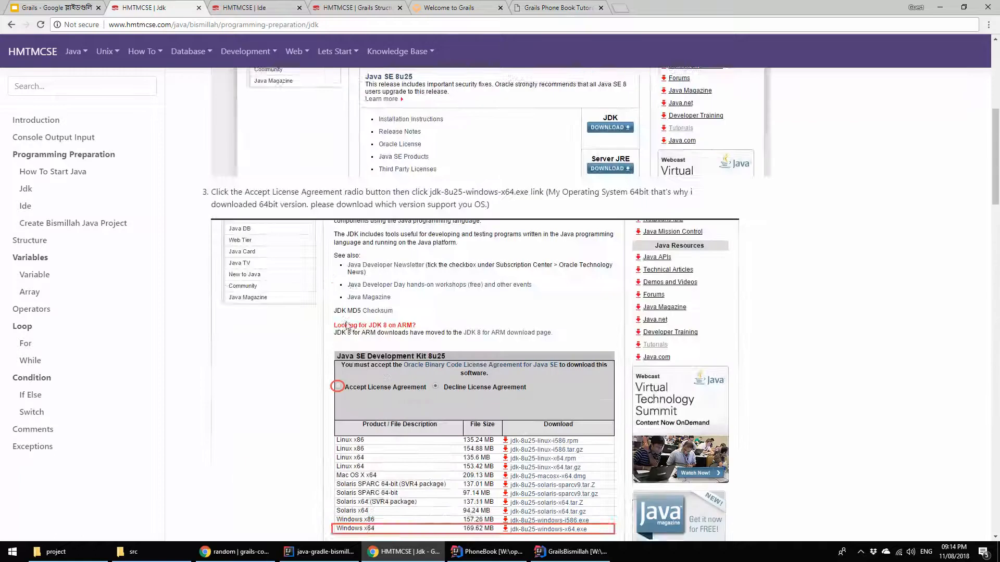
scroll(up, 3)
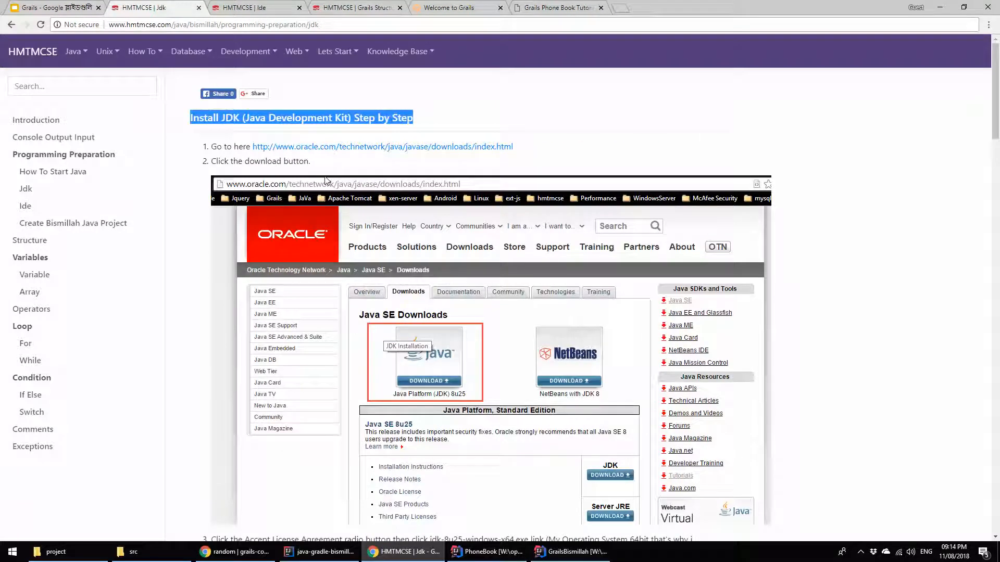
mouse_move(308, 165)
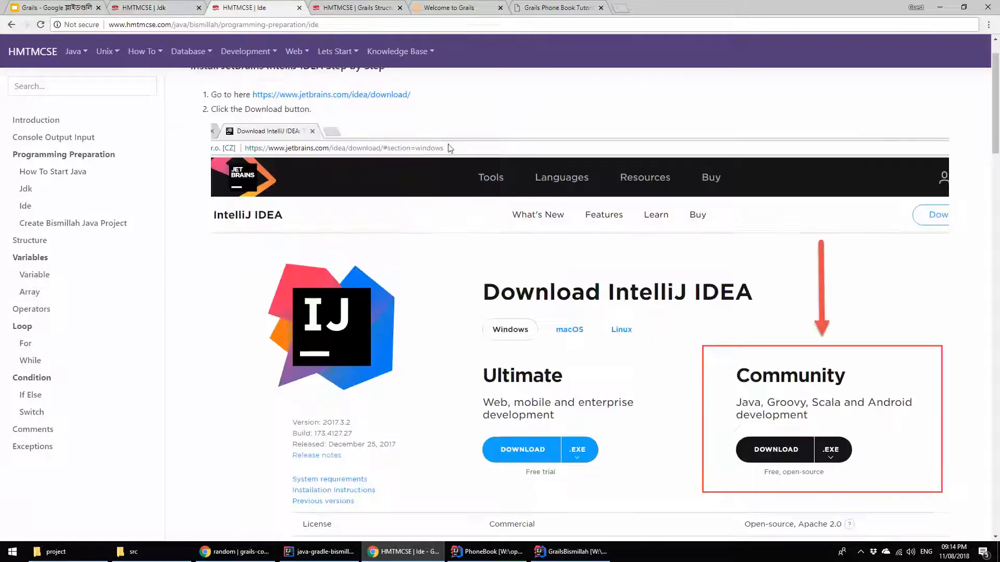
Step: Scroll the IntelliJ IDEA install guide to its Finish step and back to the Community download
scroll(up, 3)
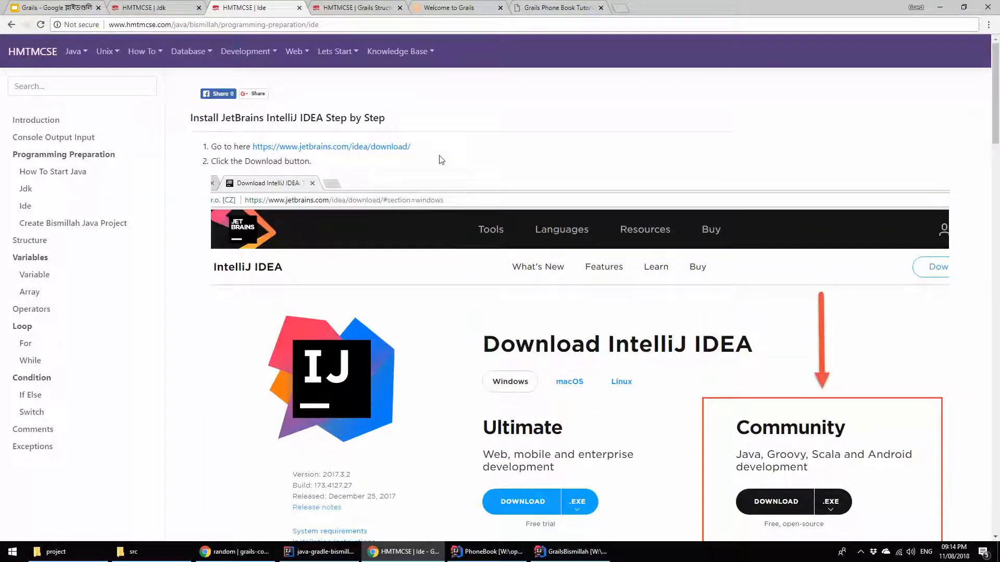
scroll(down, 3)
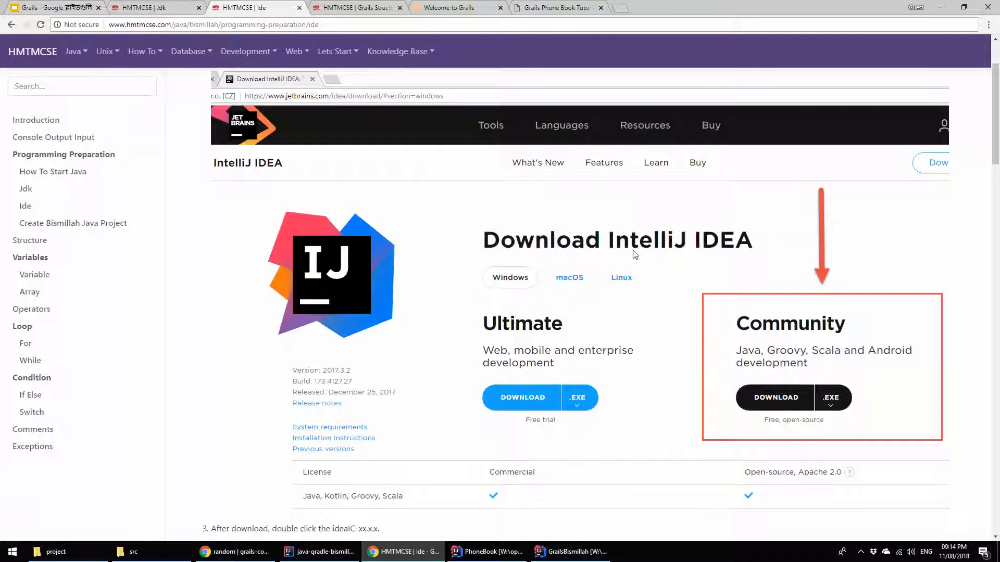
mouse_move(401, 232)
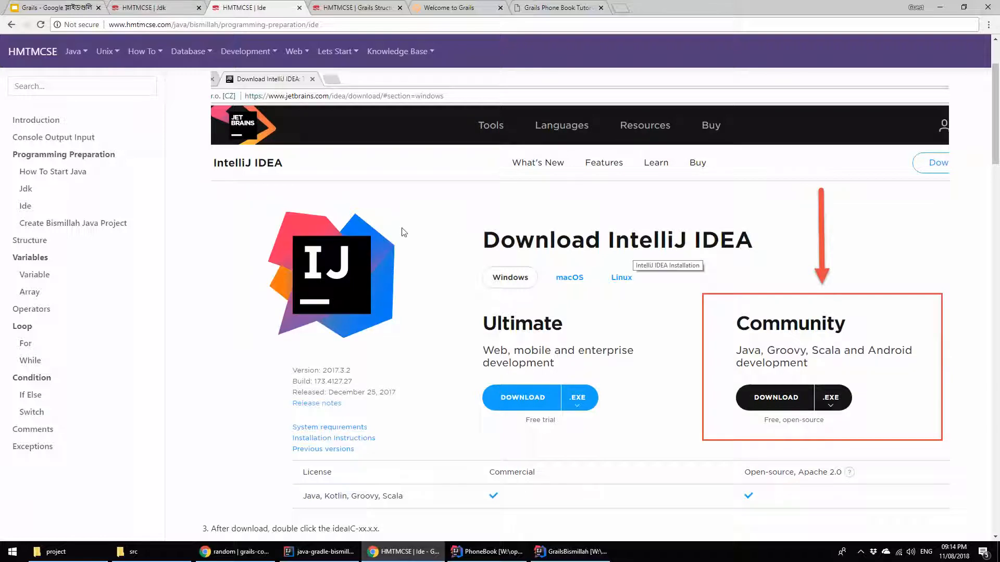
scroll(up, 3)
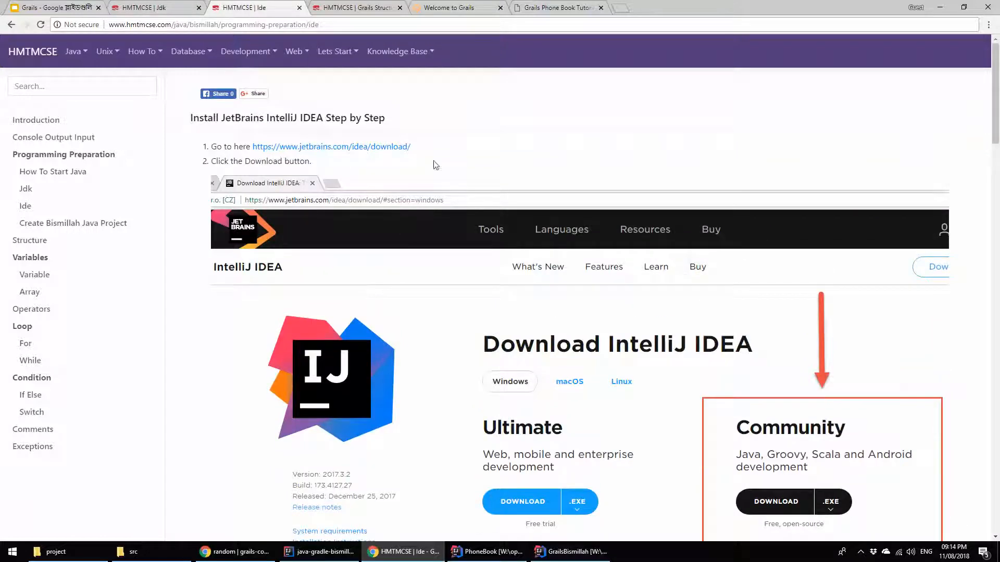
scroll(down, 3)
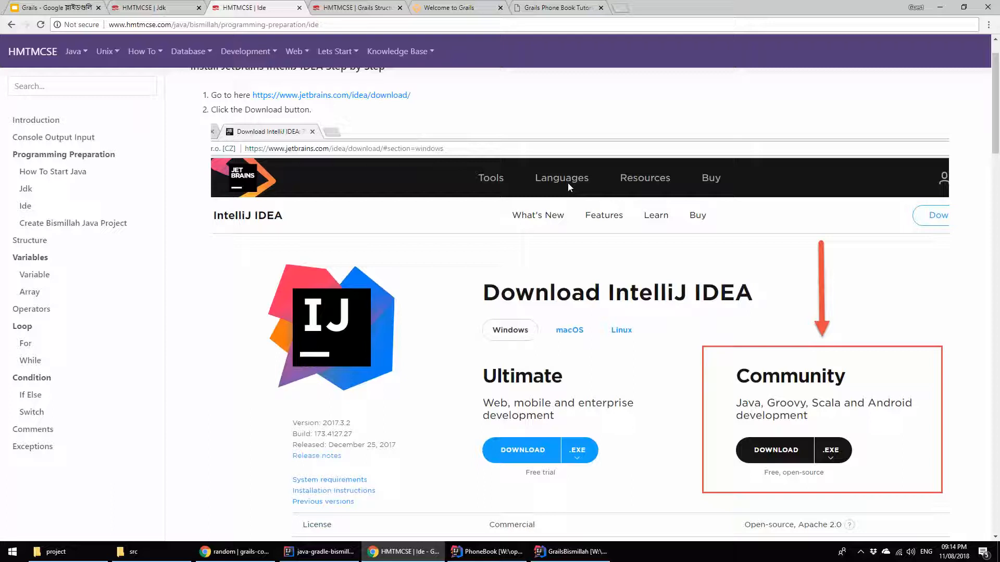
scroll(down, 3)
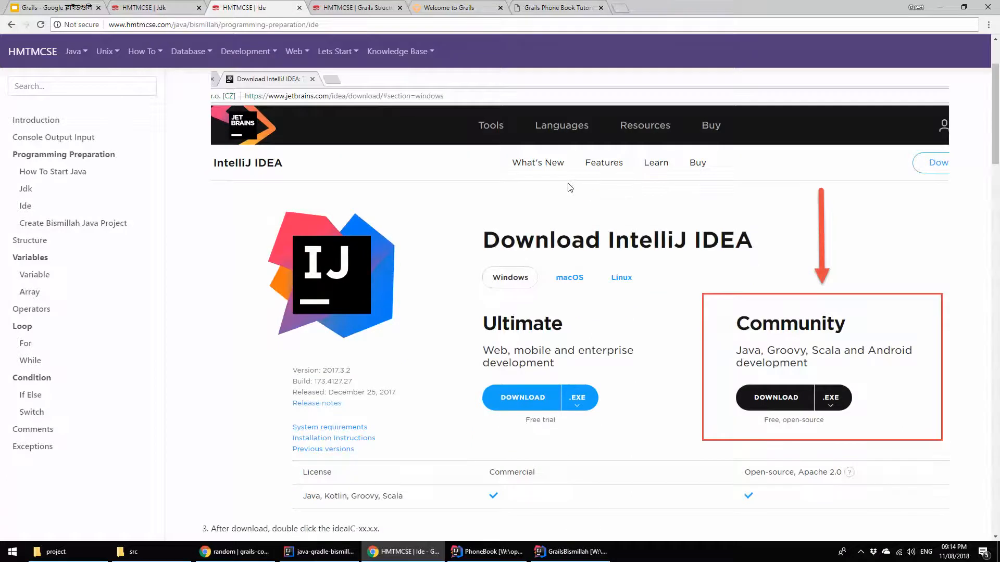
scroll(down, 3)
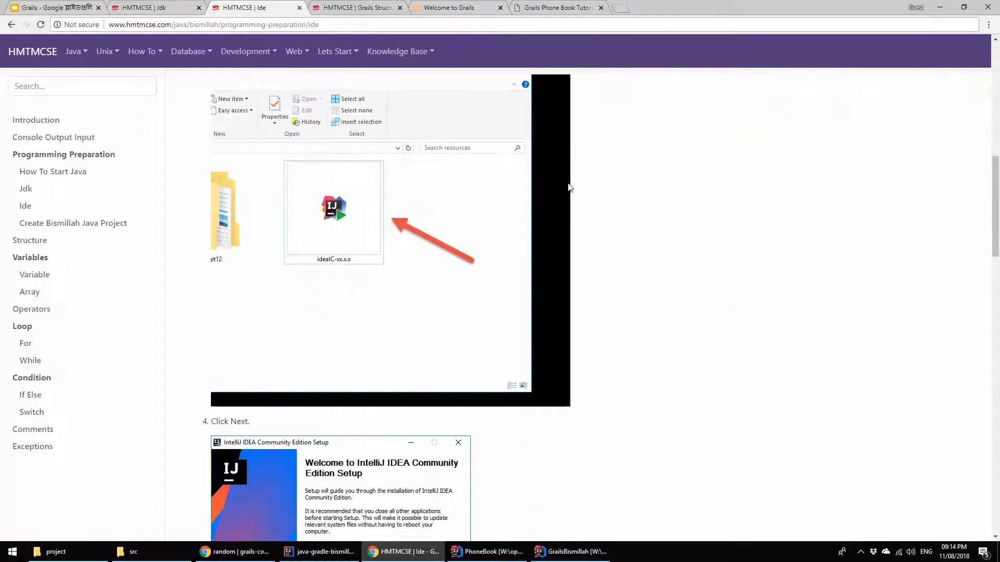
scroll(down, 3)
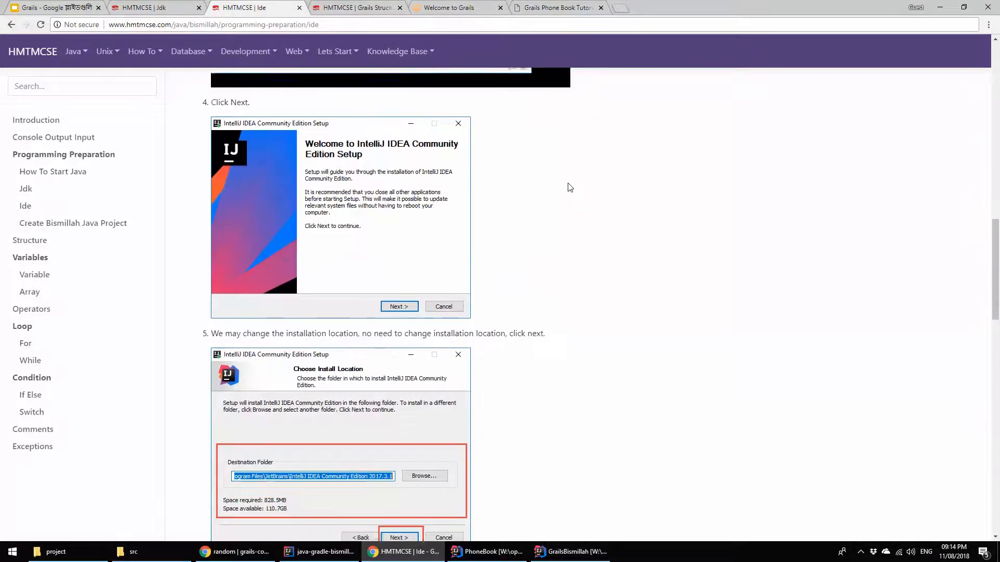
scroll(down, 3)
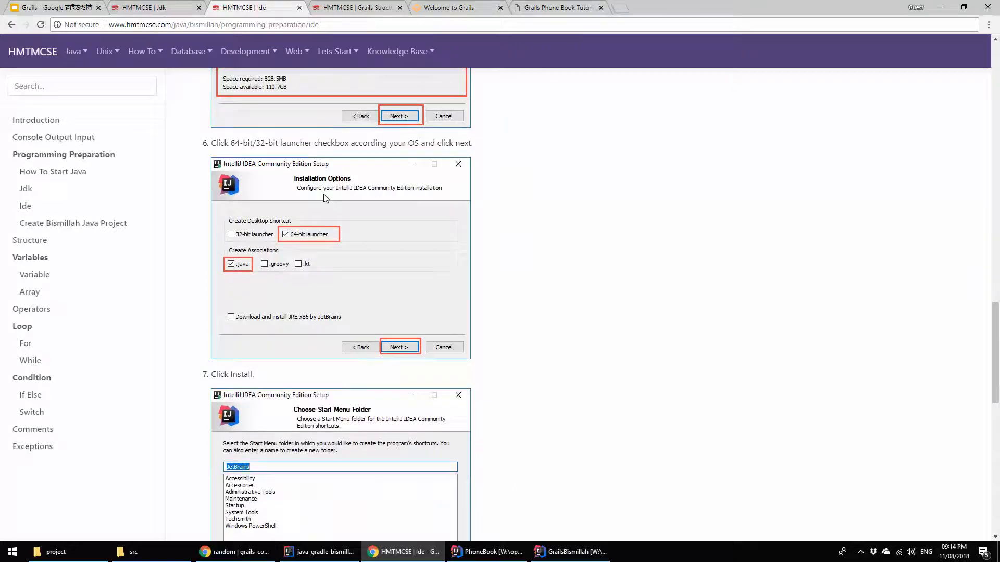
scroll(down, 3)
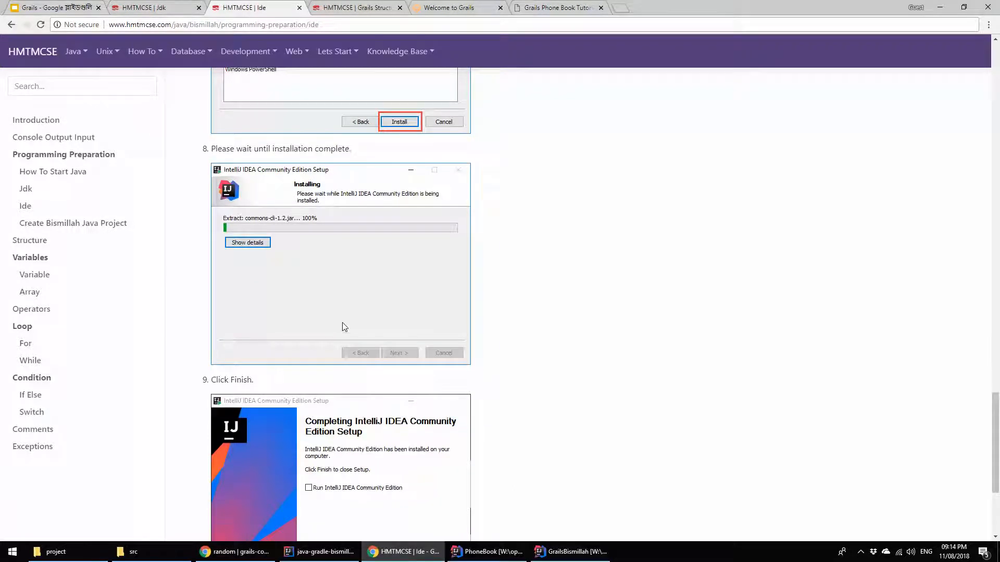
scroll(down, 3)
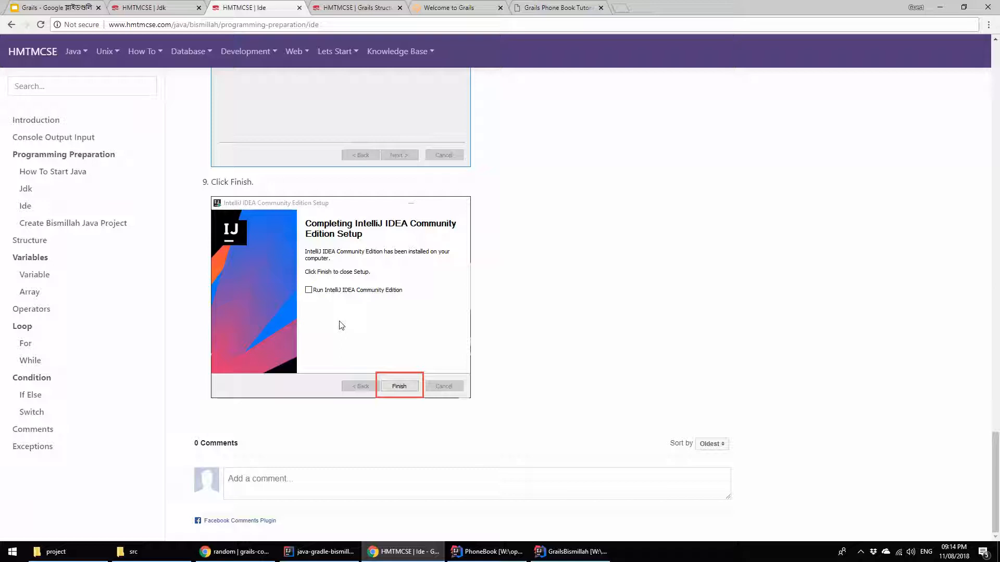
scroll(up, 3)
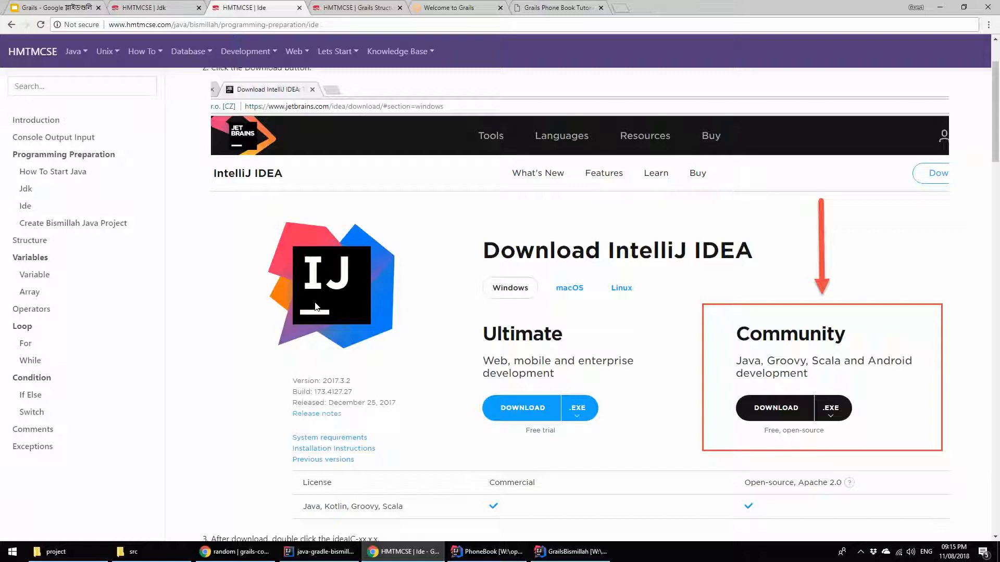
mouse_move(480, 132)
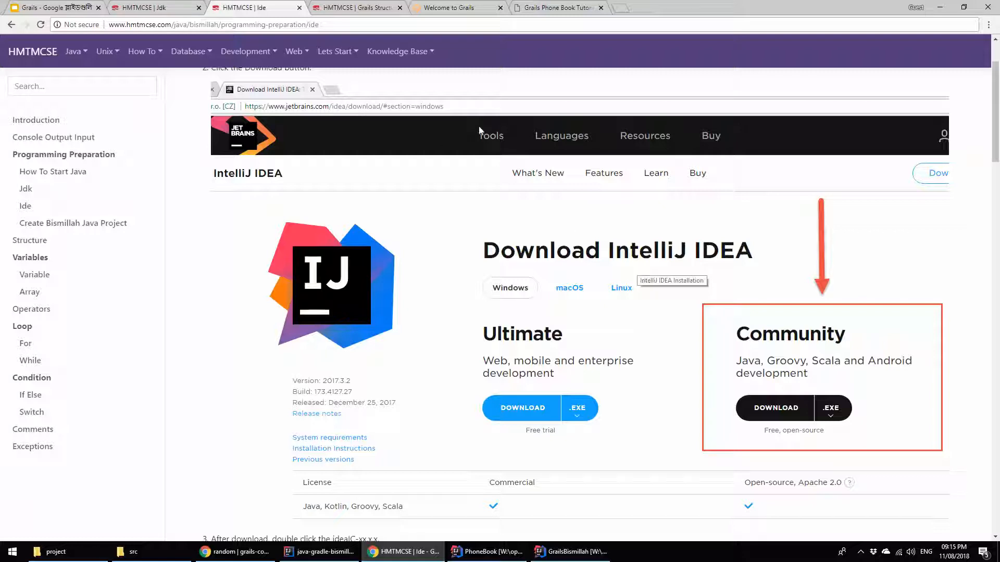
mouse_move(386, 135)
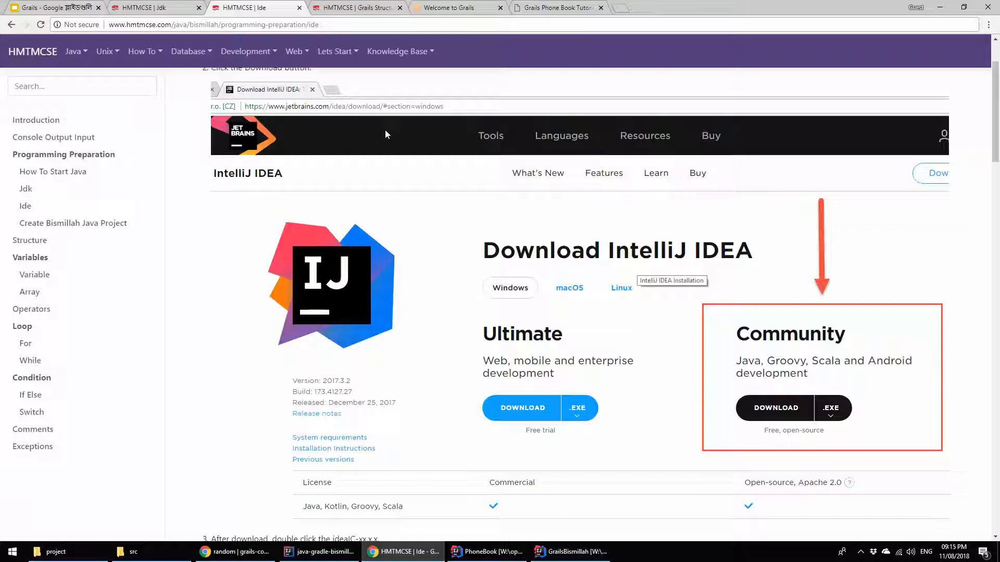
mouse_move(562, 265)
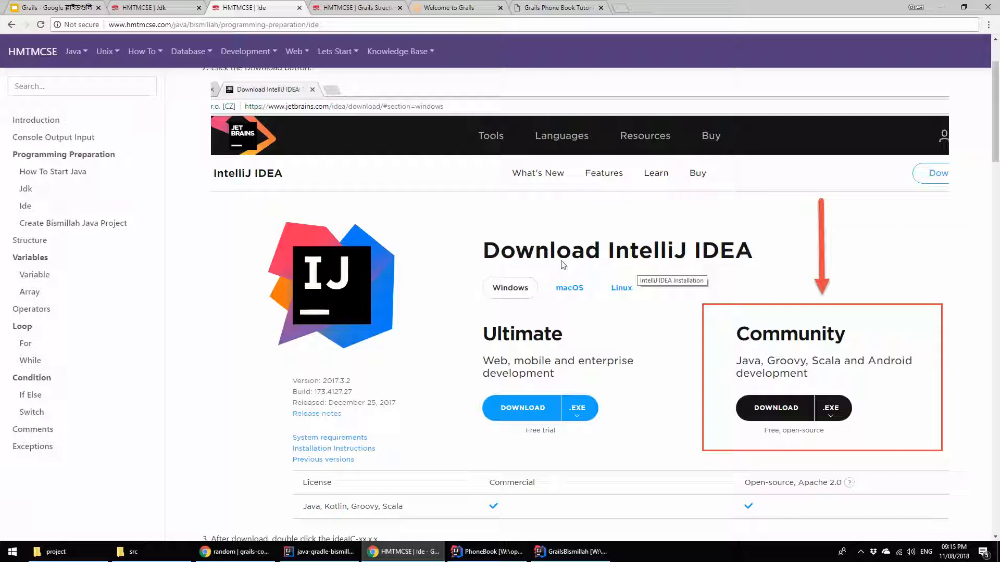
mouse_move(363, 89)
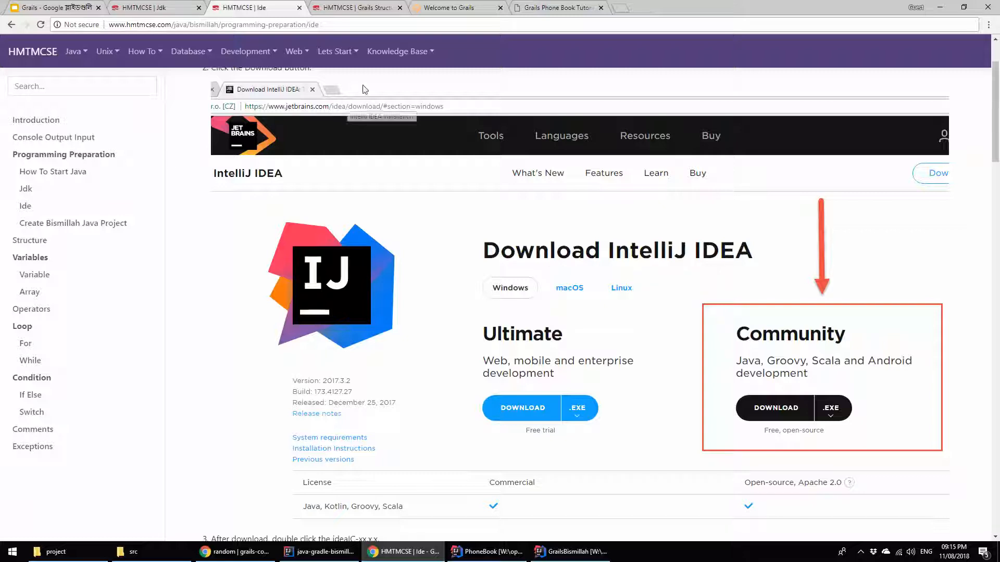
mouse_move(491, 82)
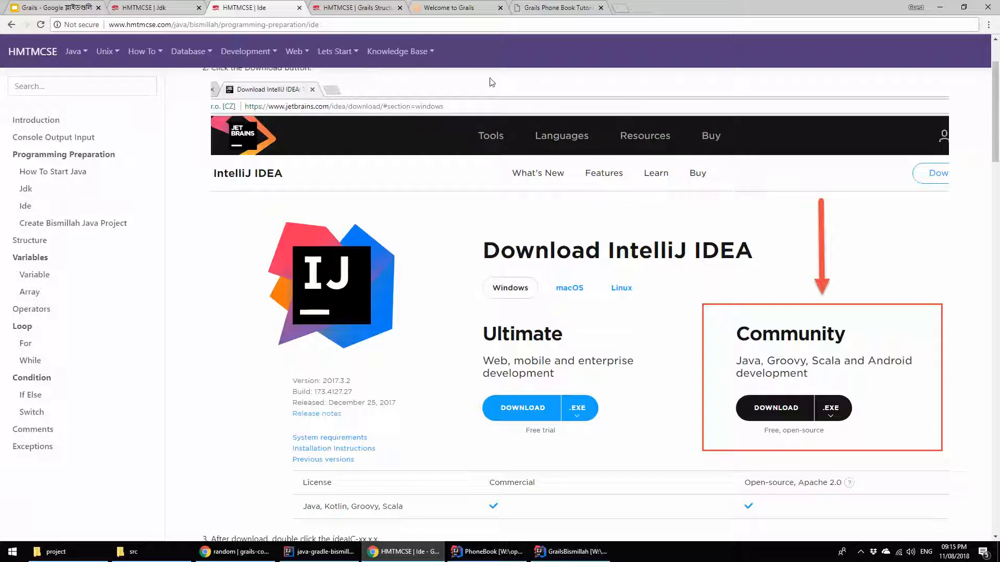
mouse_move(425, 92)
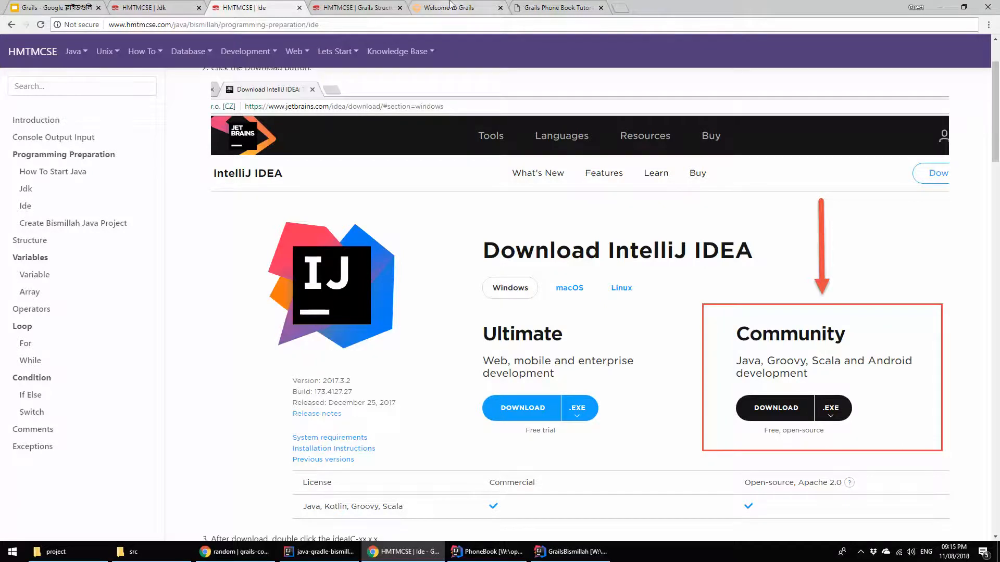
Step: Show the running app's Welcome to Grails page and browse its Installed Plugins list
click(457, 8)
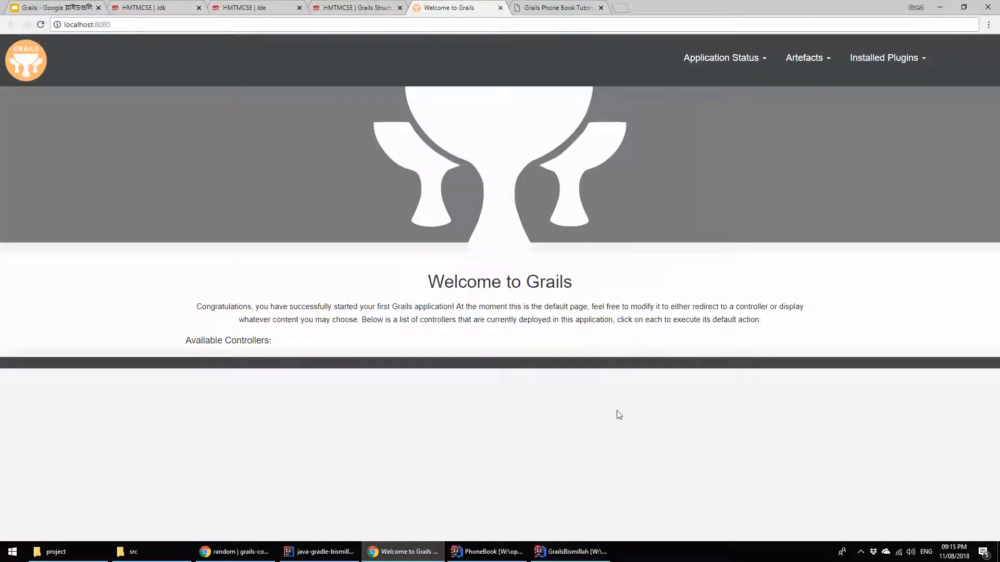
mouse_move(889, 77)
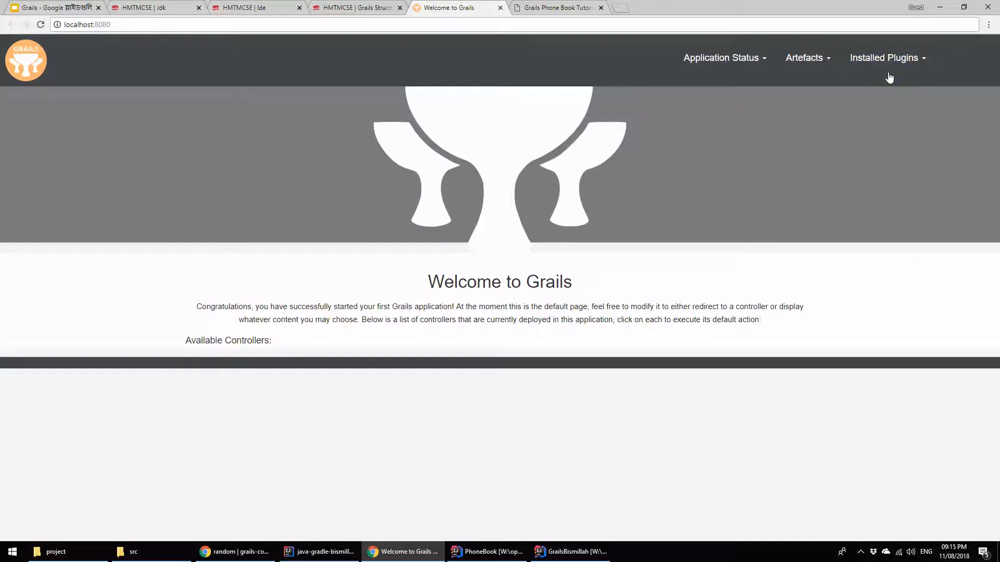
click(887, 58)
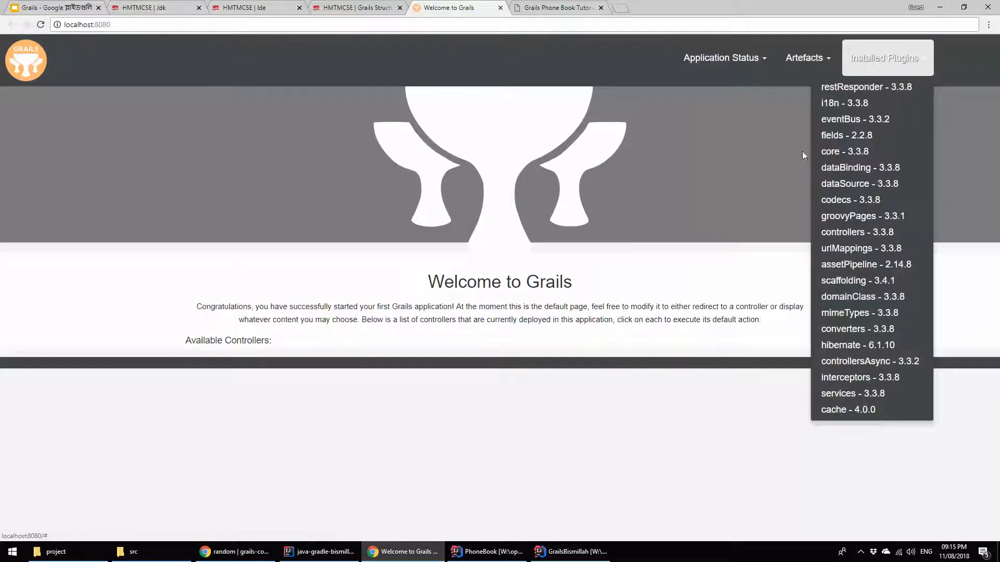
click(724, 58)
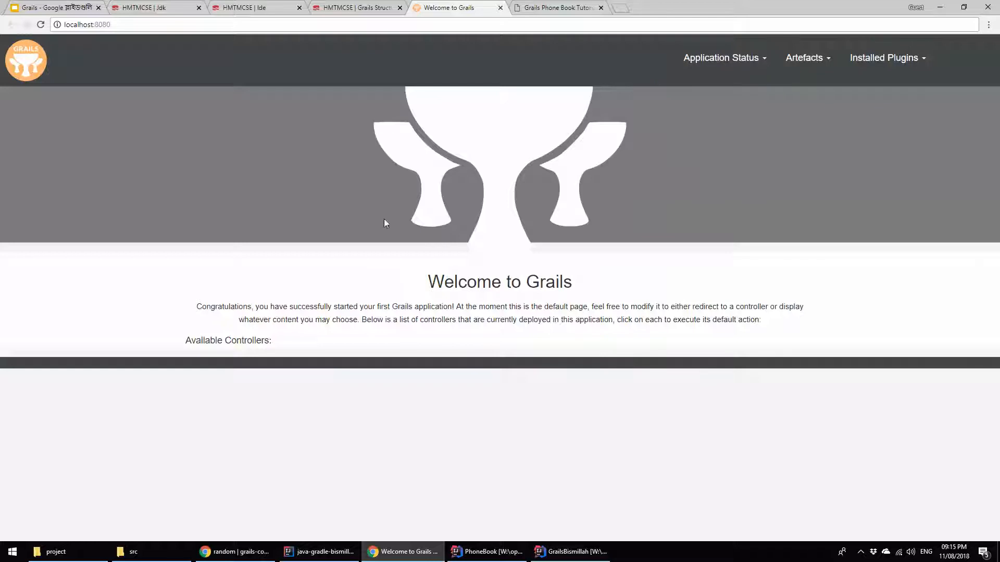
mouse_move(542, 530)
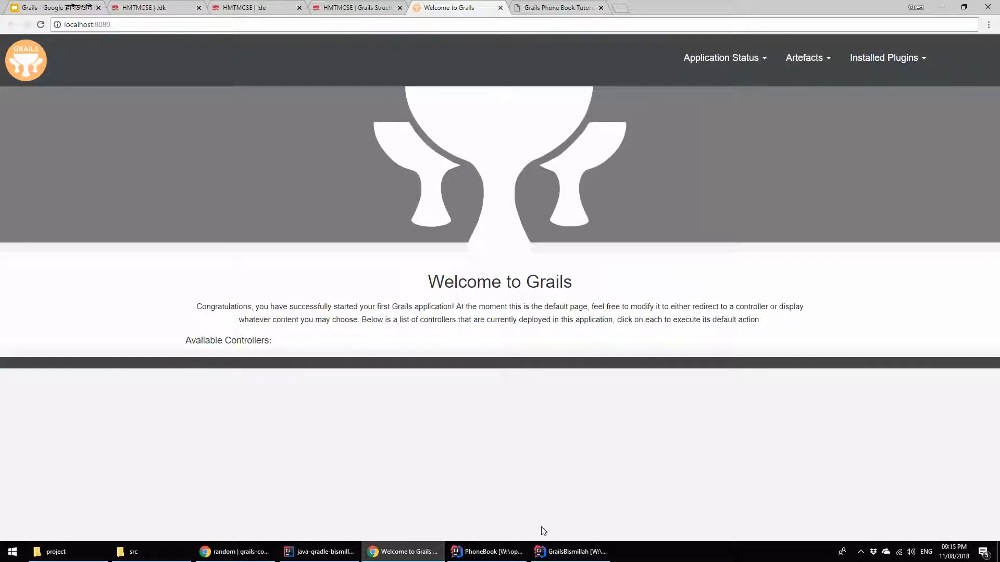
click(568, 552)
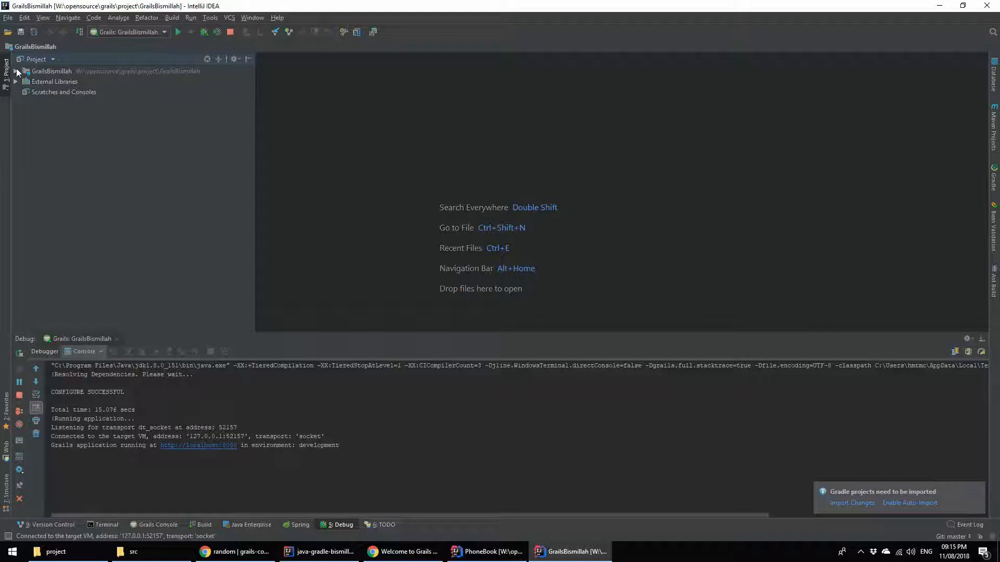
Step: Expand the GrailsBismillah, grails-app and assets folders in the Project tree
click(15, 71)
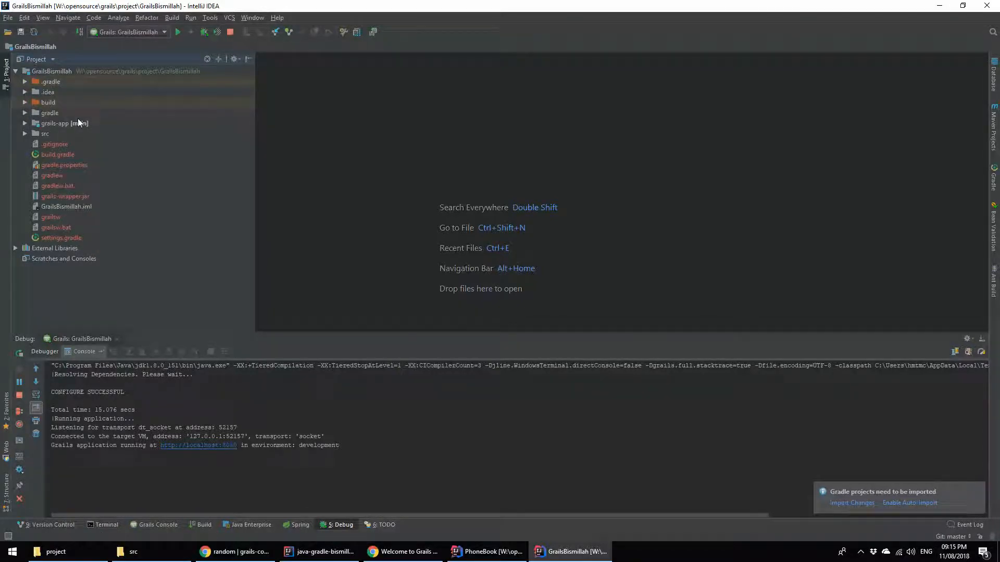
click(25, 123)
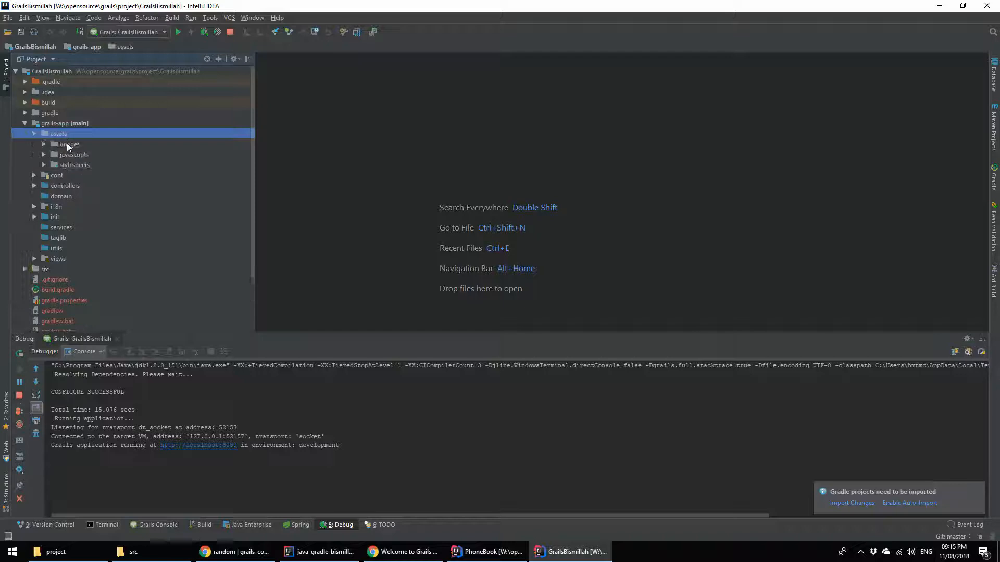
click(64, 185)
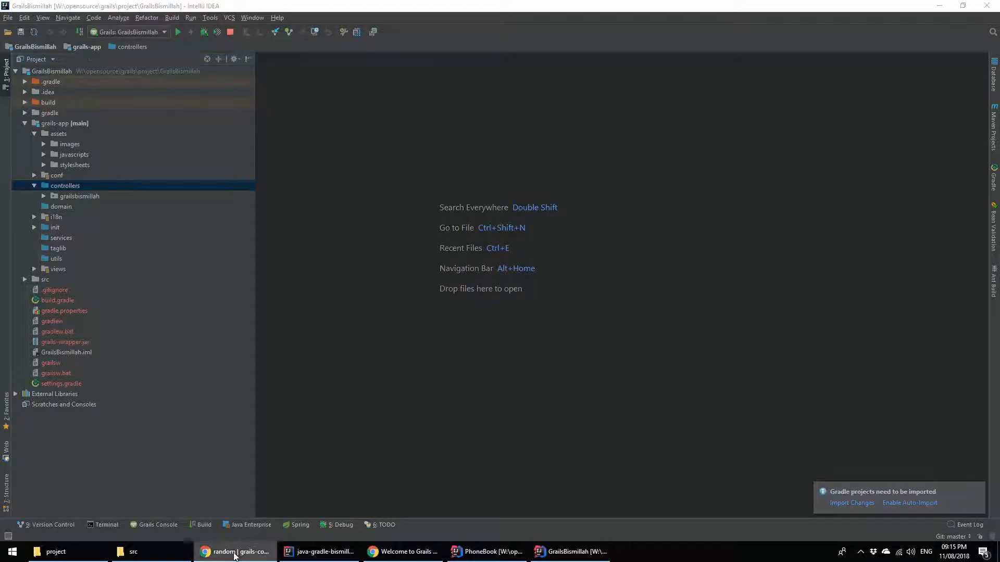
click(403, 551)
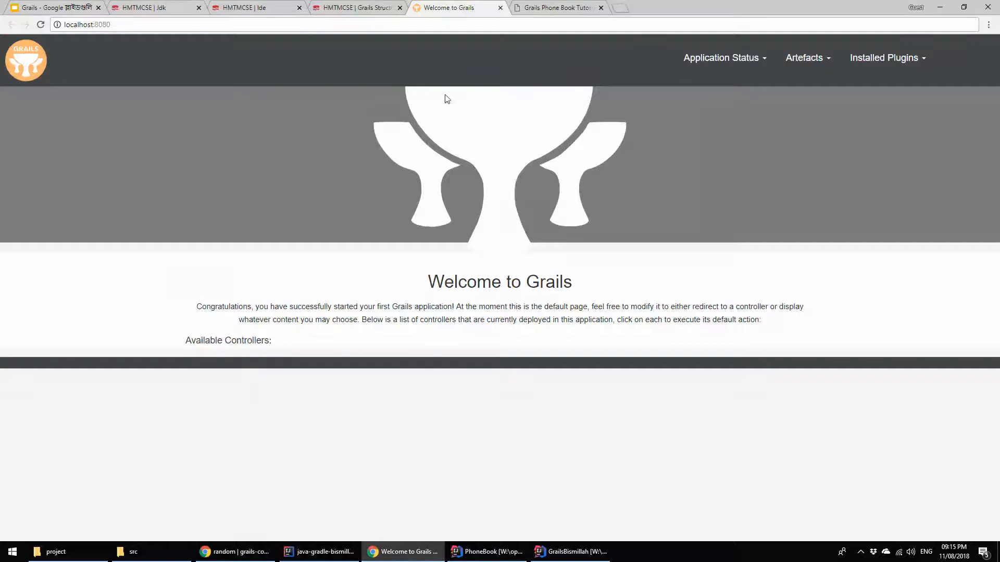
Step: Review the Grails Structure page on directory organization
click(354, 8)
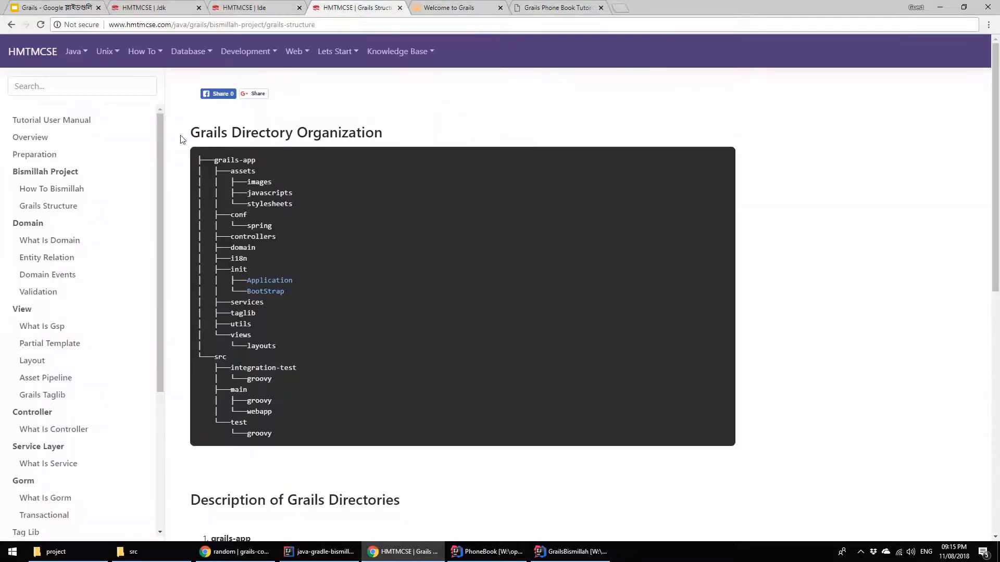
mouse_move(412, 146)
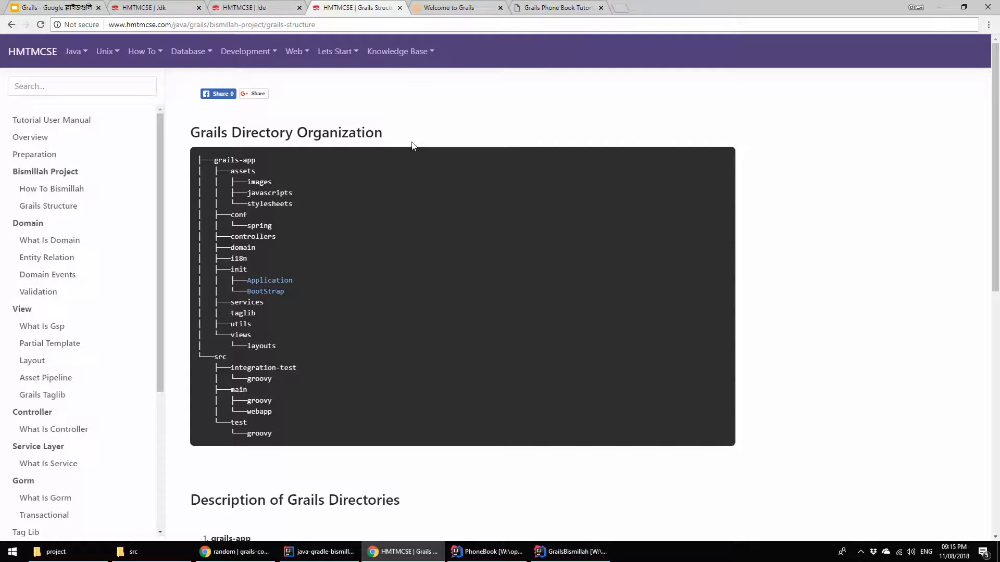
scroll(down, 3)
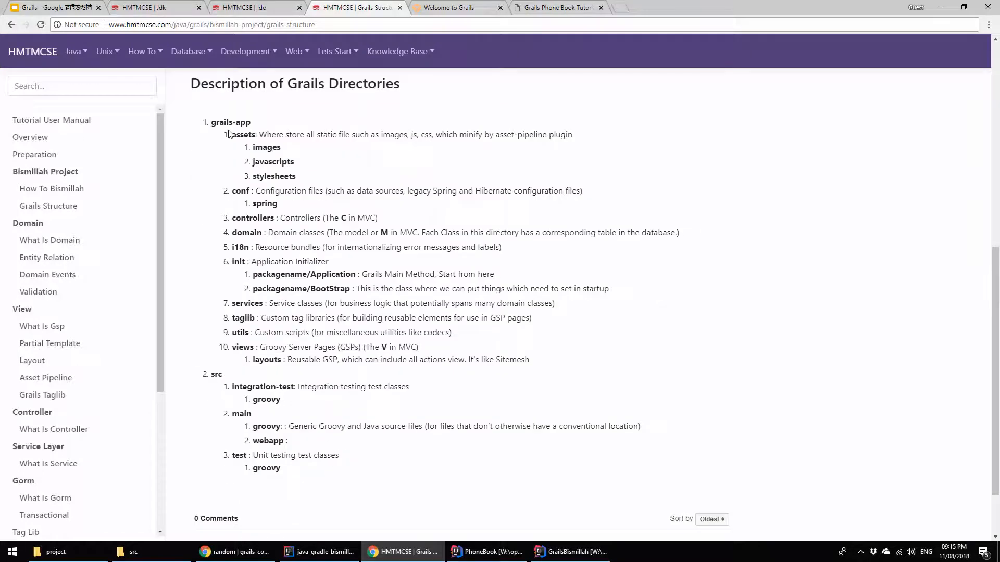
scroll(up, 3)
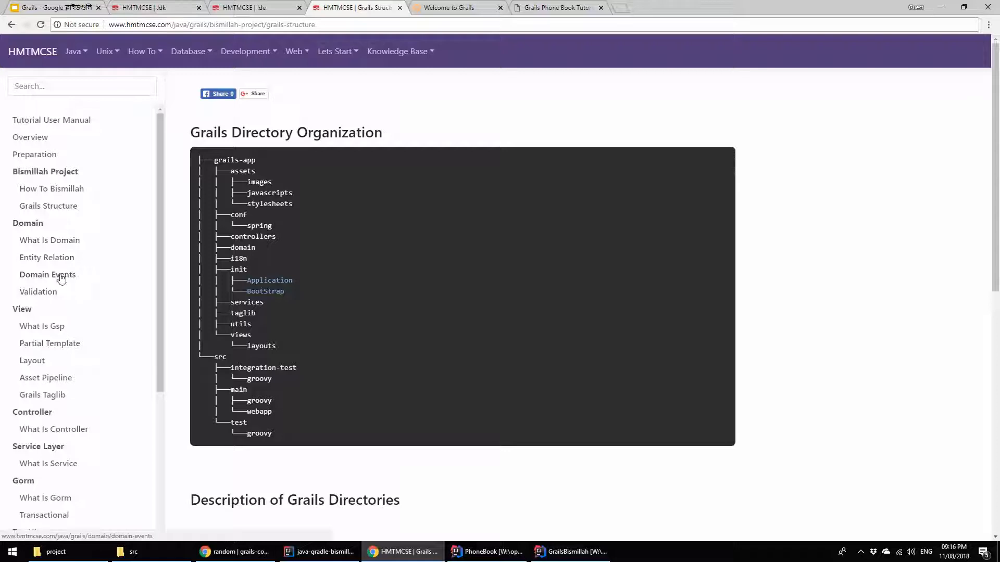
Step: Review the Entity Relation page and return to the Grails Bismillah Project slide
click(46, 257)
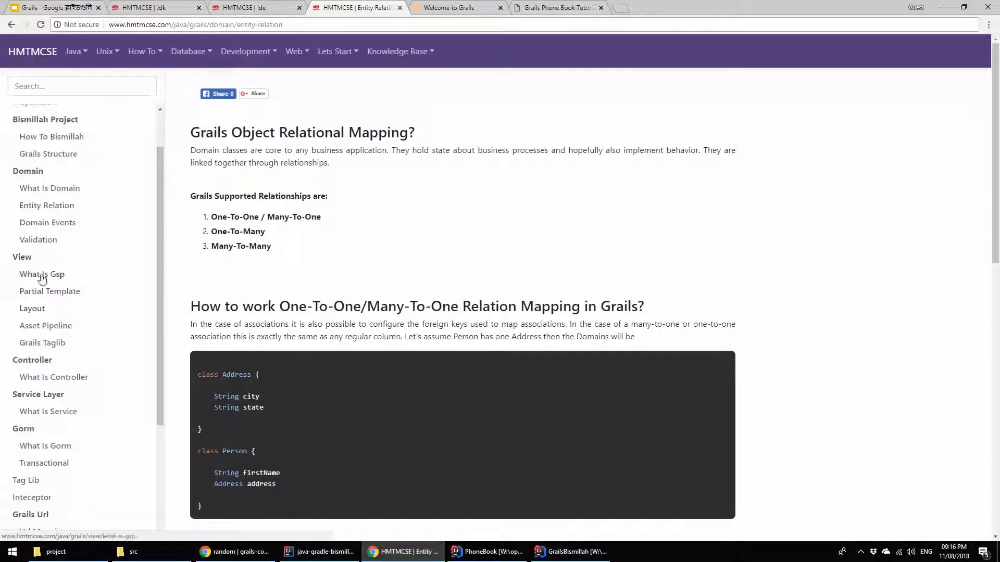
mouse_move(120, 336)
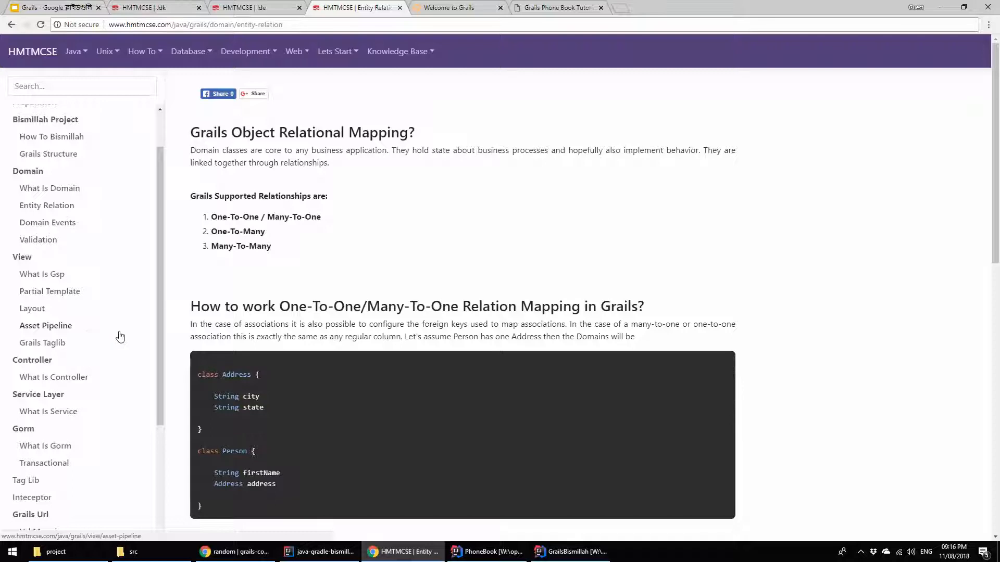
scroll(down, 3)
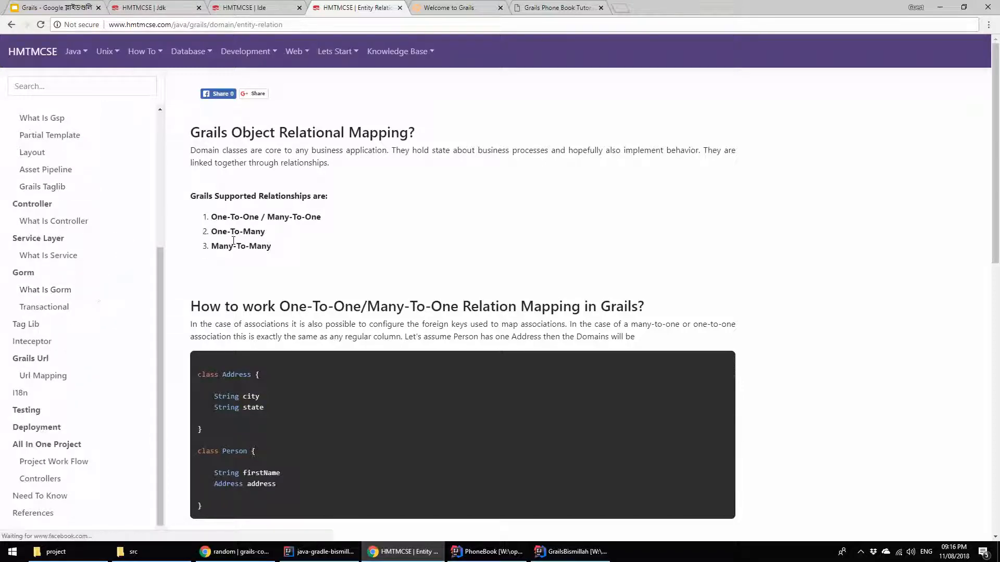
scroll(up, 3)
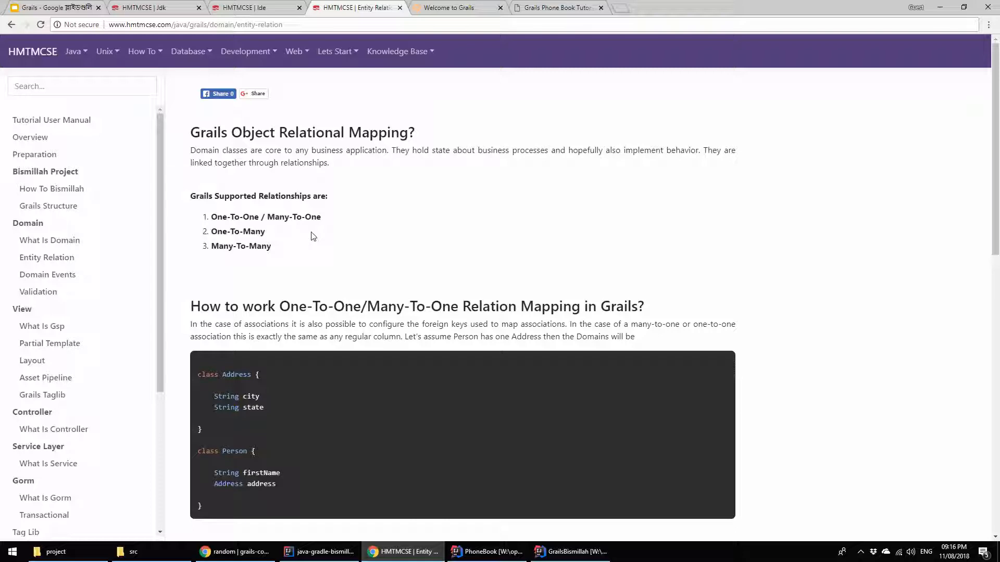
mouse_move(304, 220)
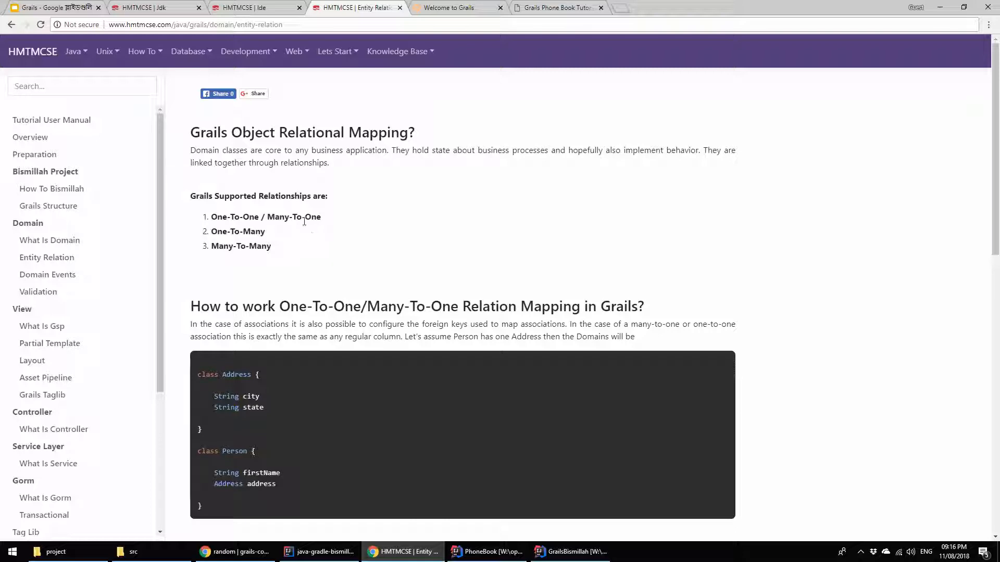
click(48, 8)
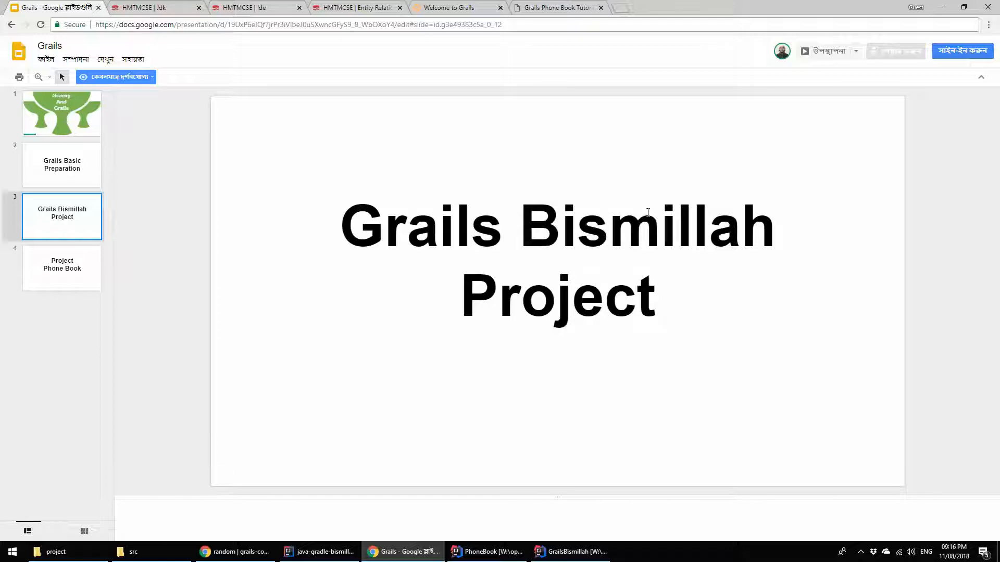
click(453, 8)
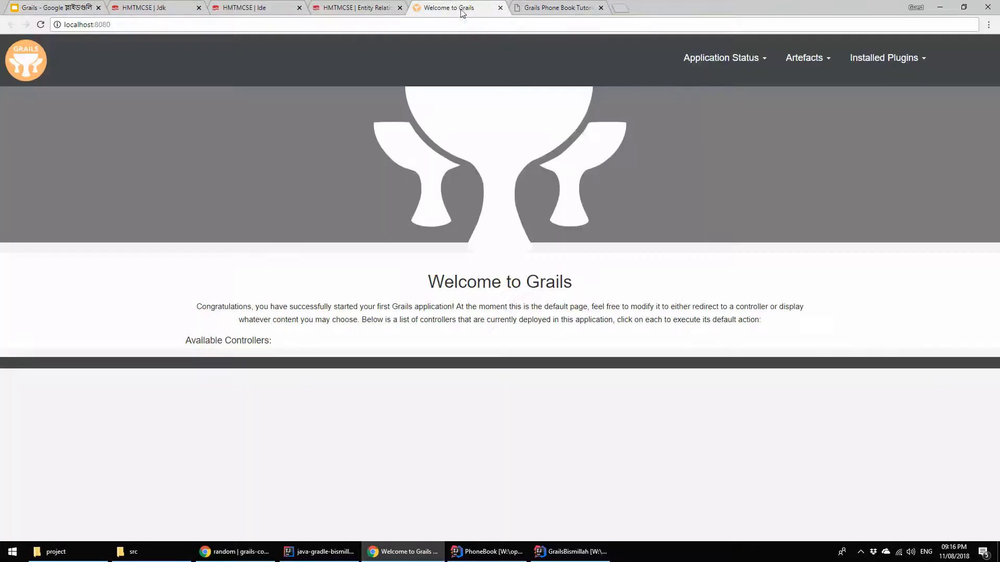
mouse_move(724, 58)
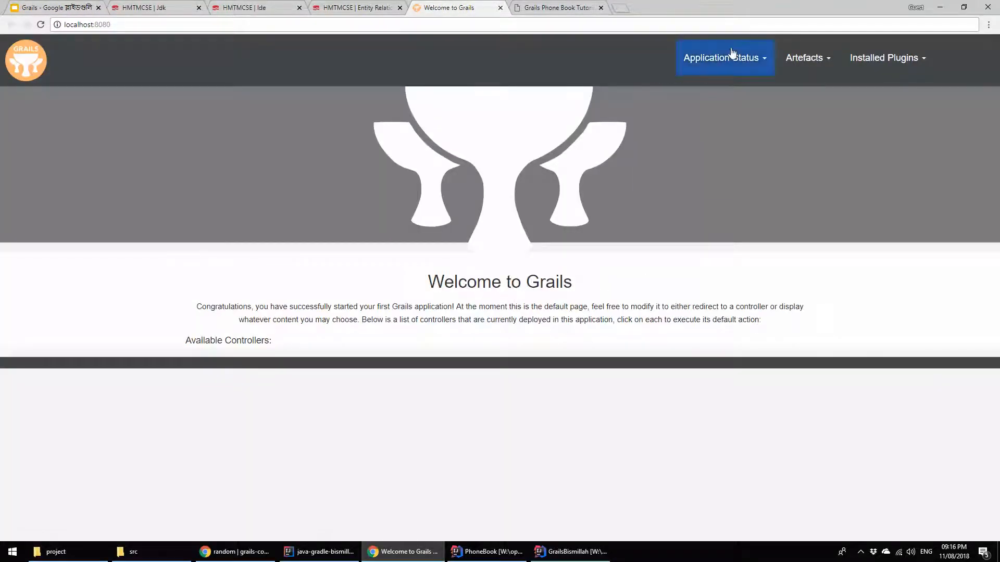
mouse_move(460, 275)
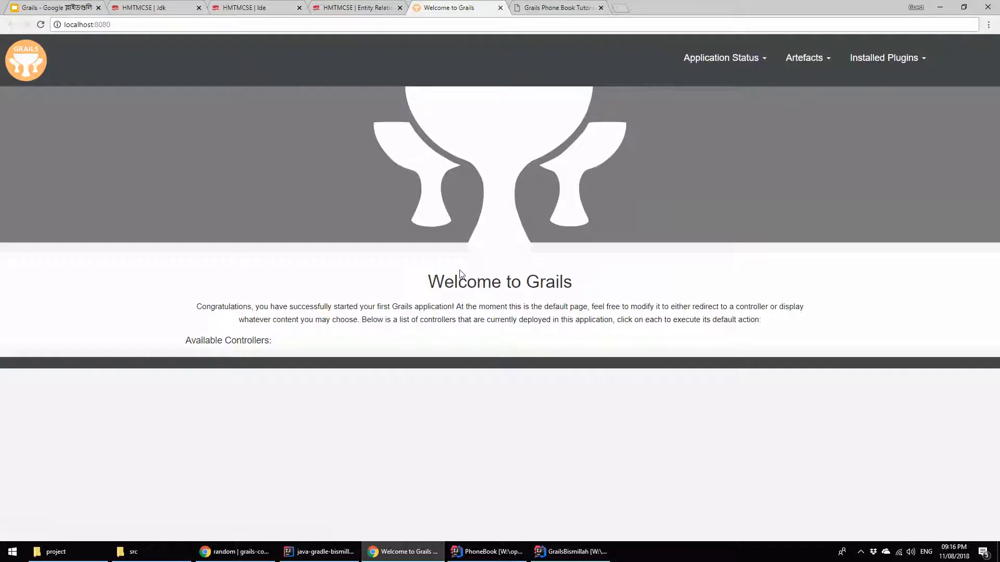
click(568, 551)
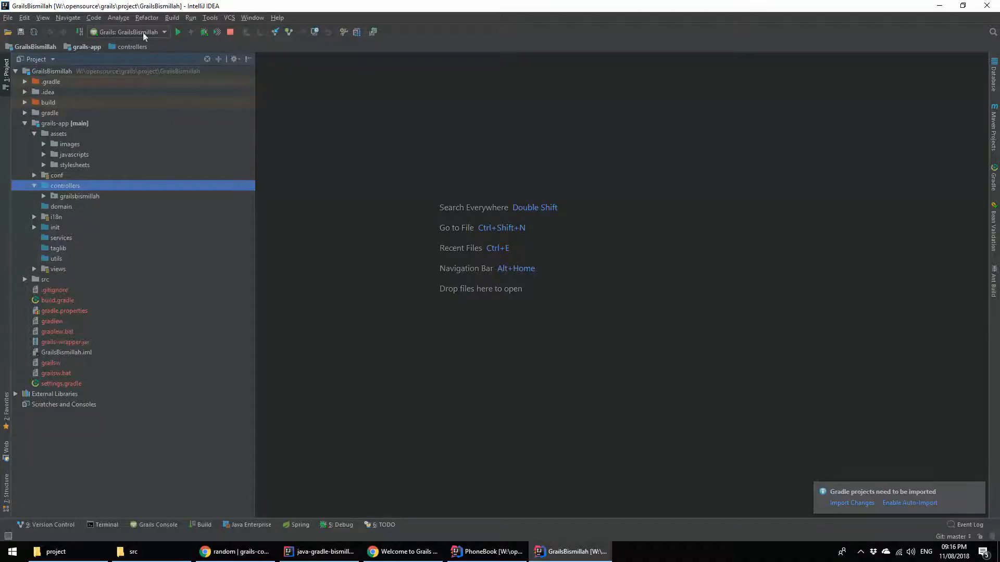
mouse_move(117, 446)
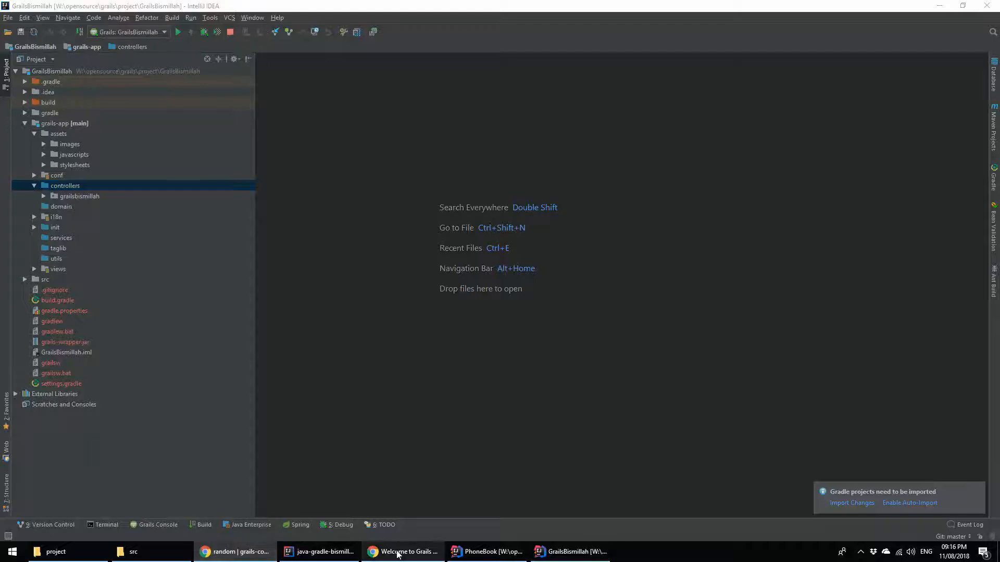
click(403, 552)
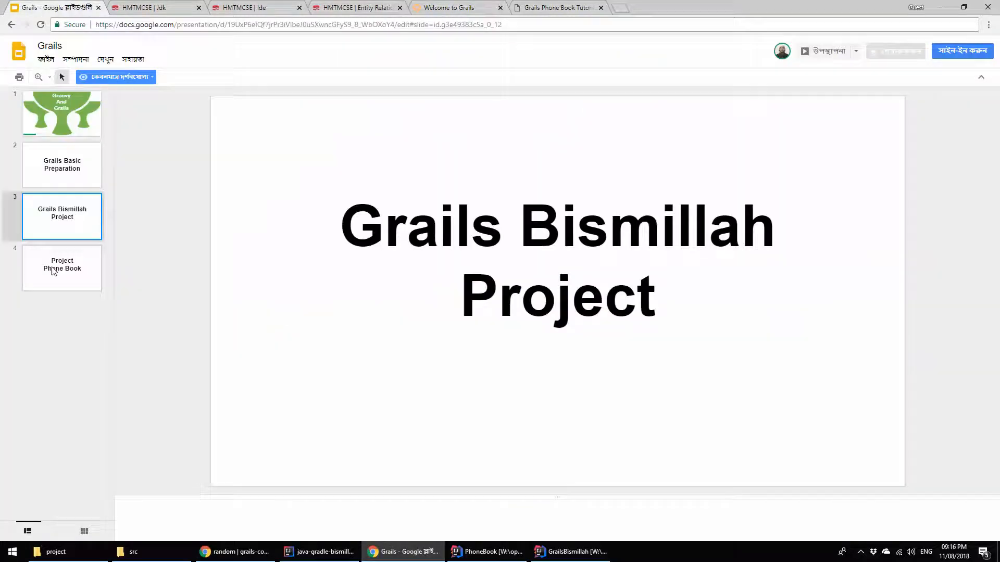
Step: Show the Project Phone Book slide and bring up the Phone Book login page
click(62, 267)
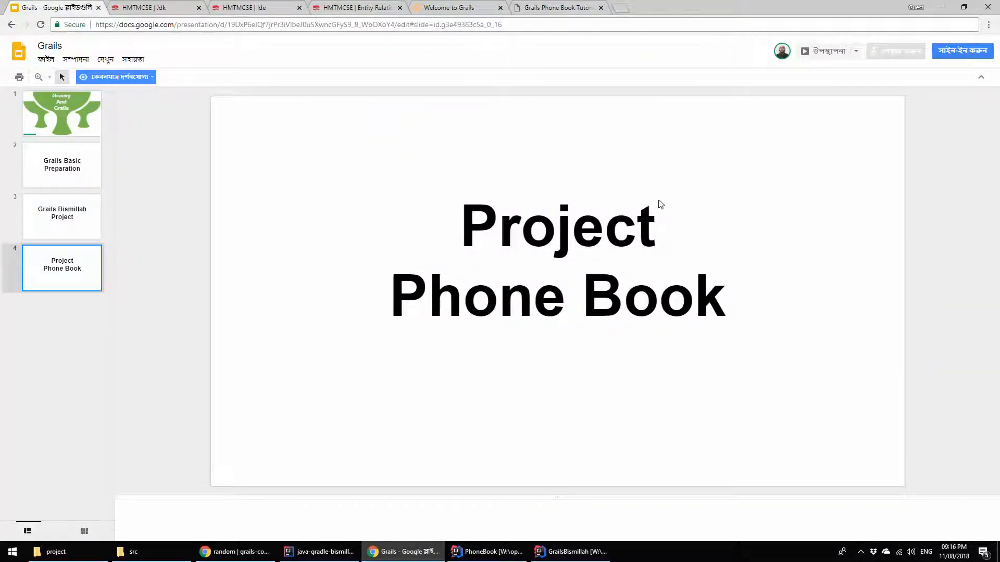
mouse_move(744, 194)
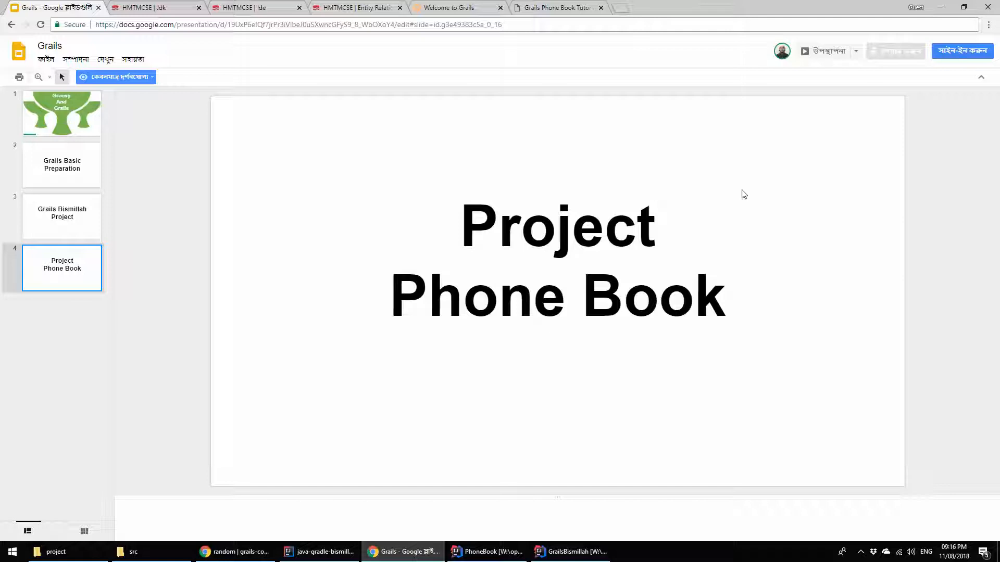
mouse_move(625, 284)
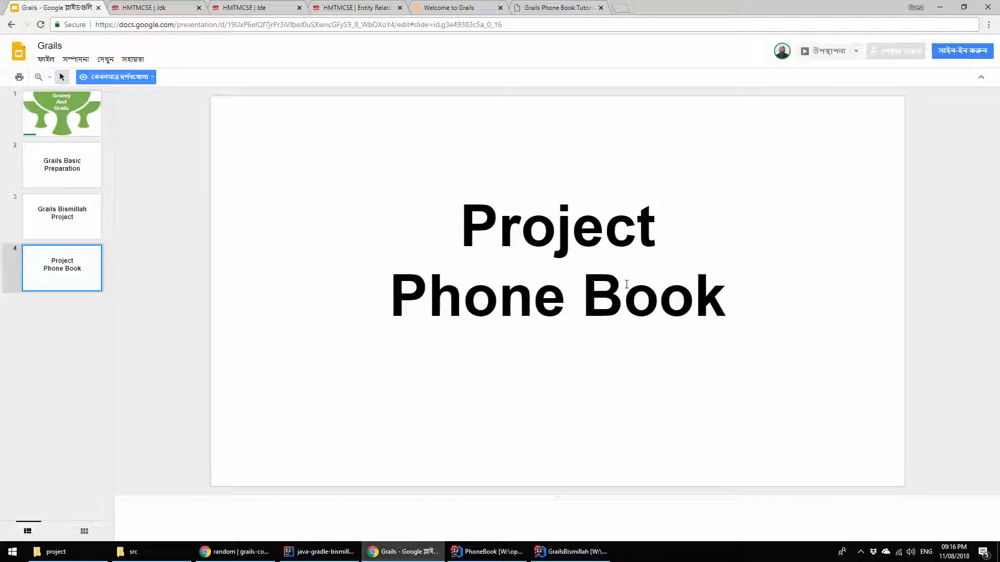
mouse_move(596, 240)
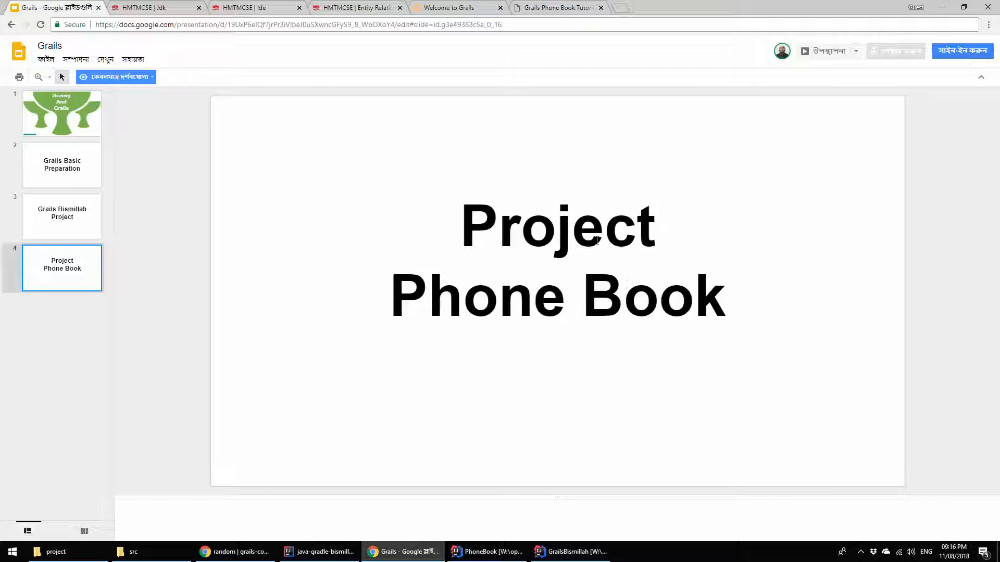
click(556, 8)
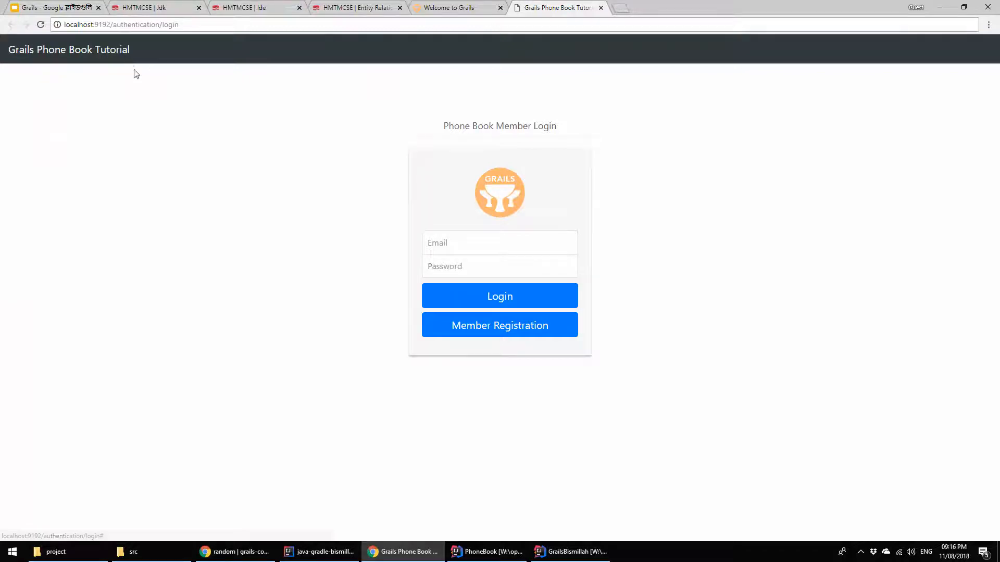
mouse_move(378, 196)
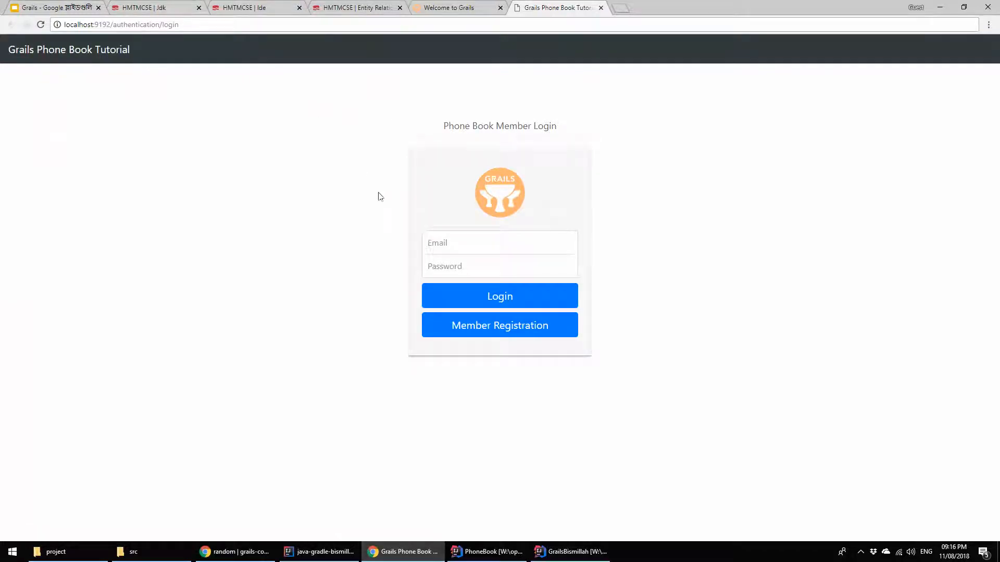
mouse_move(386, 194)
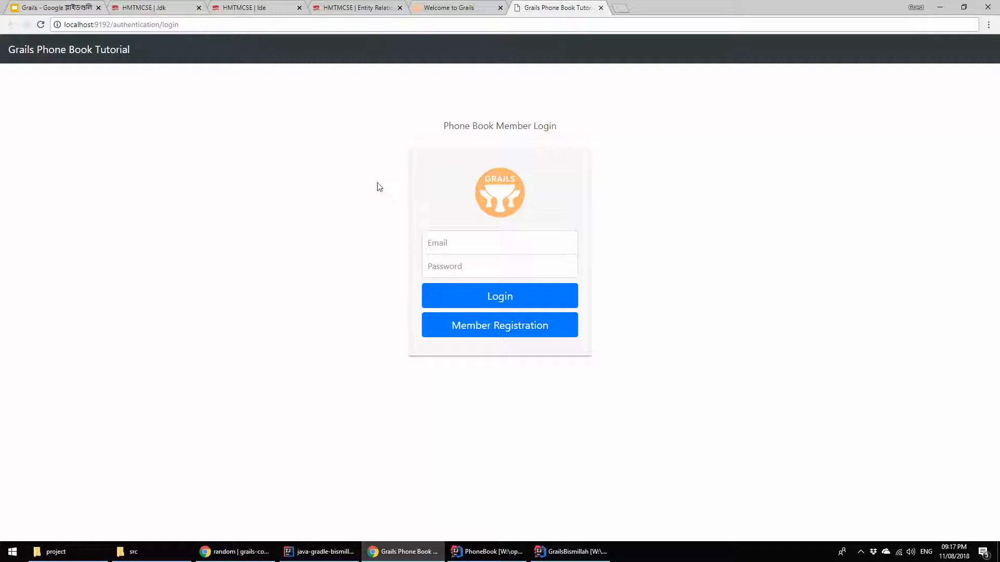
mouse_move(485, 340)
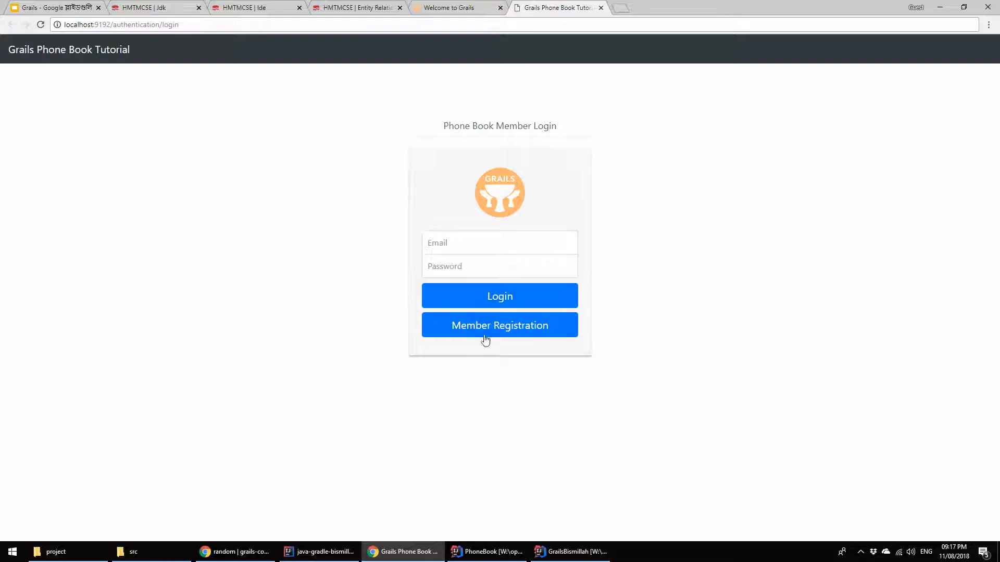
click(499, 324)
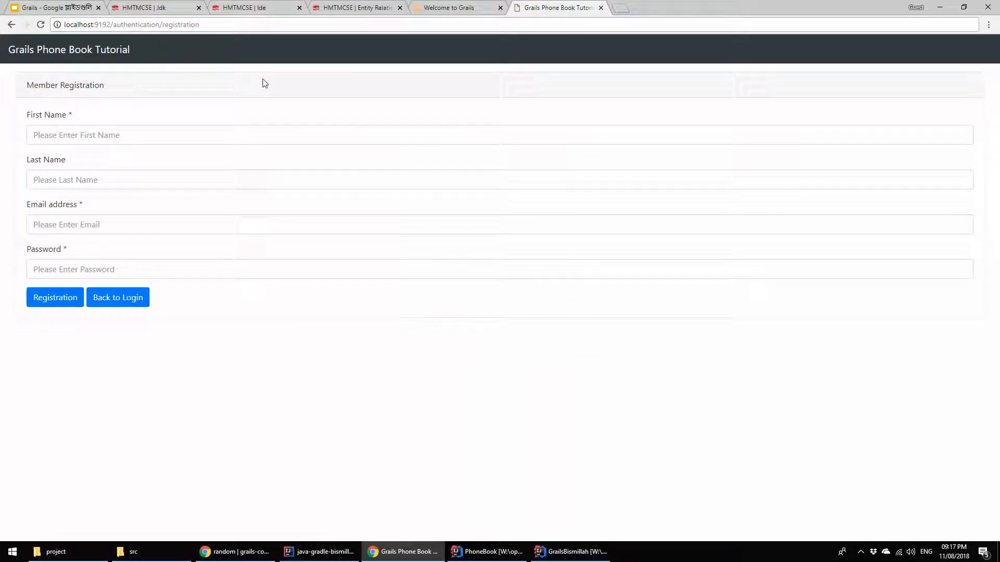
mouse_move(117, 297)
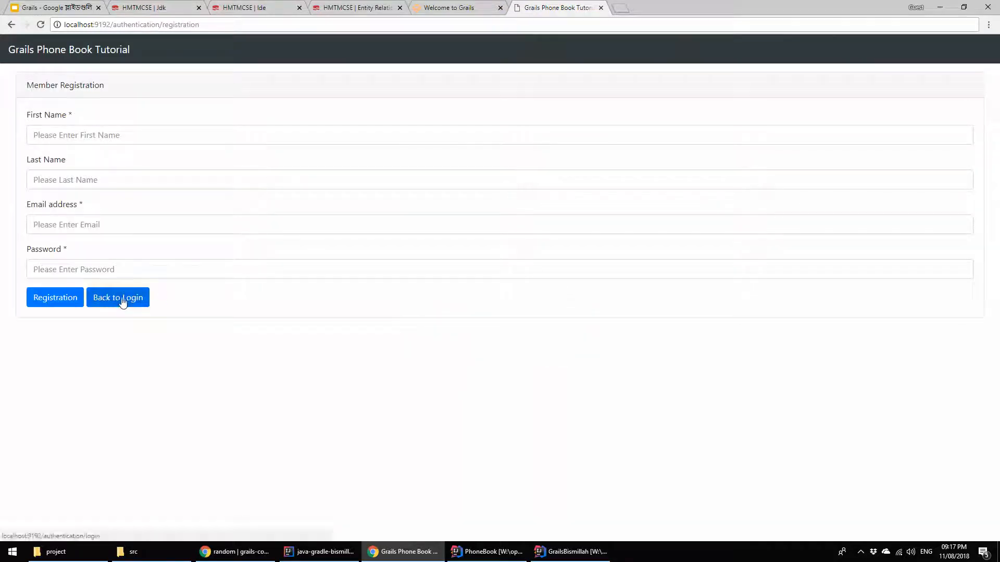
click(54, 298)
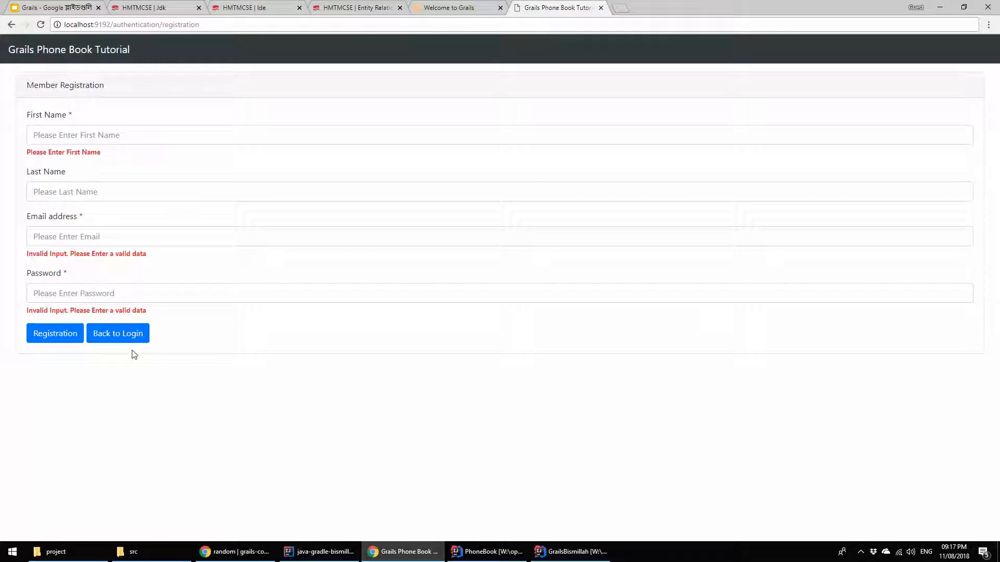
mouse_move(117, 332)
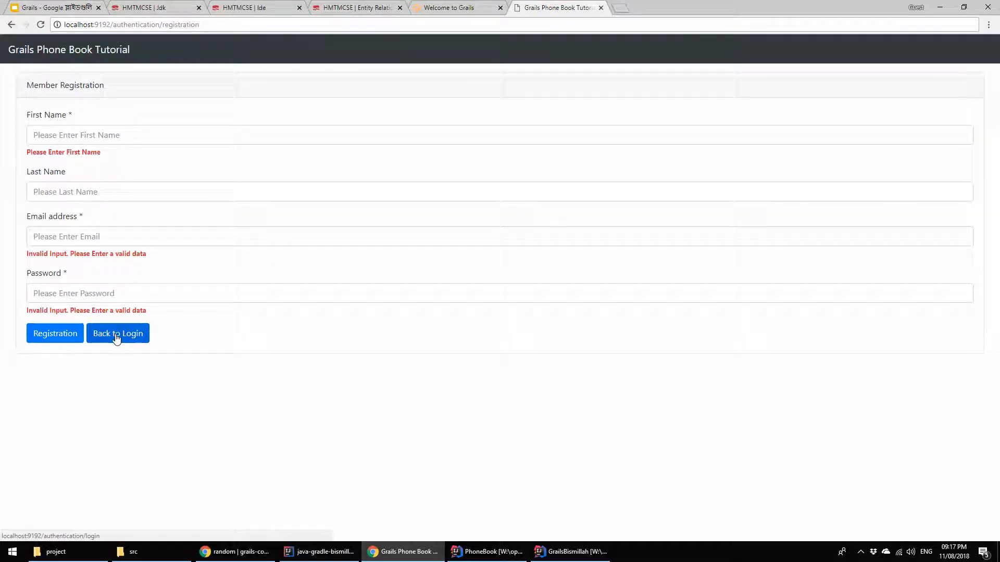
click(117, 332)
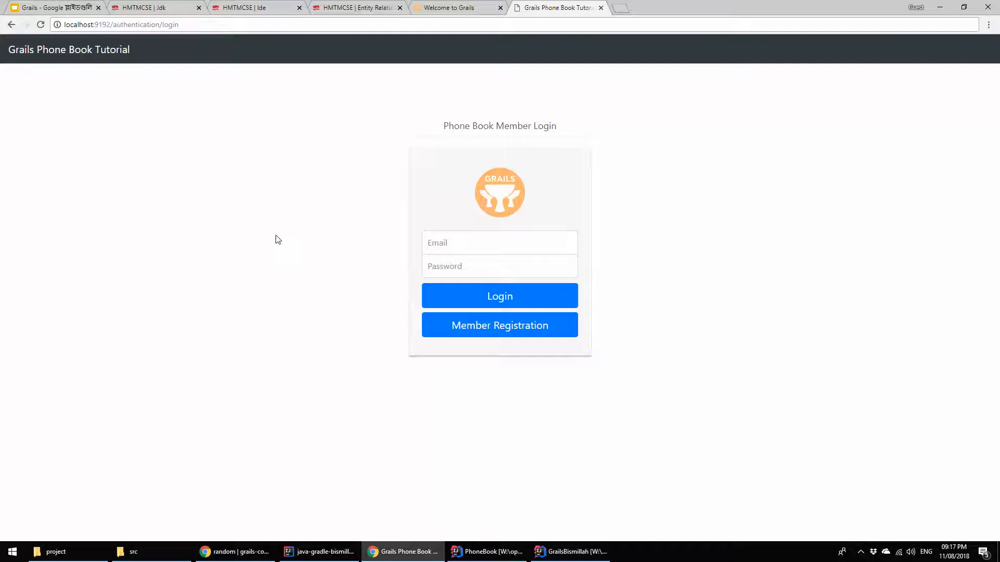
click(499, 295)
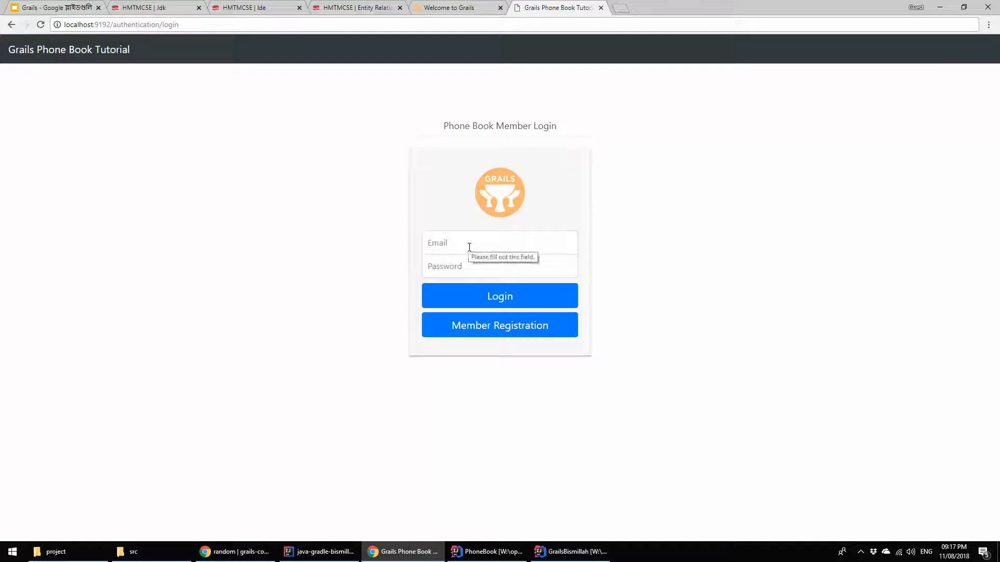
mouse_move(704, 224)
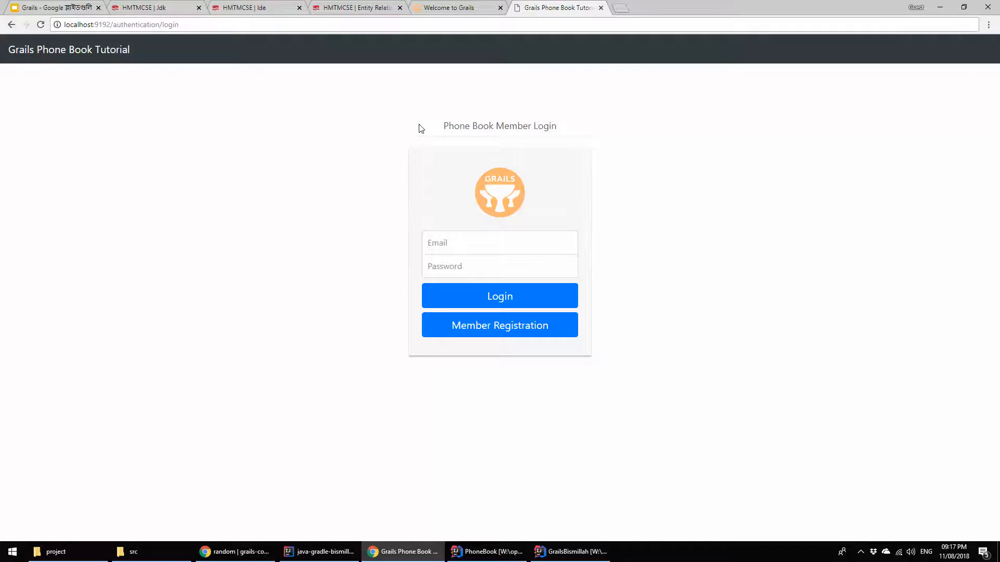
click(485, 551)
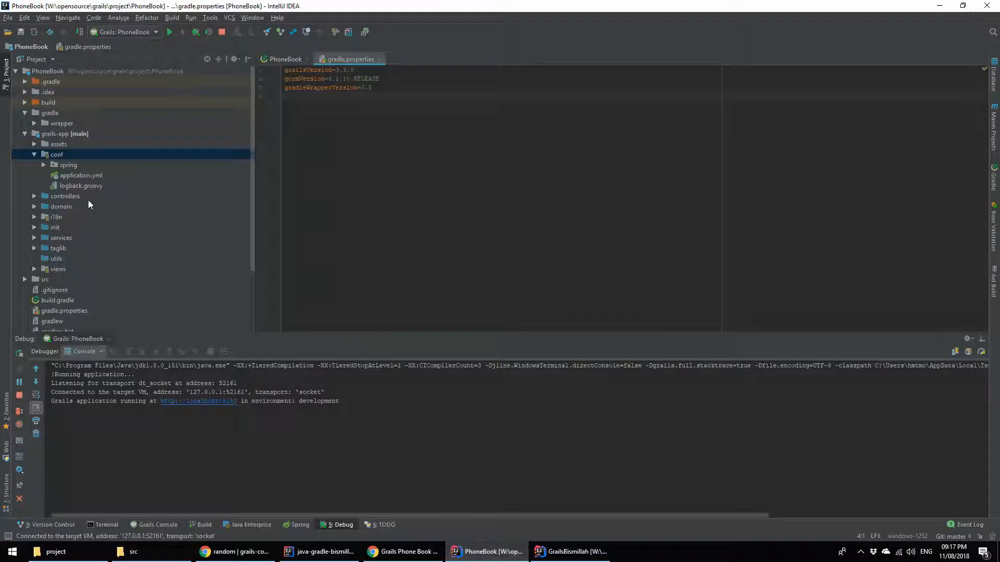
Step: Expand the services and init packages, open BootStrap.groovy, and select the seeded email
click(61, 238)
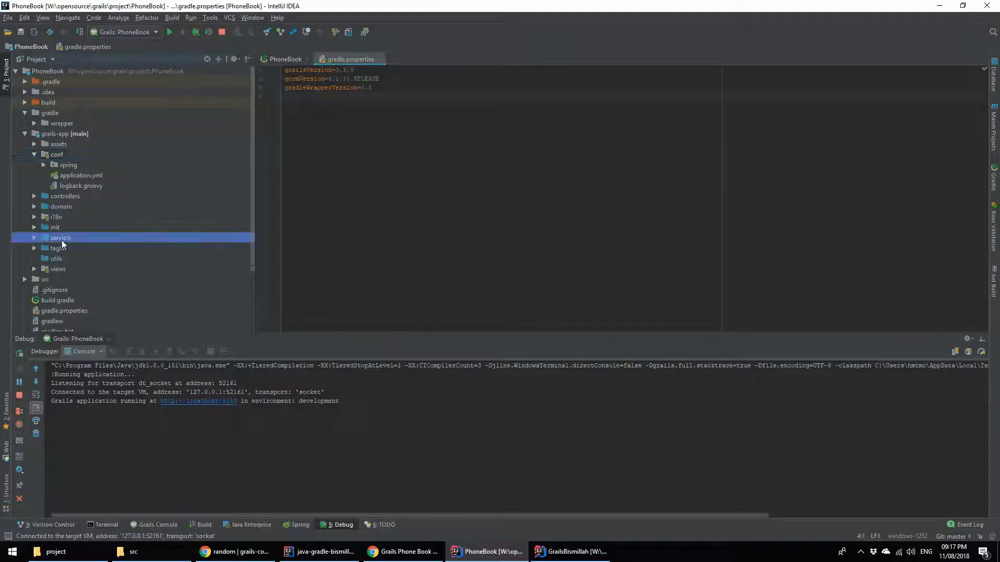
click(60, 238)
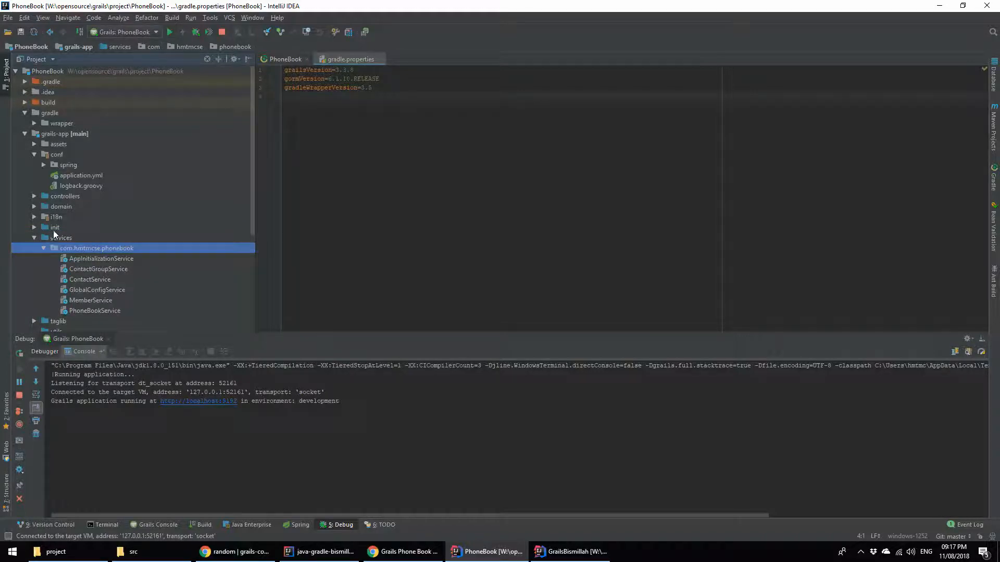
click(34, 227)
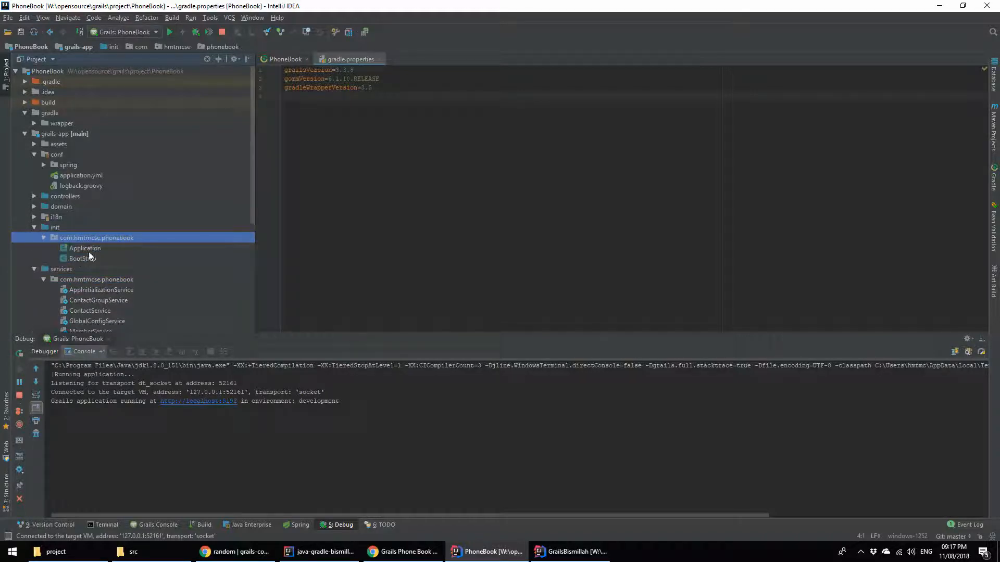
double_click(82, 258)
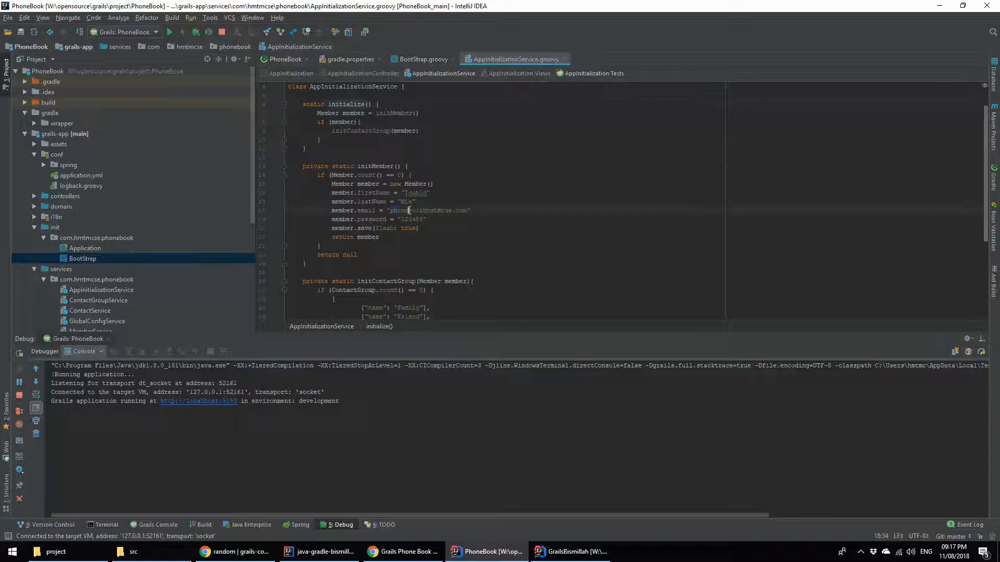
double_click(426, 210)
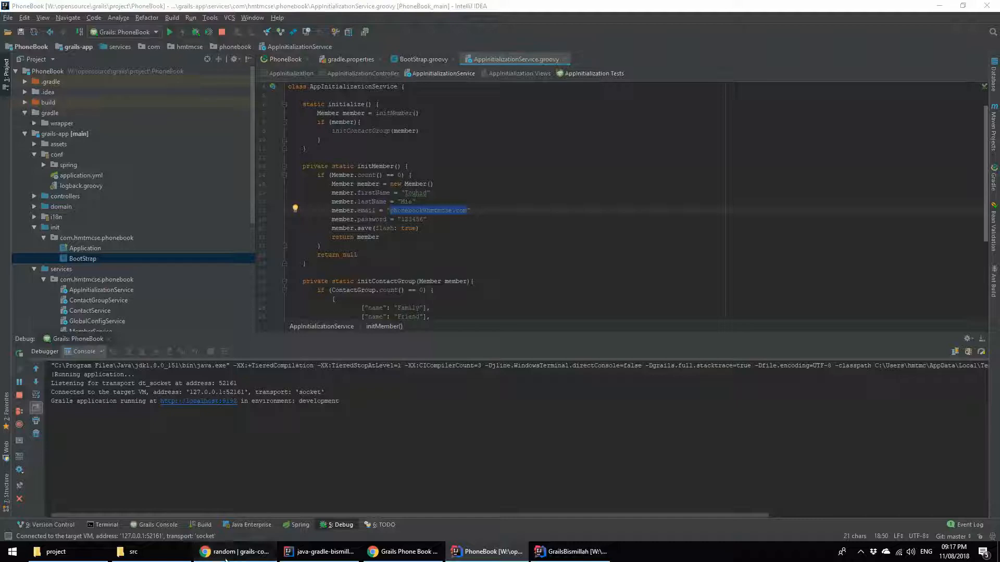
click(402, 552)
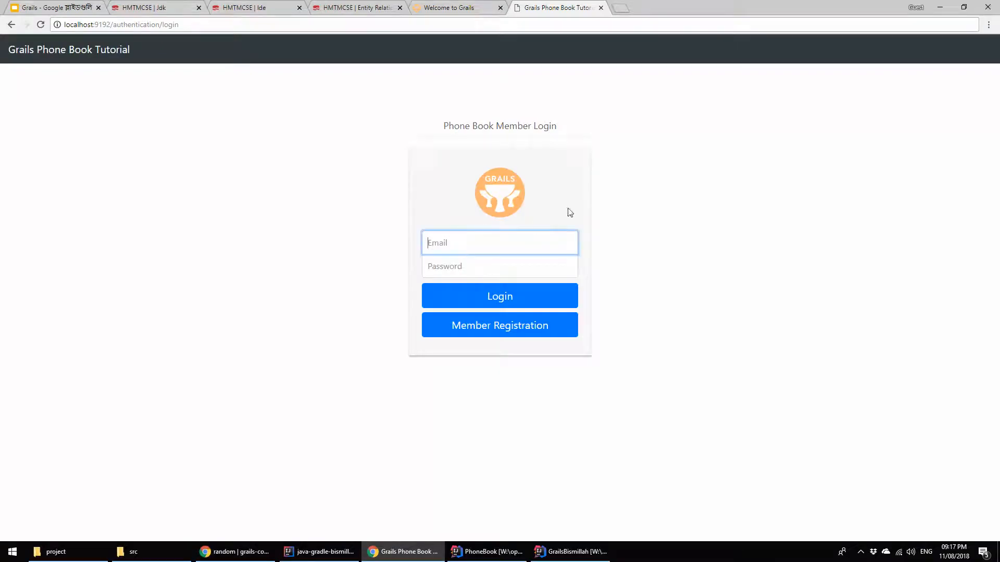
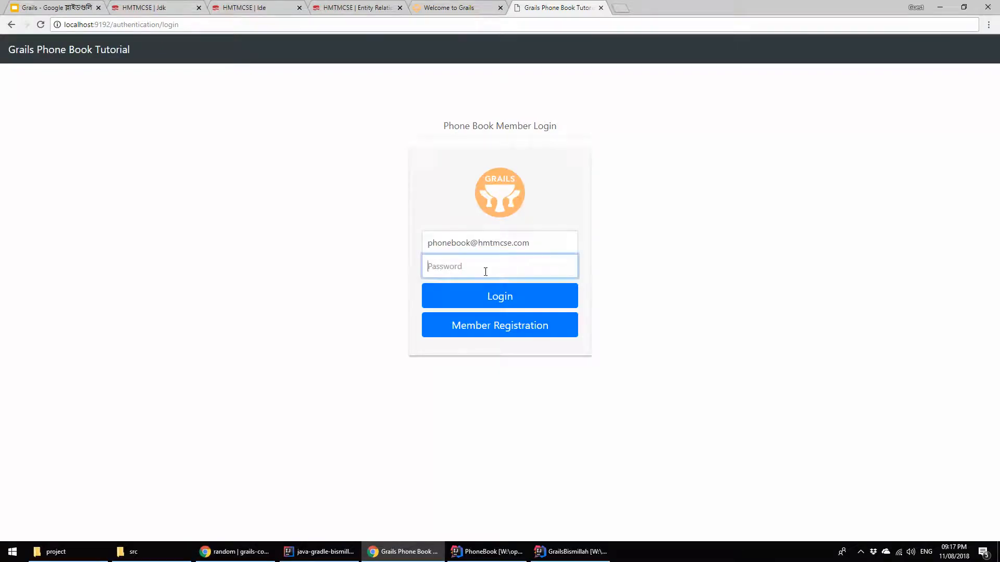
text(***)
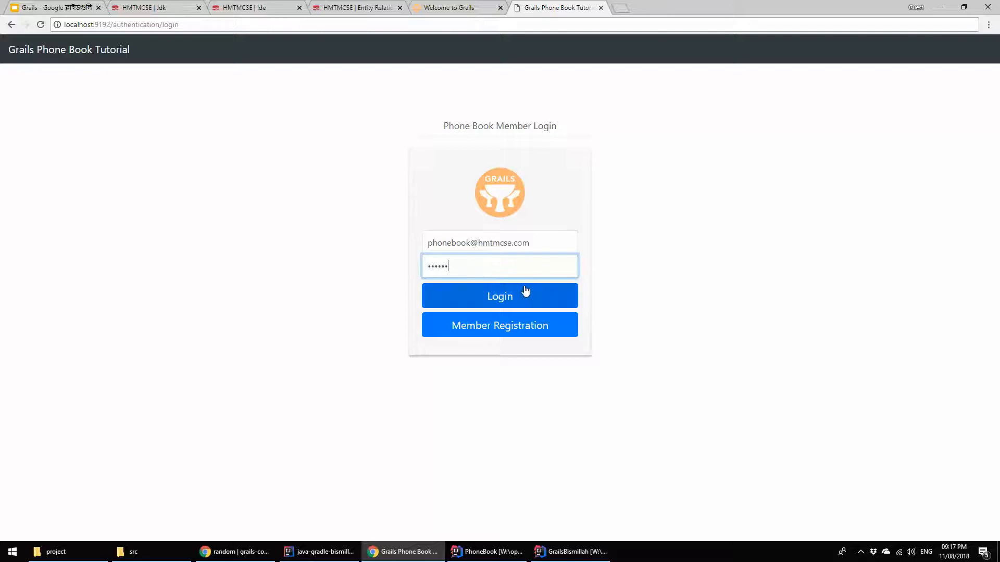
click(499, 296)
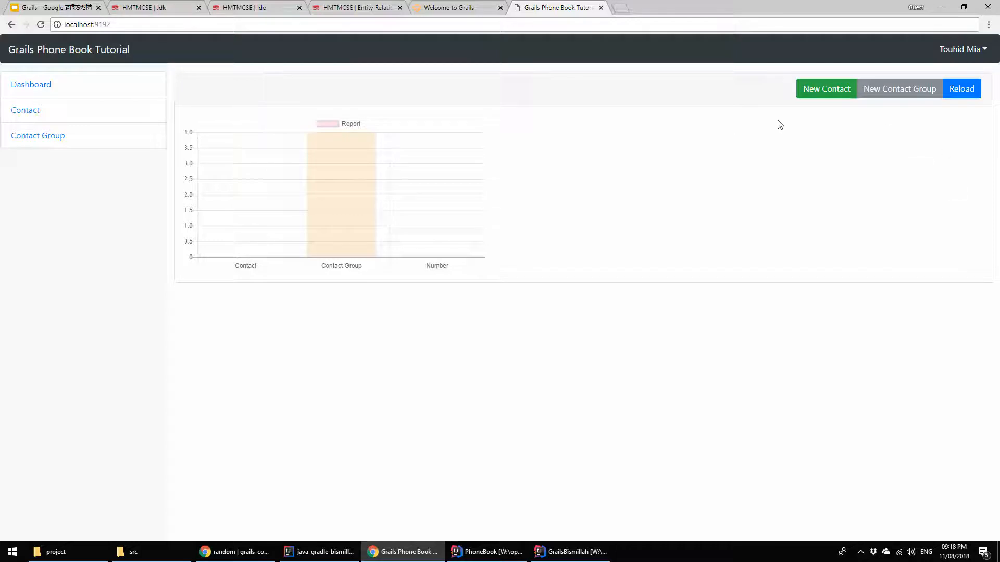
mouse_move(121, 67)
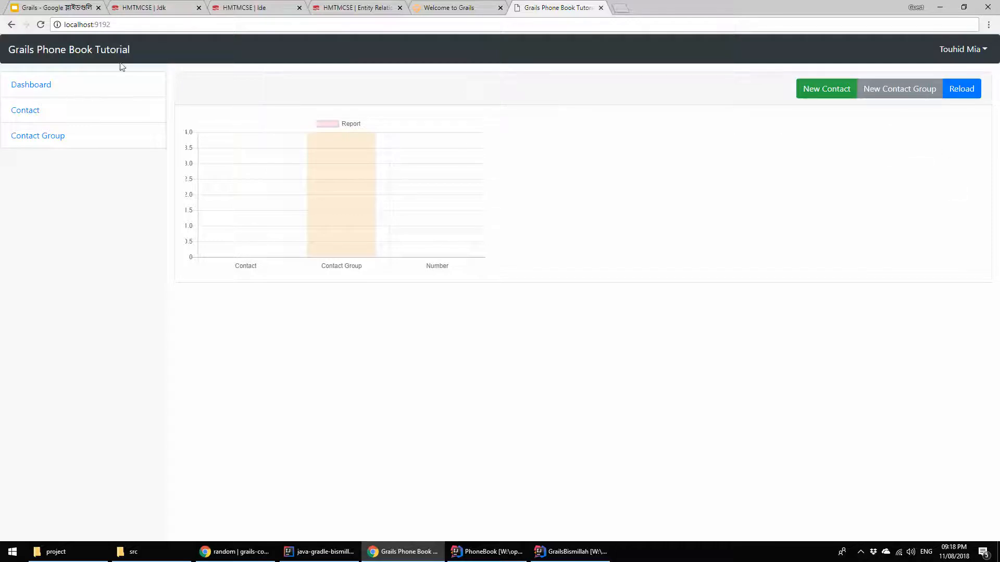
mouse_move(733, 141)
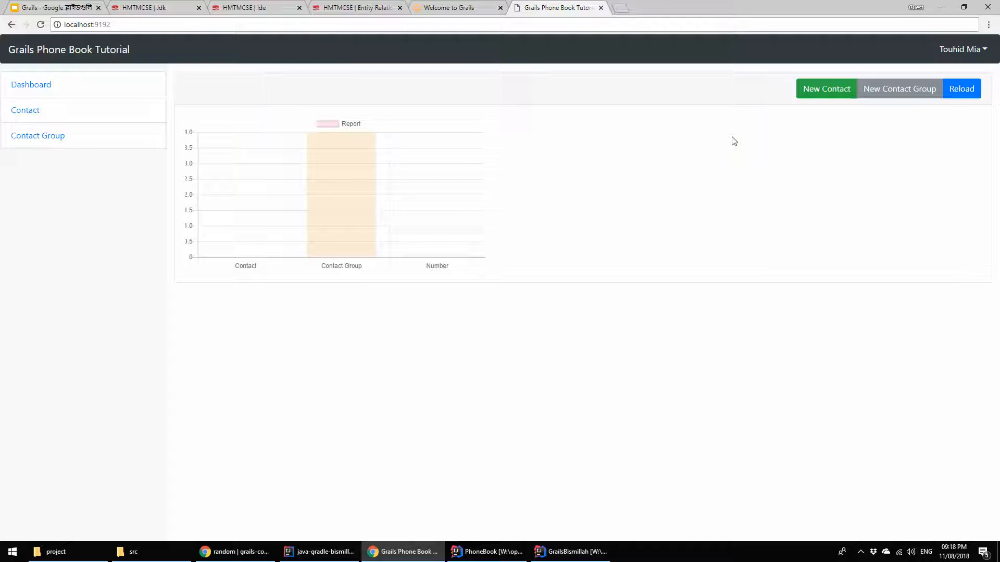
mouse_move(639, 113)
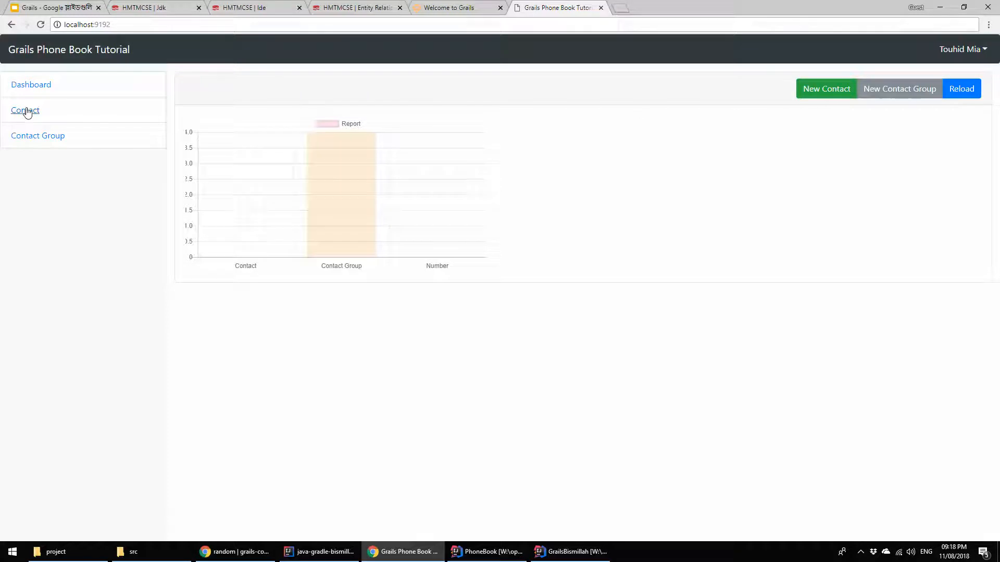
Step: View the contact list and four contact groups, then return to the dashboard chart
click(25, 110)
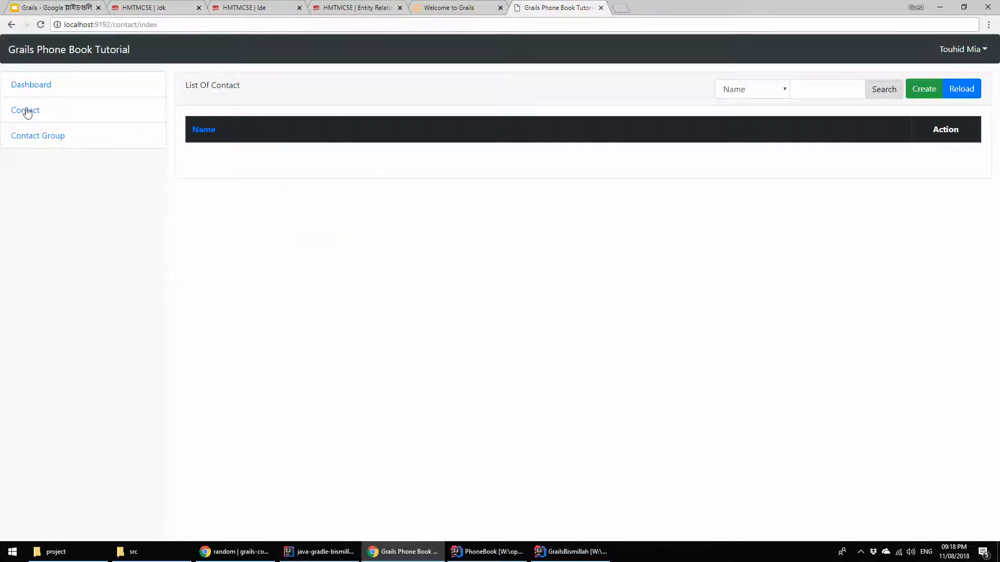
click(38, 135)
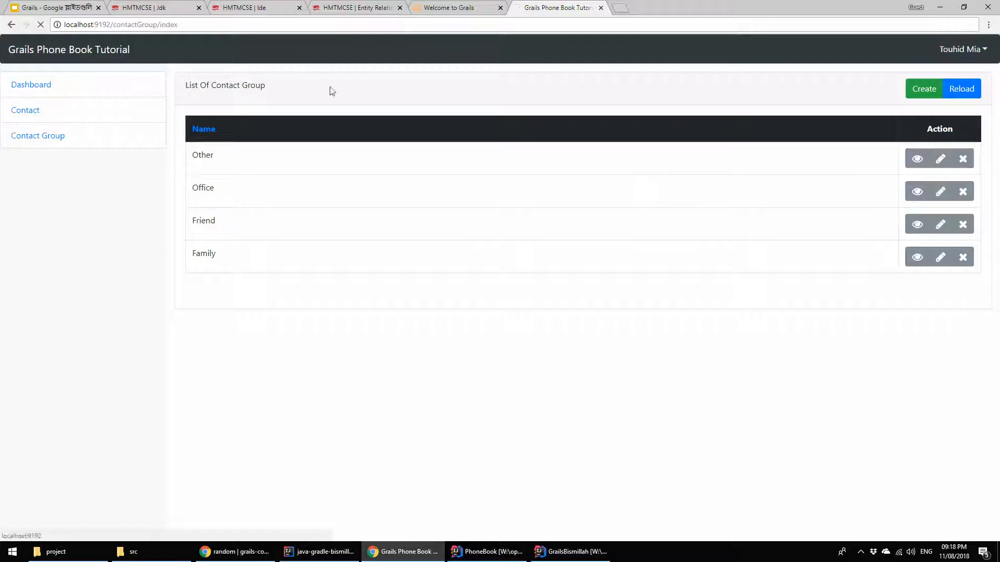
click(30, 84)
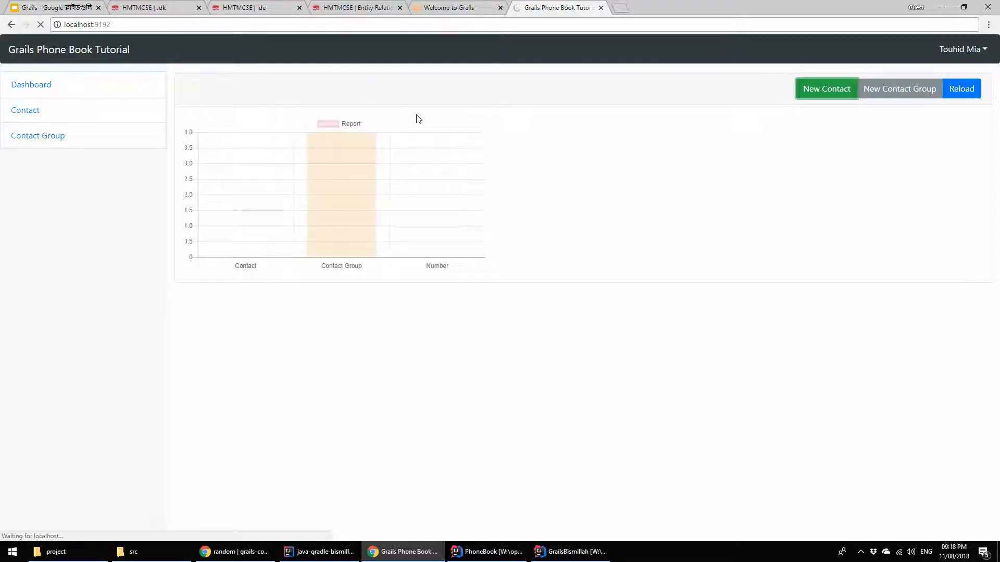
click(825, 89)
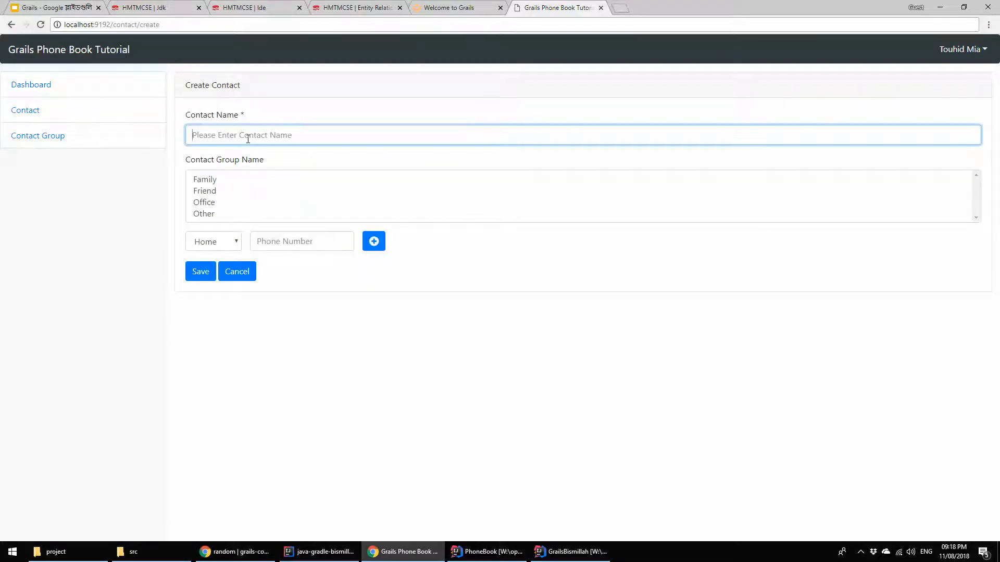
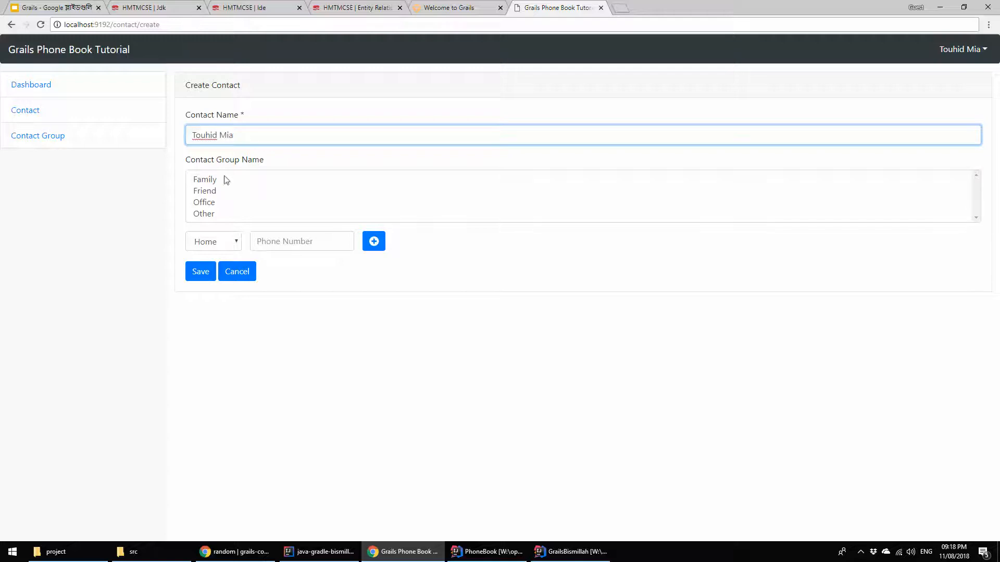
mouse_move(218, 207)
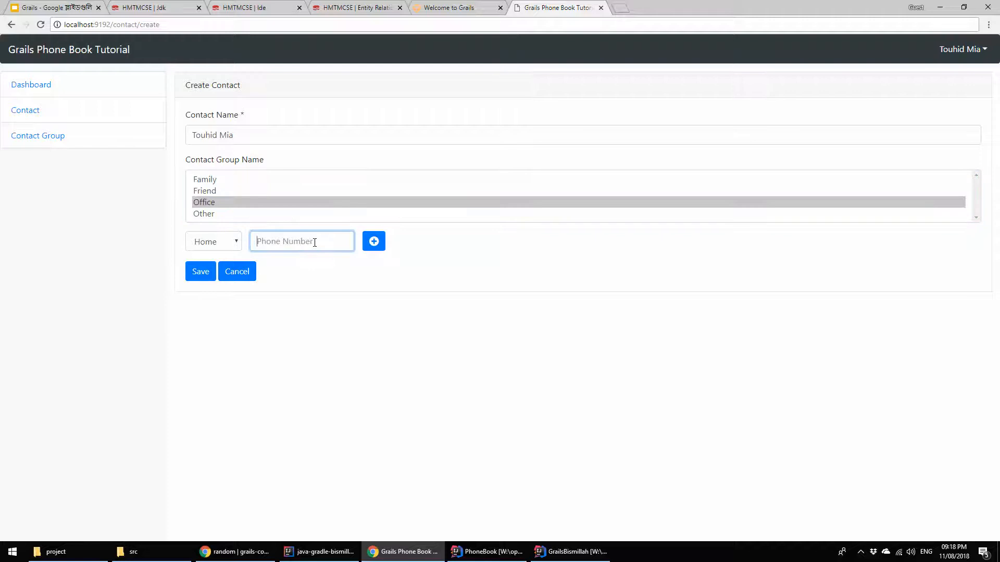
text(123)
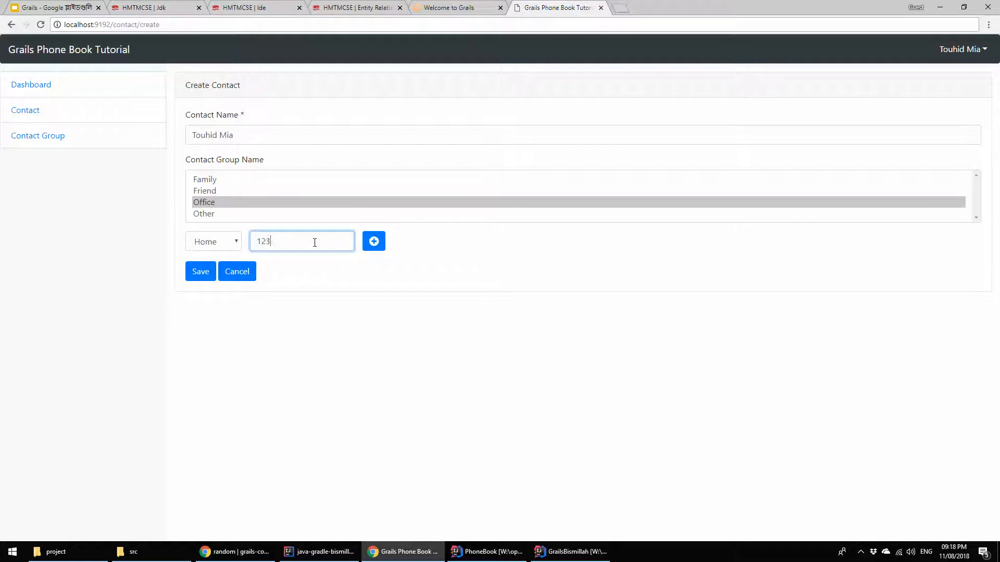
text(456789)
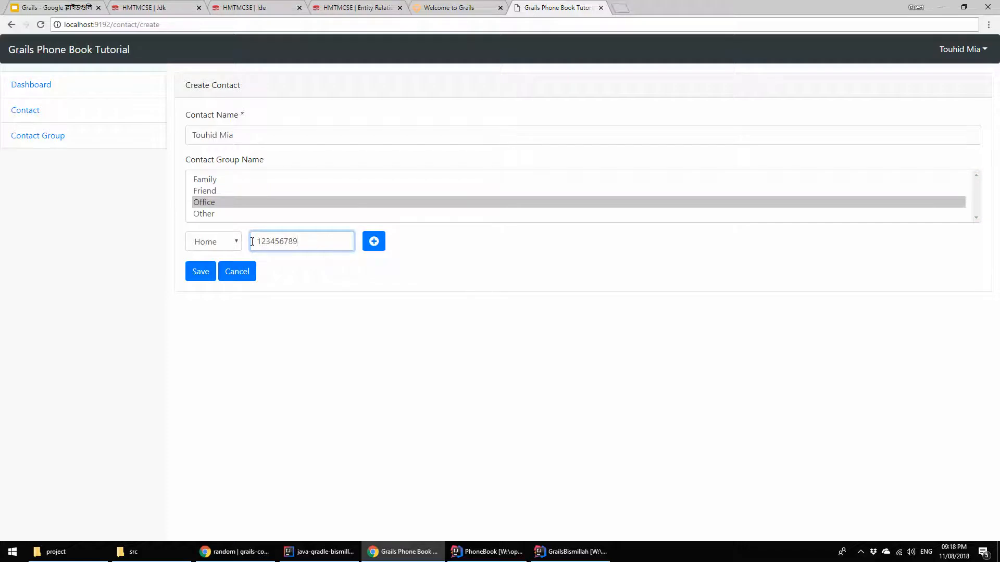
click(199, 271)
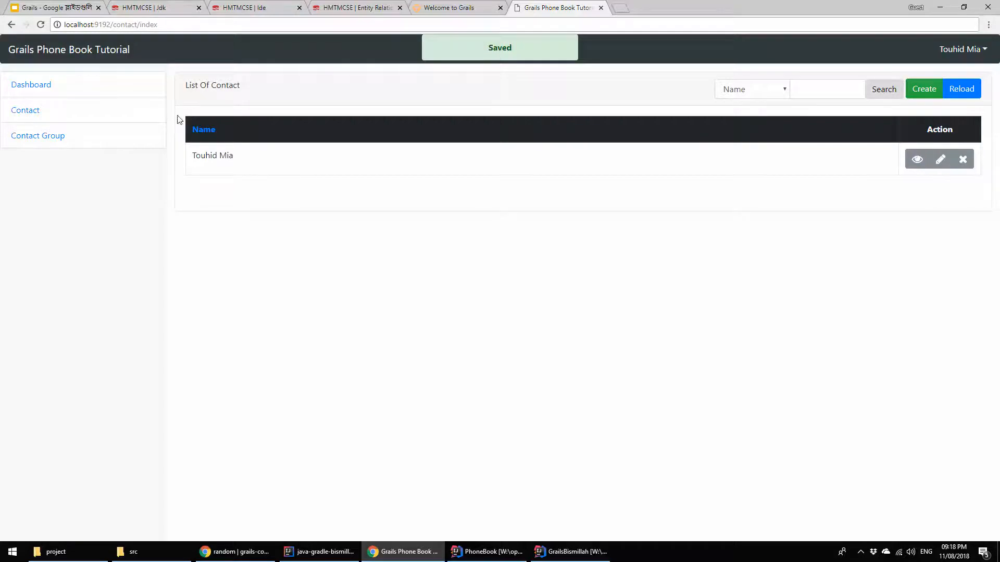
mouse_move(844, 159)
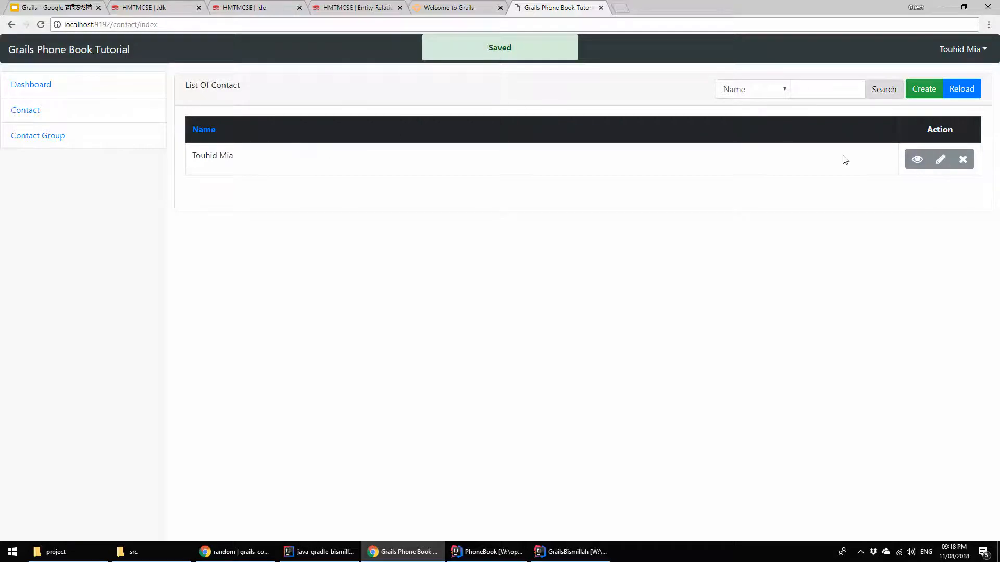
click(939, 159)
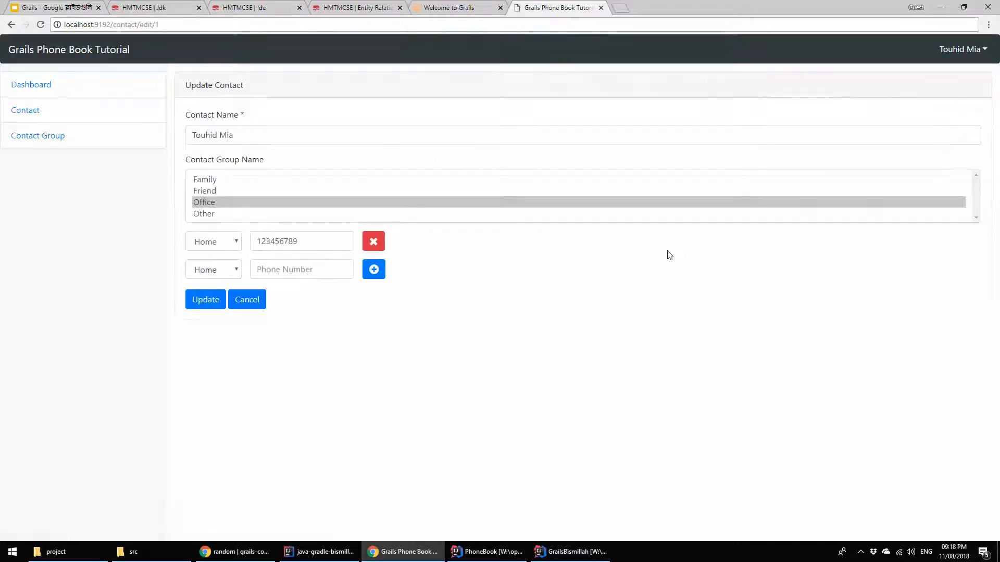
click(213, 269)
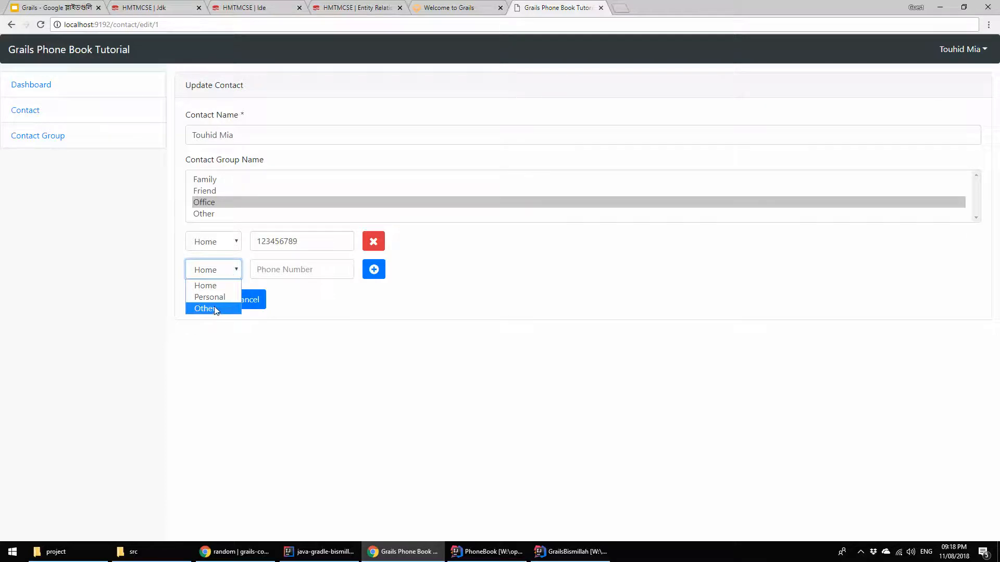
click(209, 296)
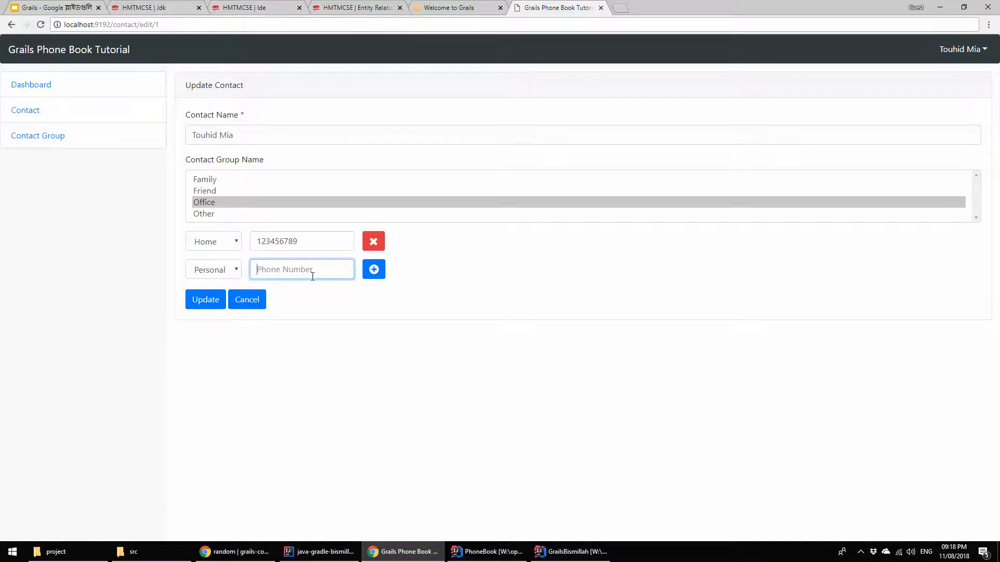
text(32165)
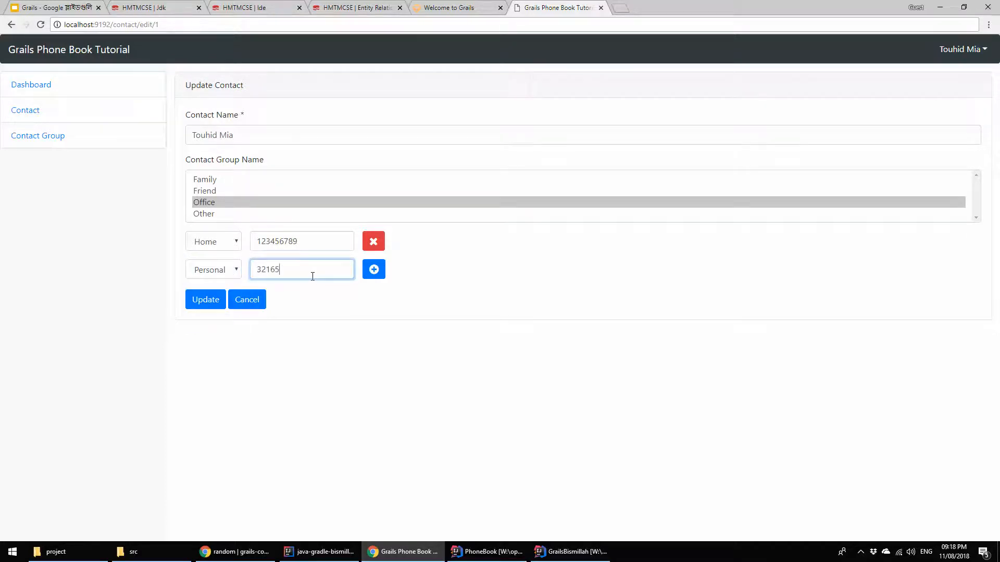
mouse_move(381, 247)
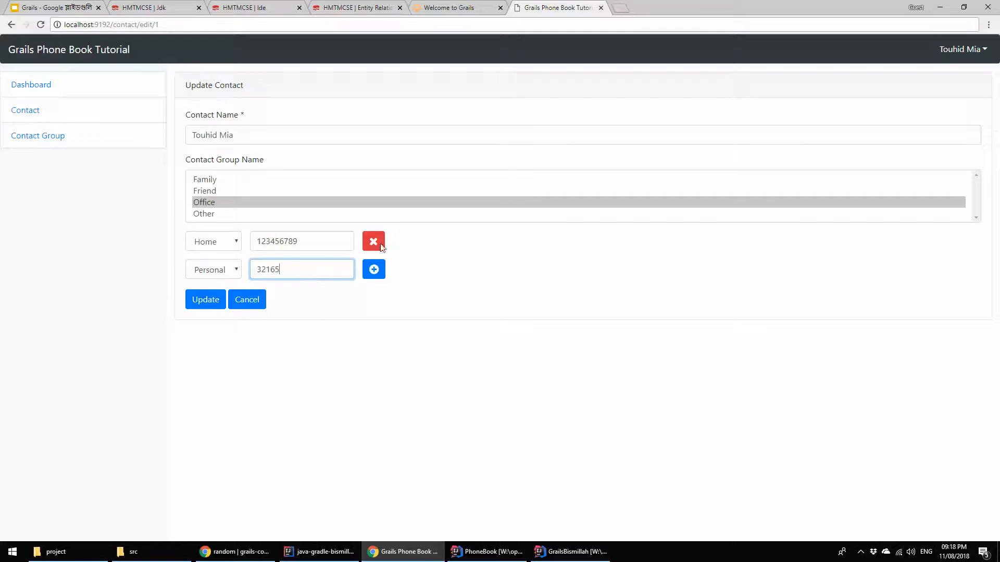
click(373, 269)
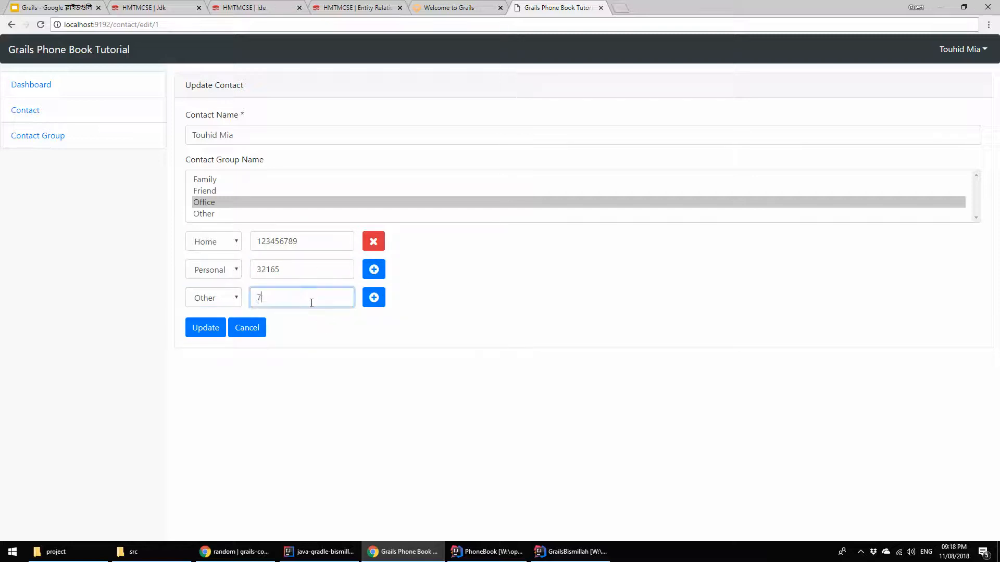
text(89654)
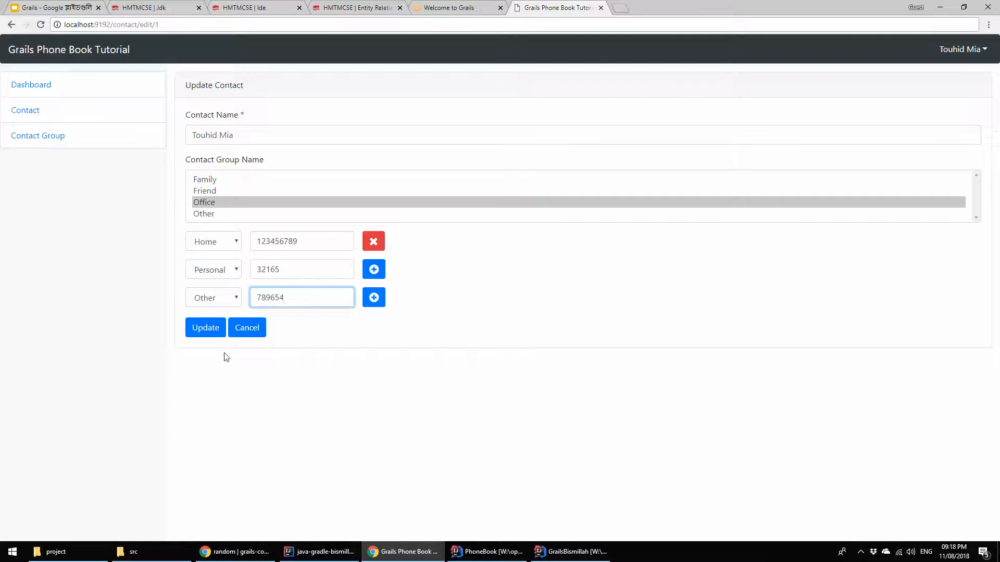
click(204, 327)
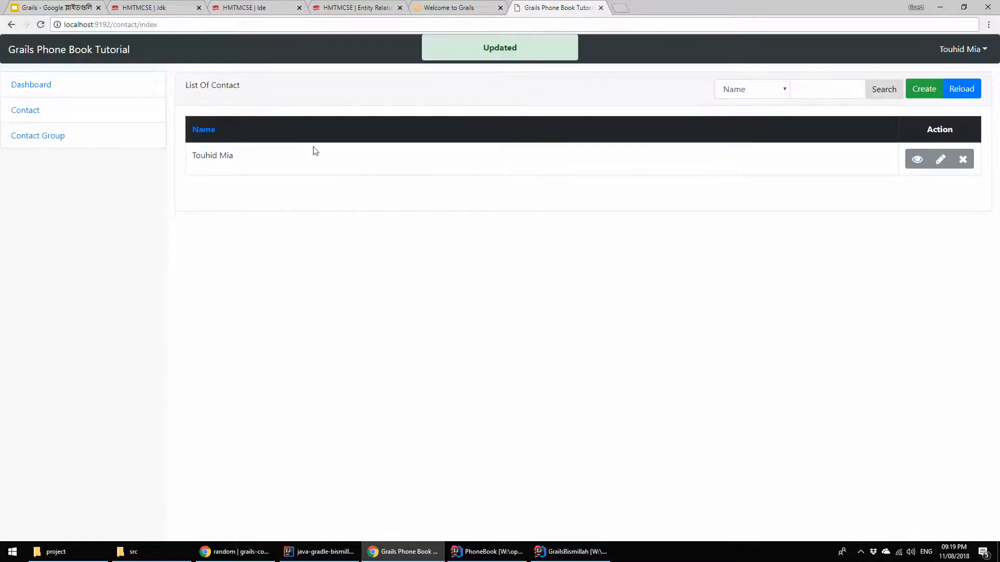
mouse_move(917, 158)
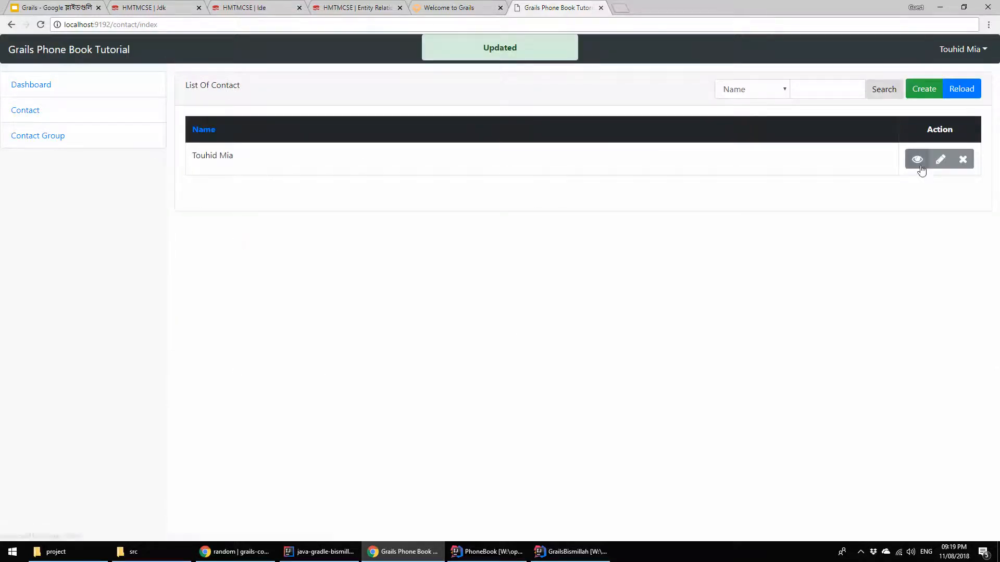
click(917, 159)
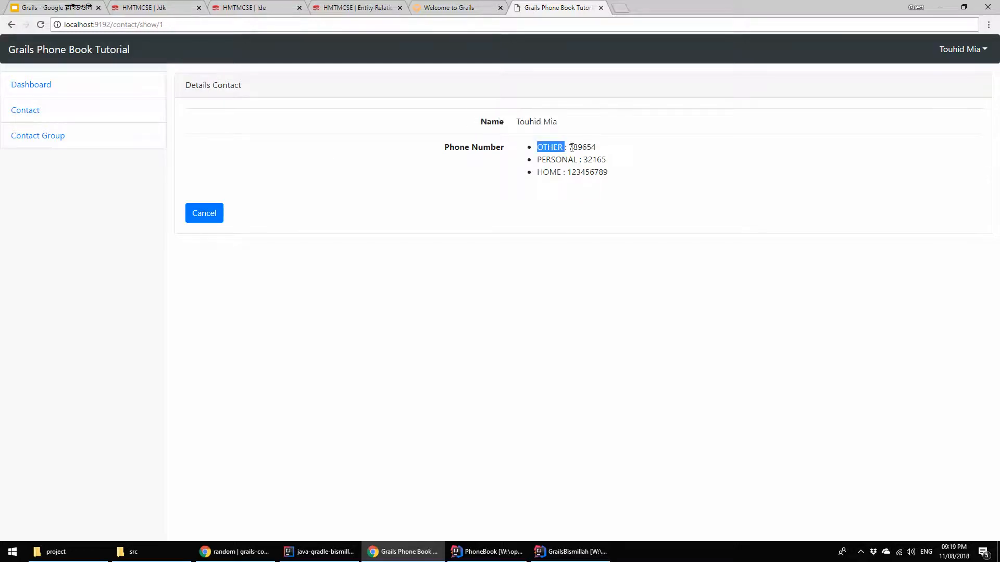
mouse_move(623, 181)
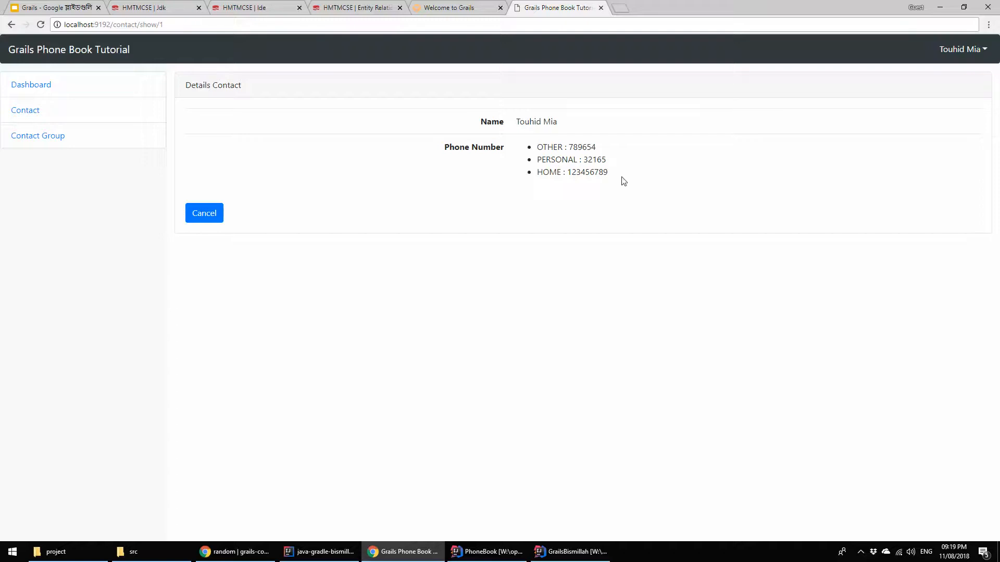
Step: Create a new contact group named 'School Friends' and save it
click(37, 136)
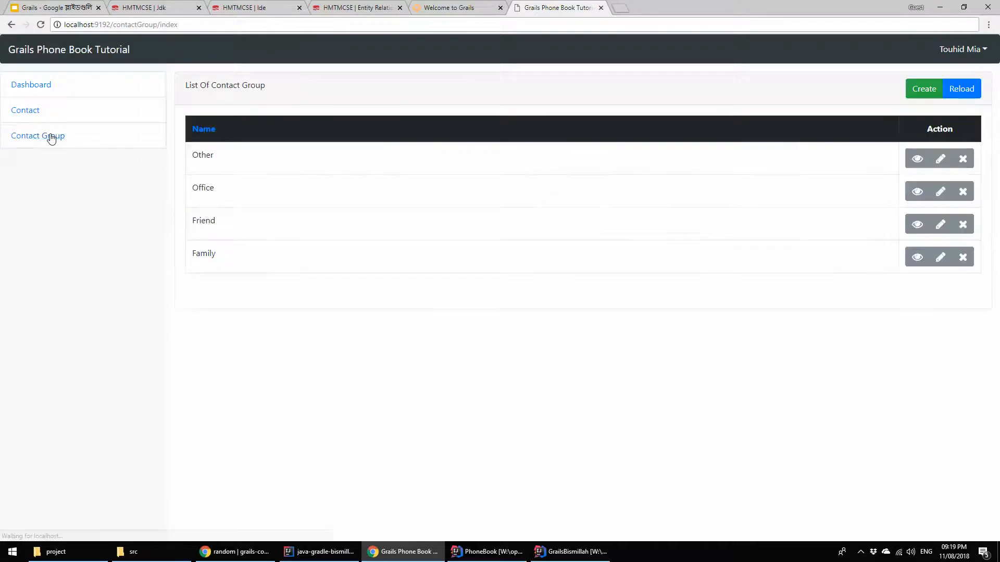
click(923, 89)
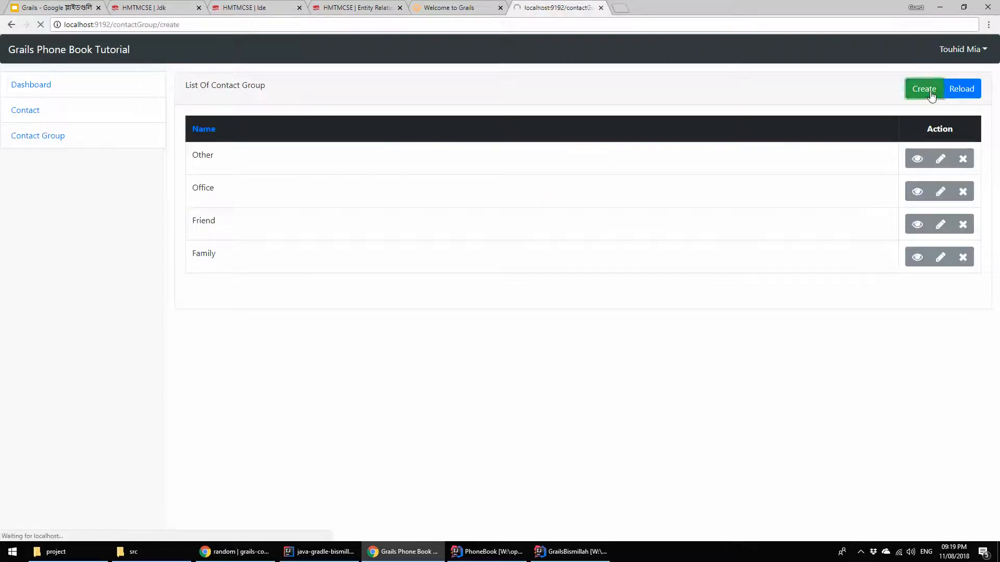
click(923, 88)
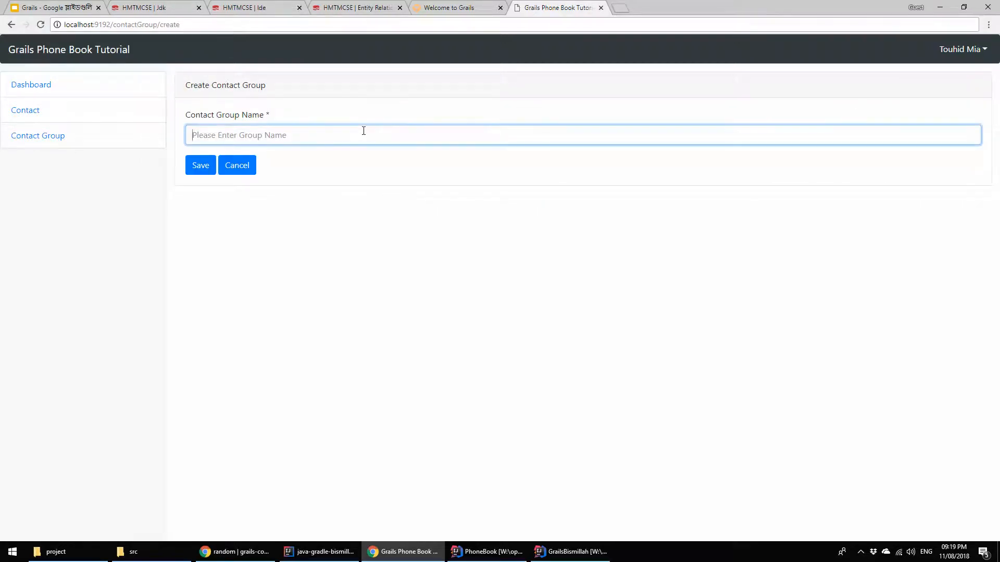
text(Scho)
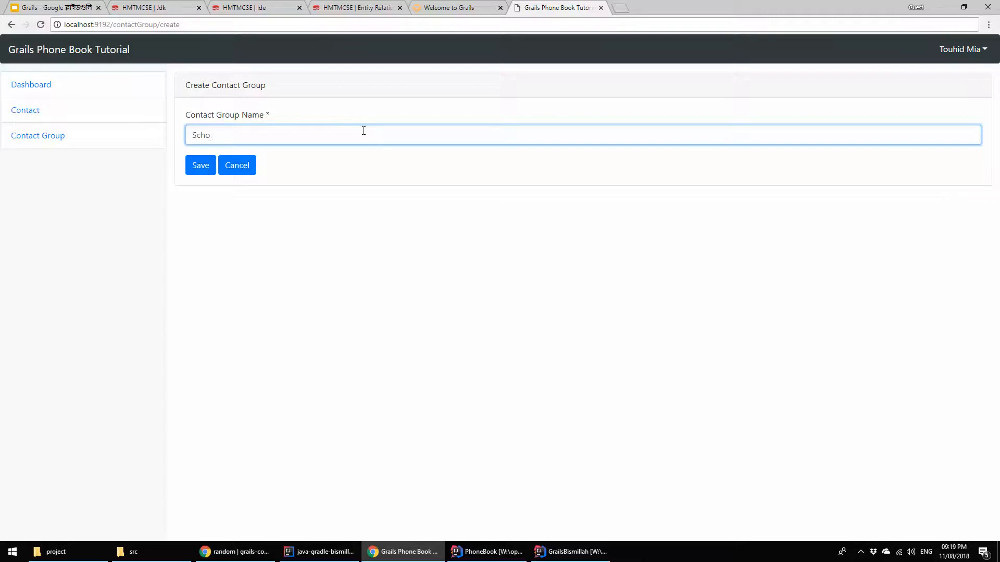
text(ol)
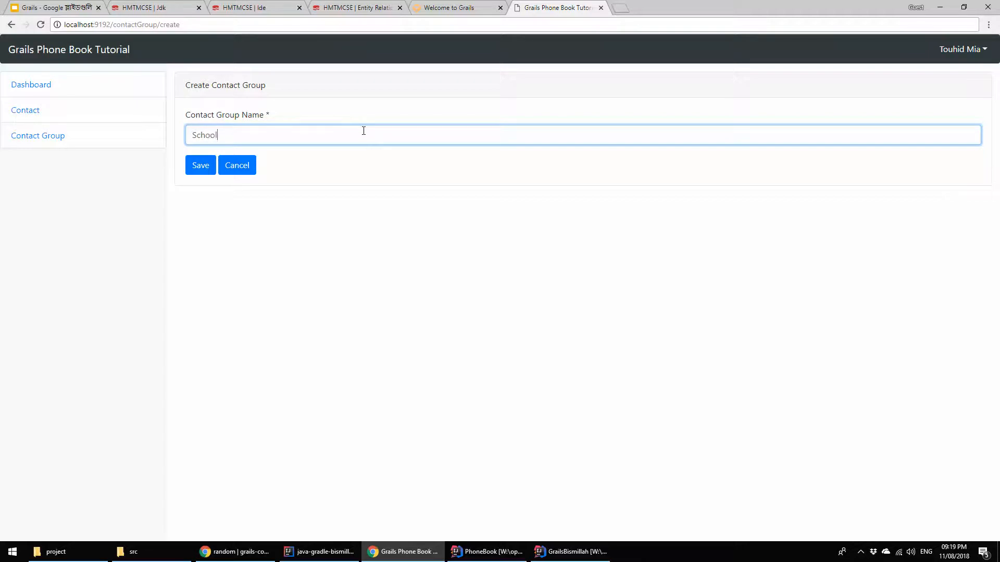
text(Fried)
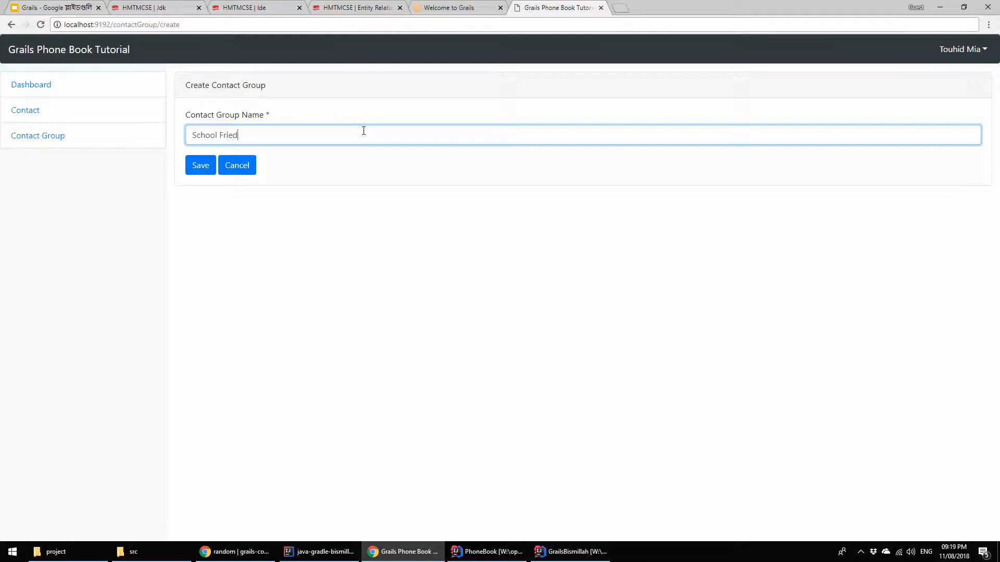
key(Backspace)
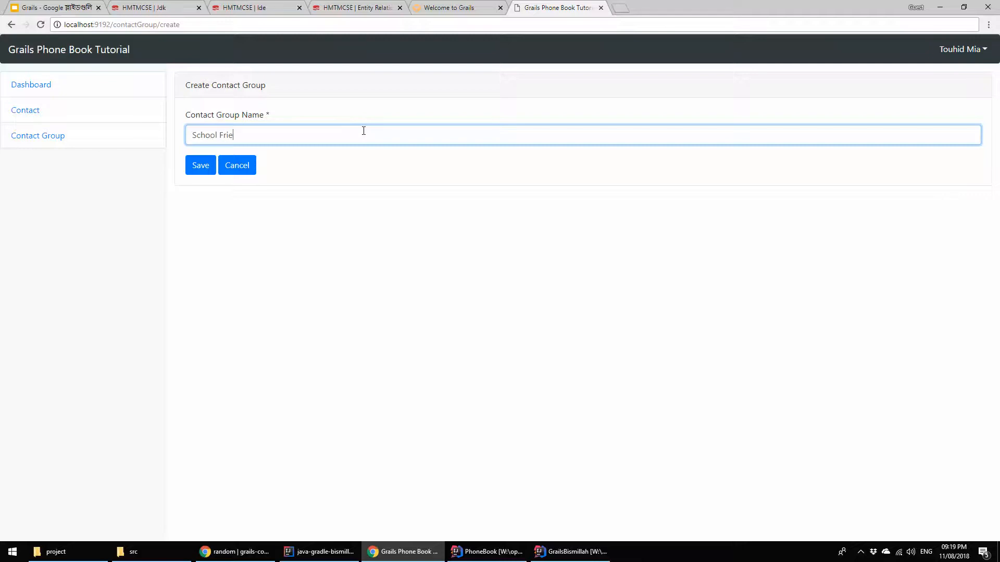
click(199, 165)
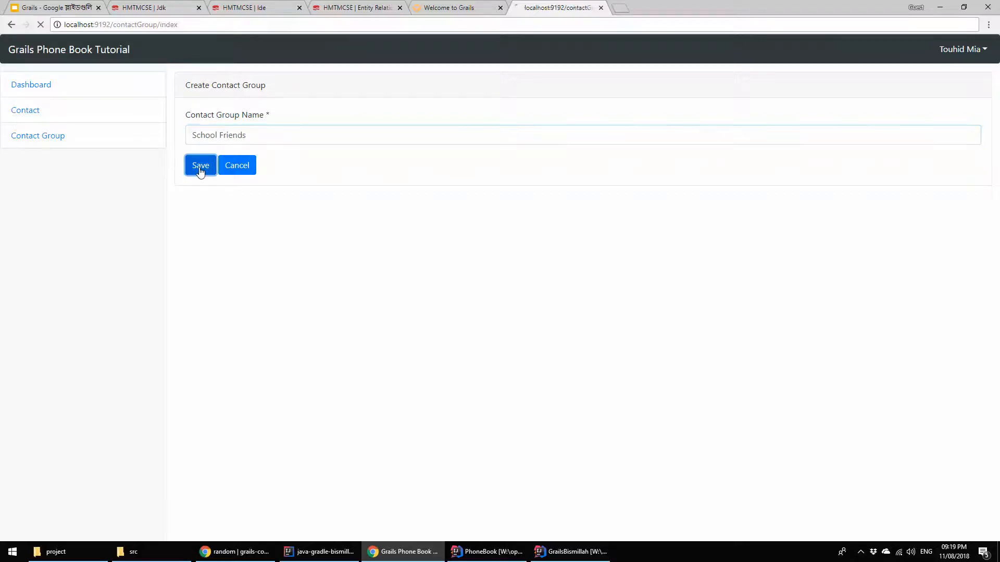
click(200, 165)
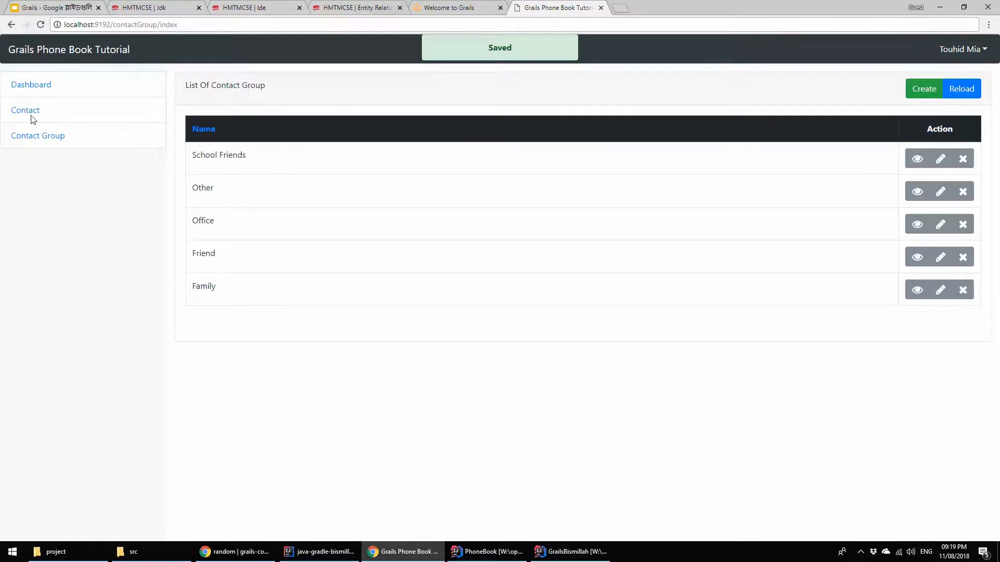
click(25, 110)
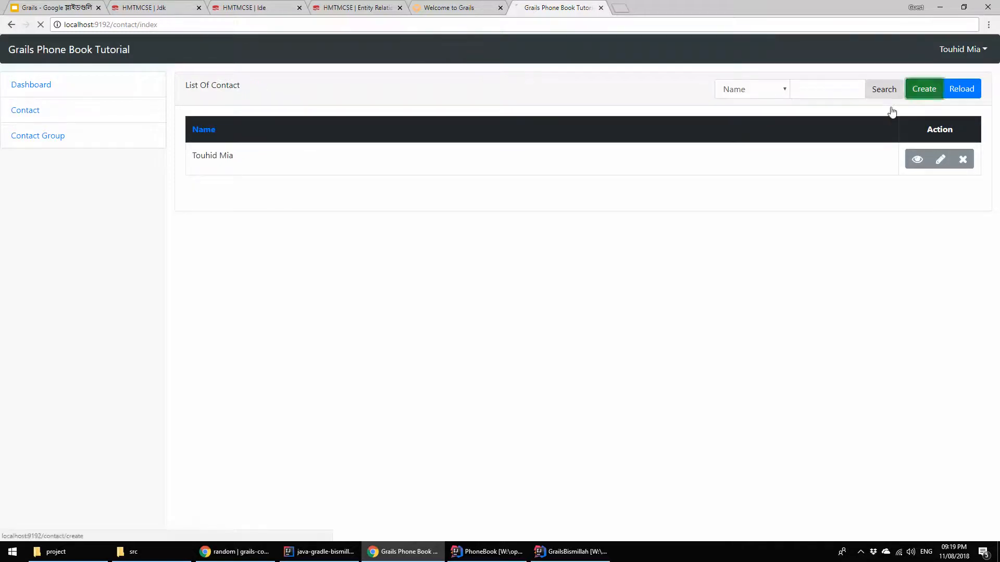
click(923, 89)
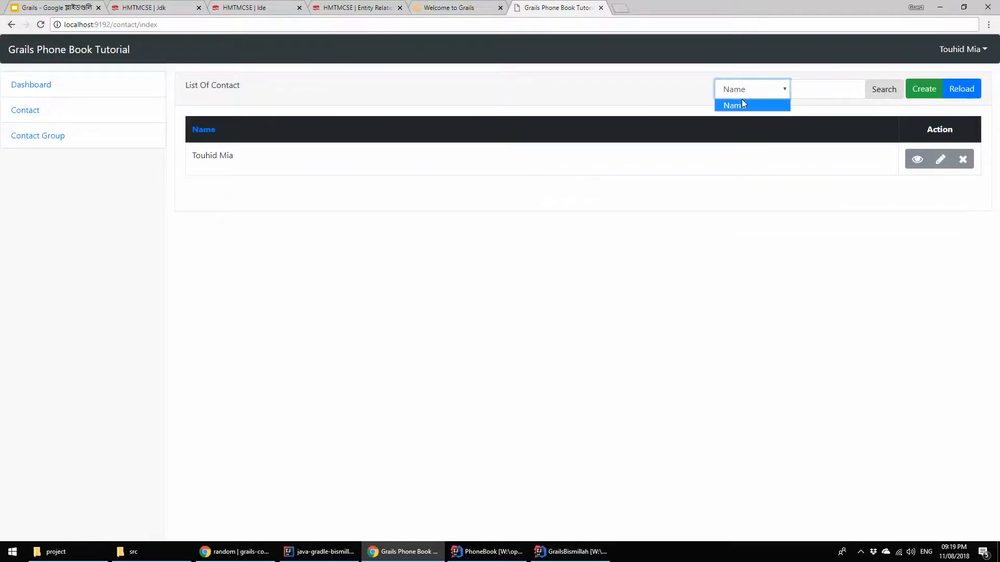
click(826, 88)
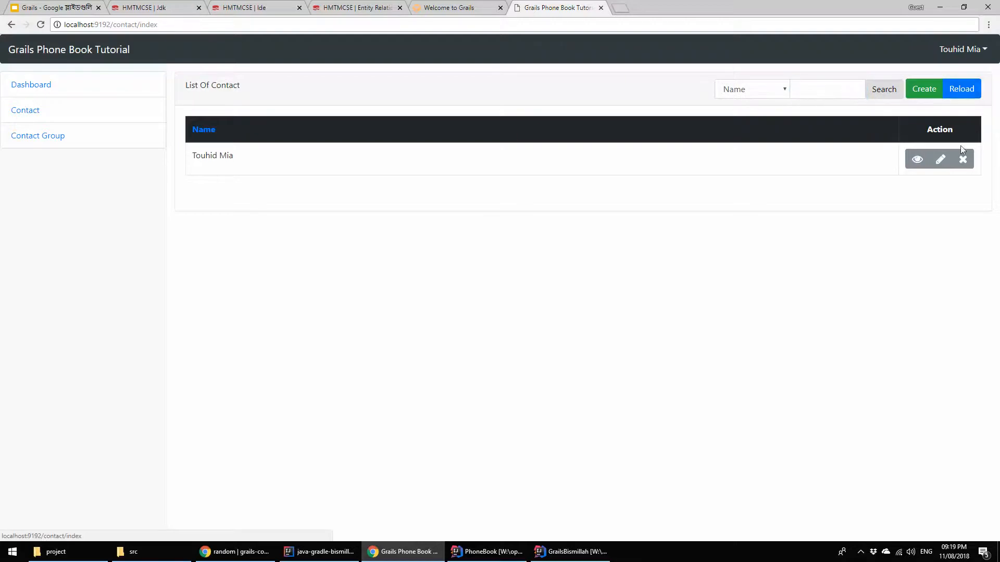
click(963, 160)
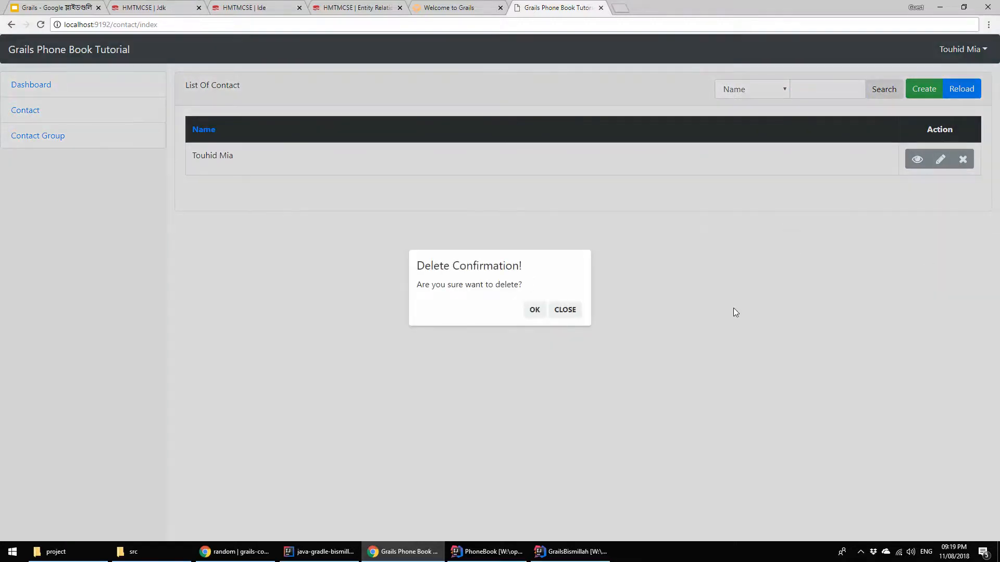
mouse_move(539, 304)
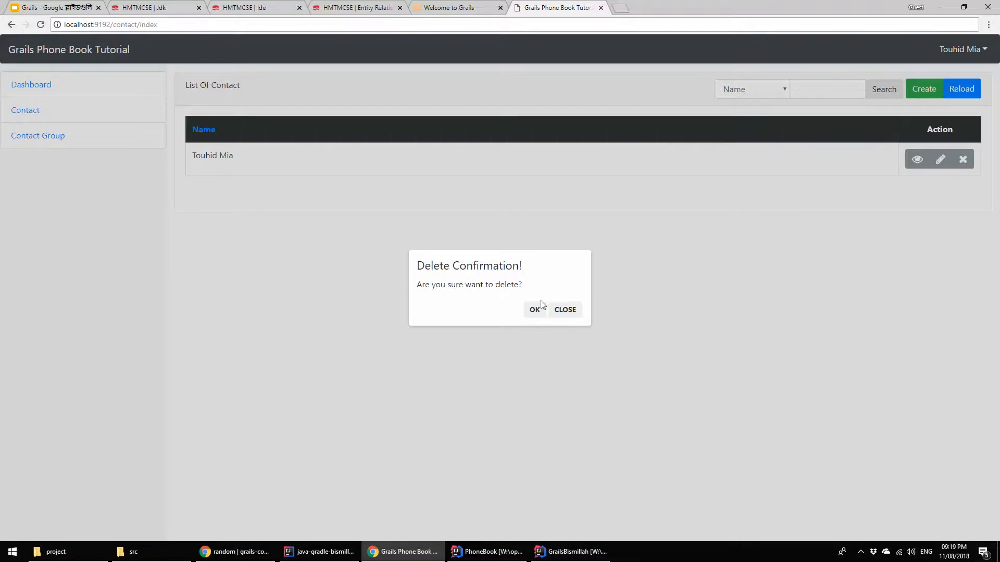
click(564, 309)
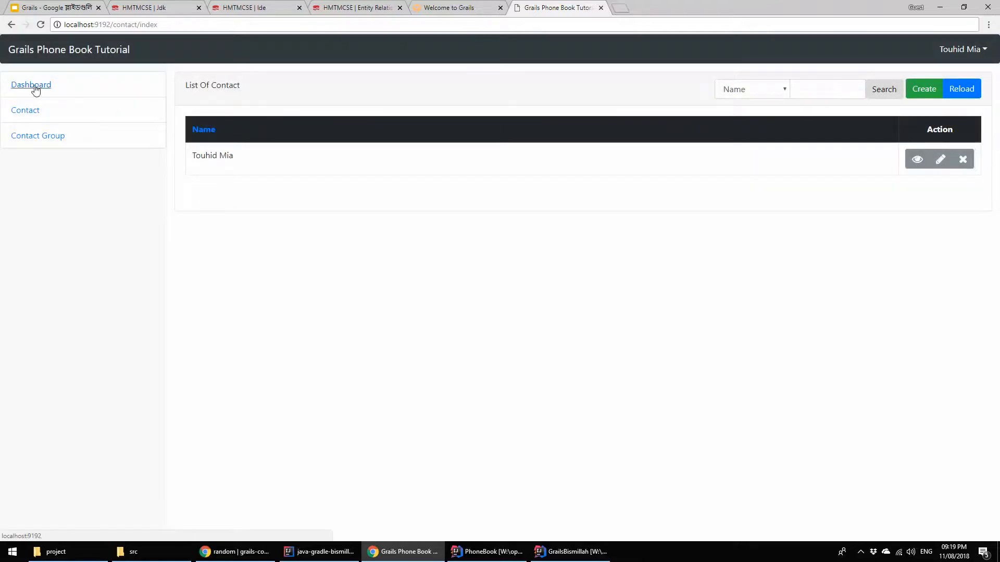
Step: Go to the Dashboard to see the report chart of contacts, groups and numbers
click(31, 85)
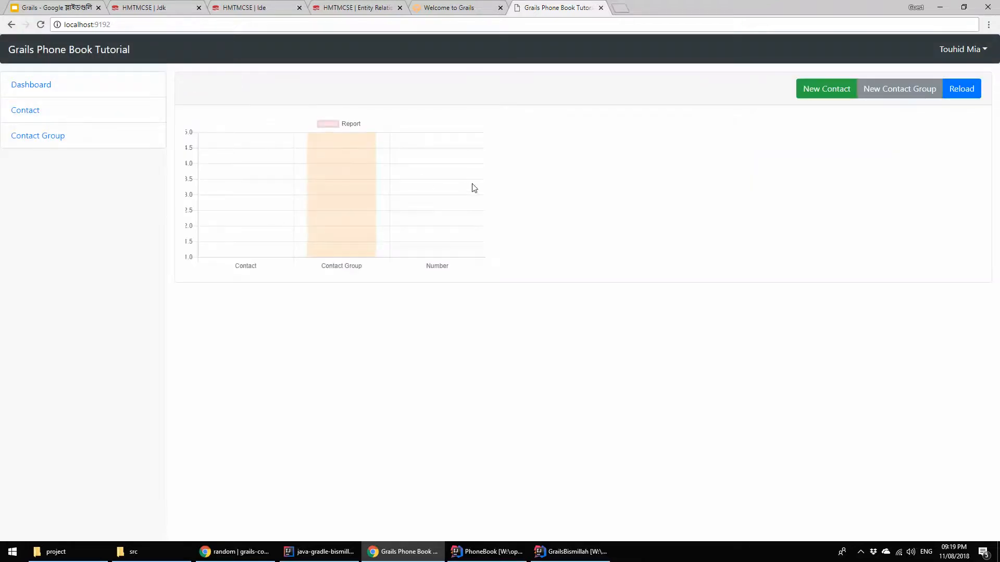
mouse_move(342, 139)
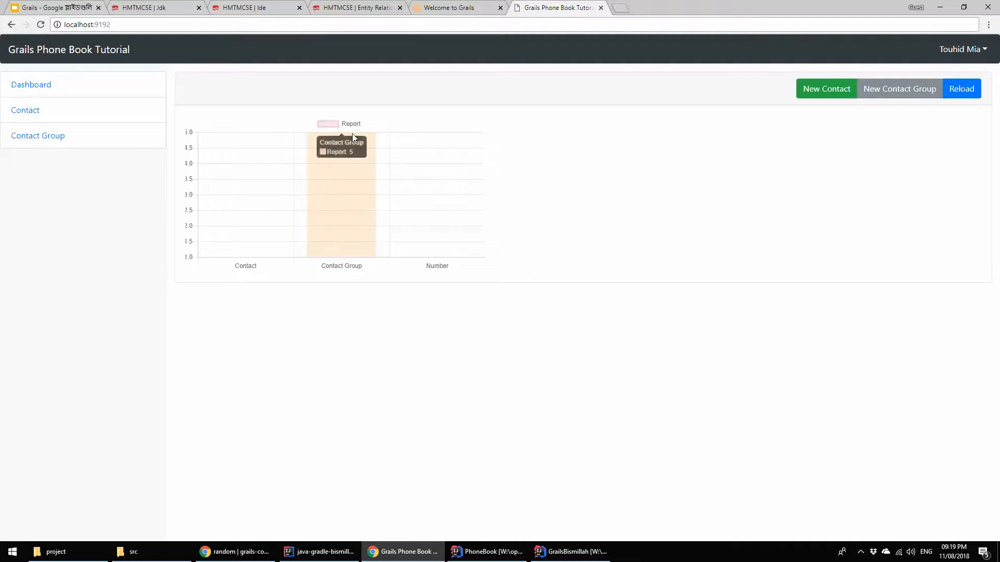
mouse_move(341, 188)
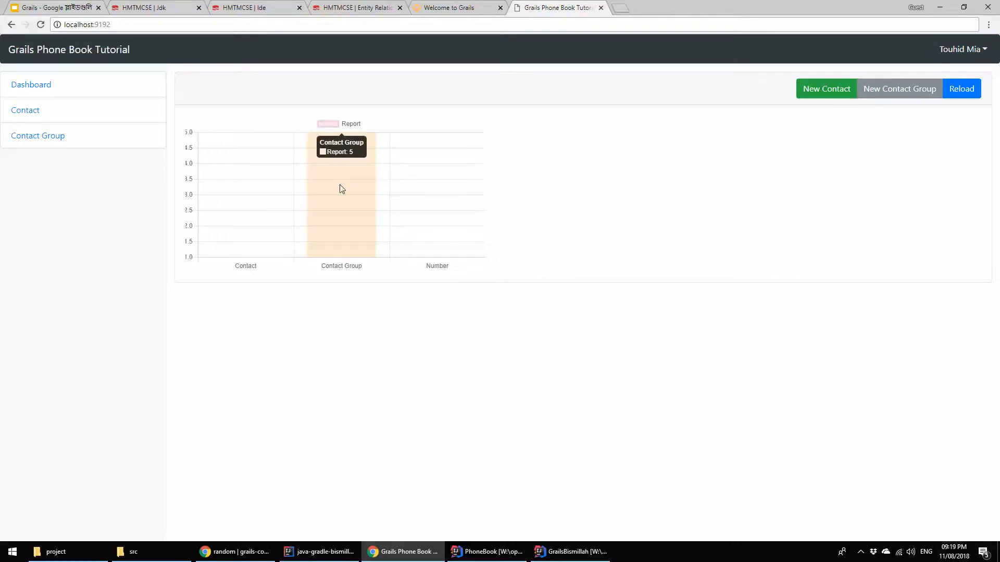
mouse_move(560, 193)
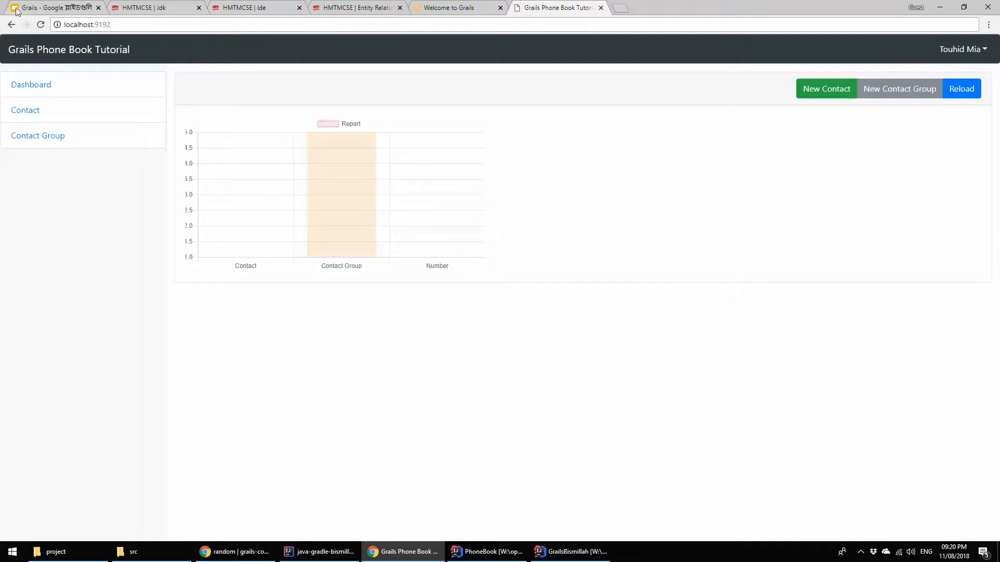
Step: Flip between the Project Phone Book slide, Grails welcome page and Phone Book dashboard
click(54, 7)
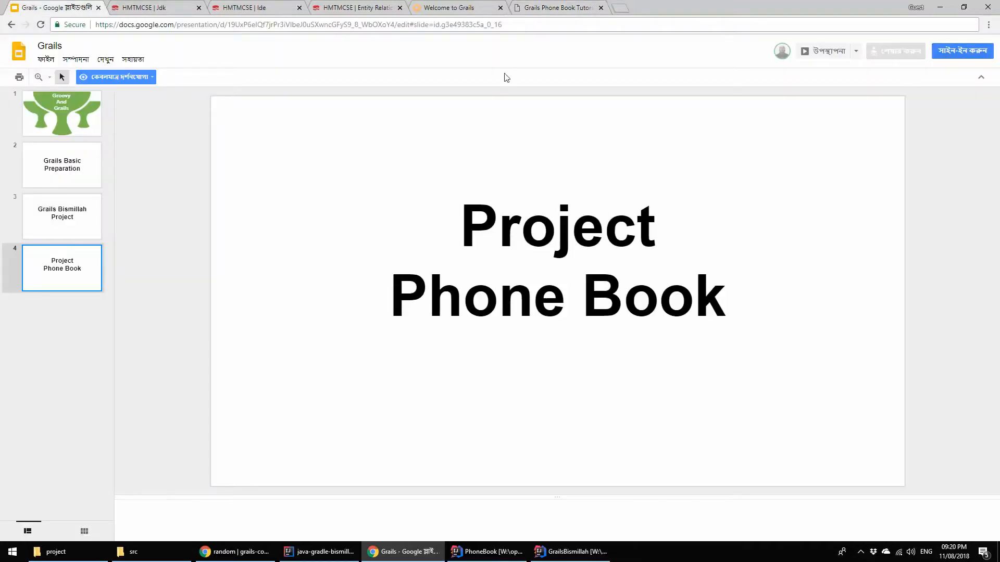
click(452, 8)
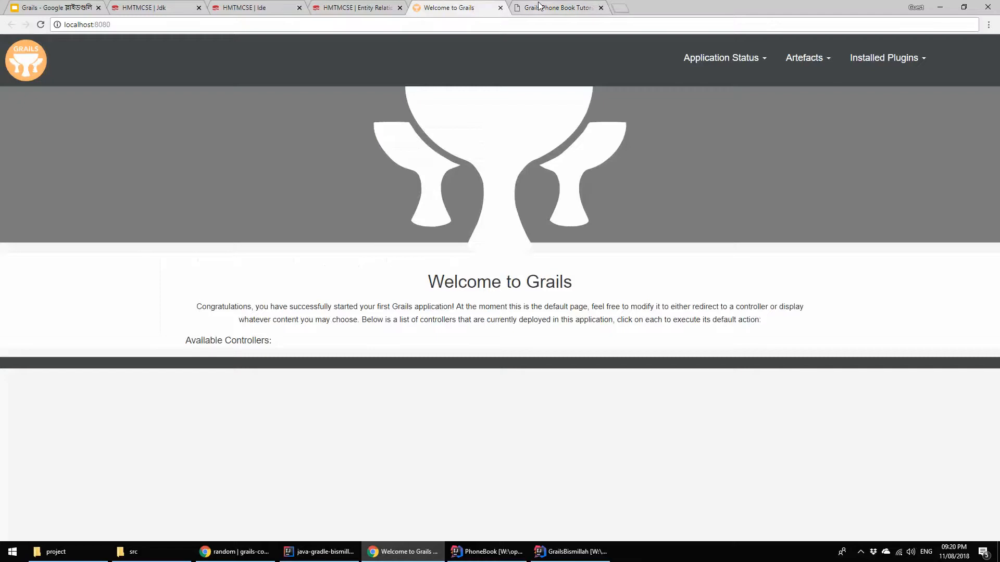
click(555, 7)
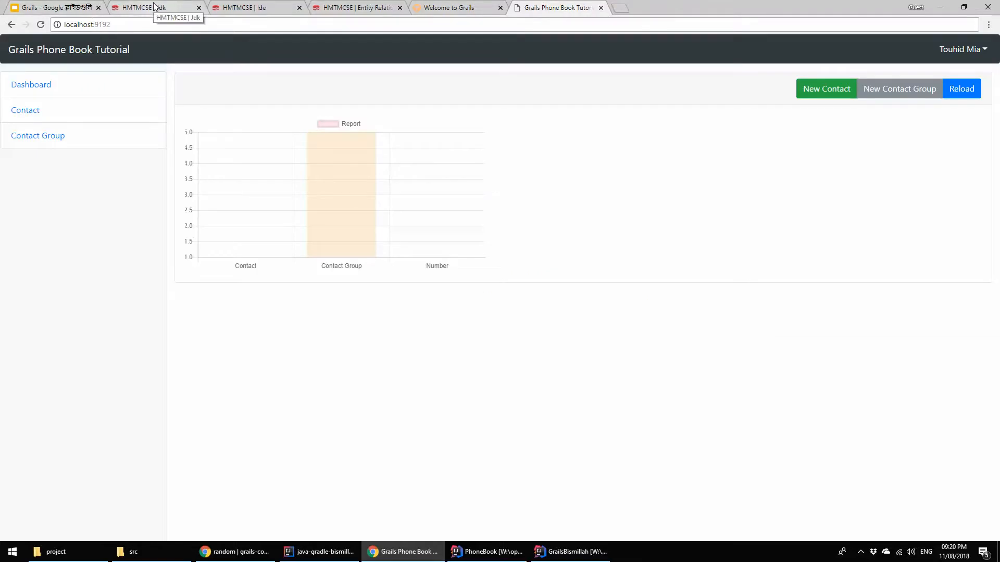
click(456, 7)
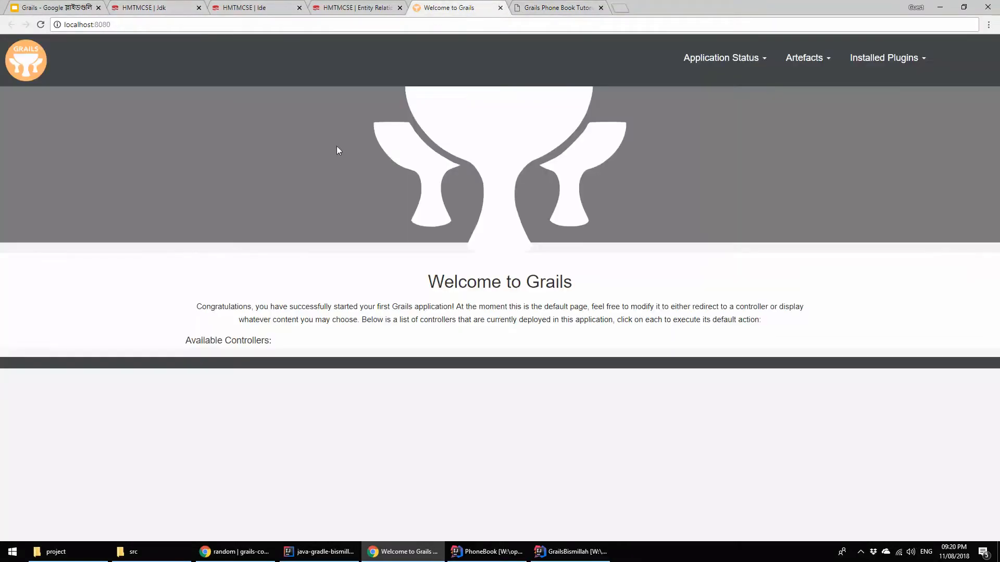
click(557, 8)
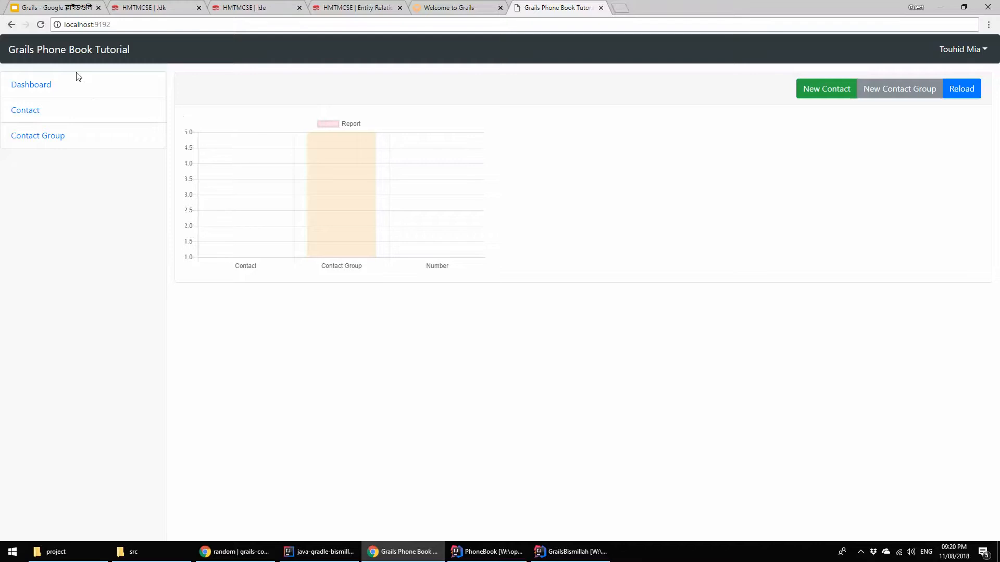
click(54, 8)
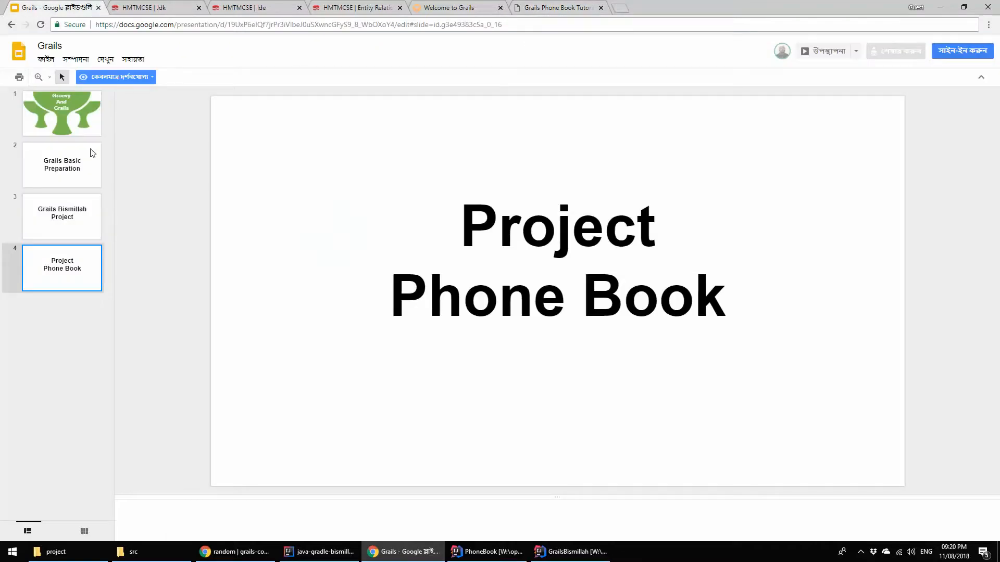
mouse_move(442, 7)
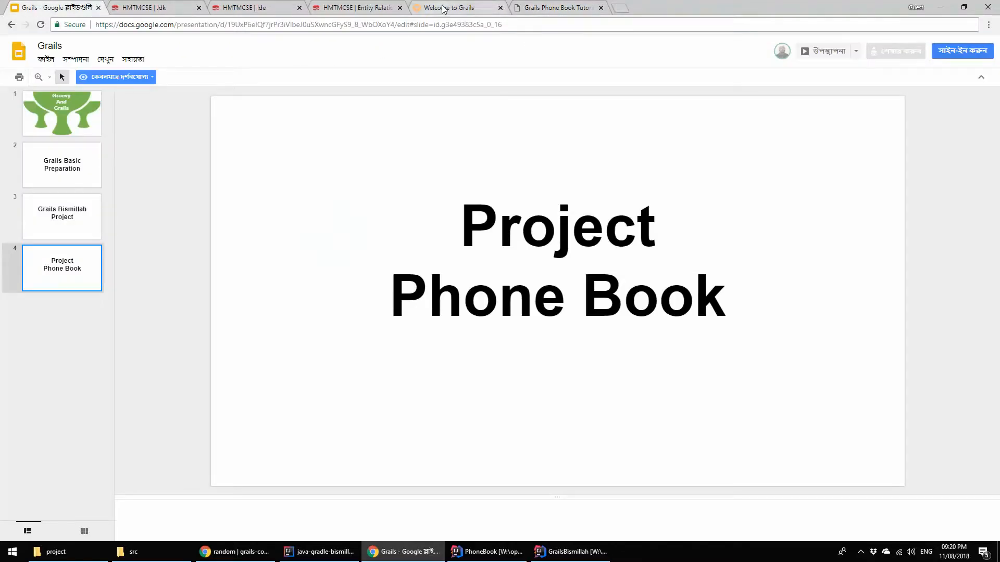
mouse_move(454, 8)
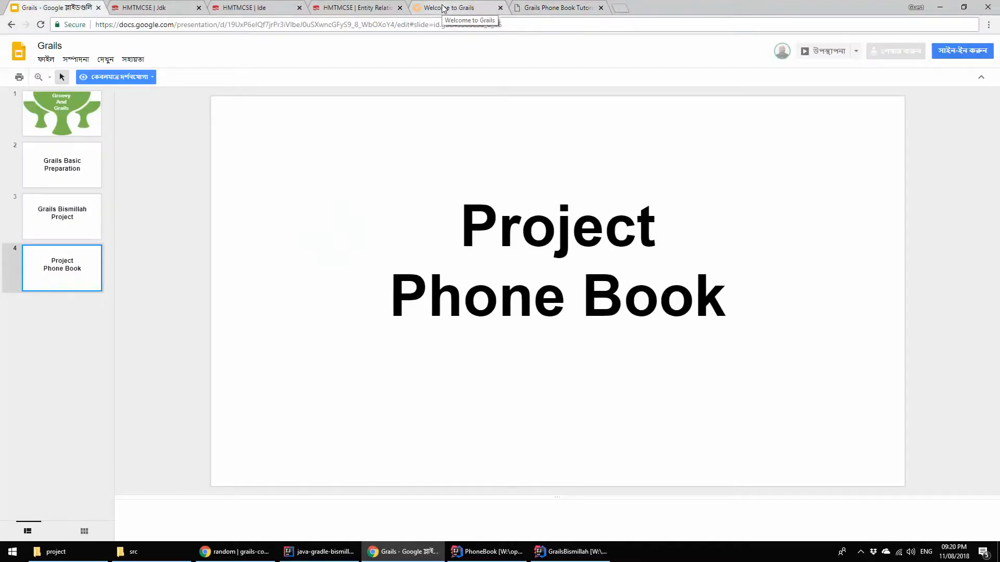
click(556, 8)
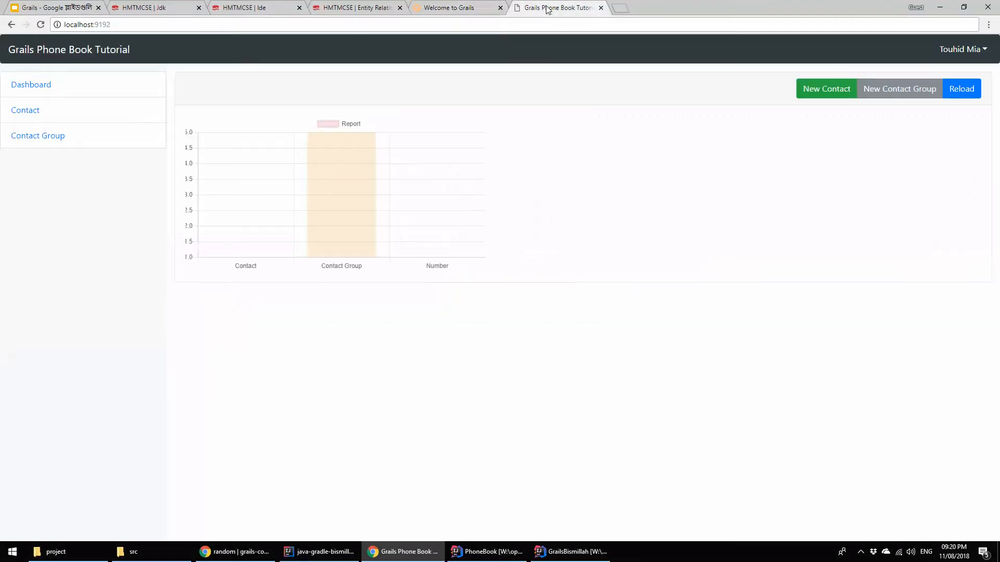
mouse_move(937, 7)
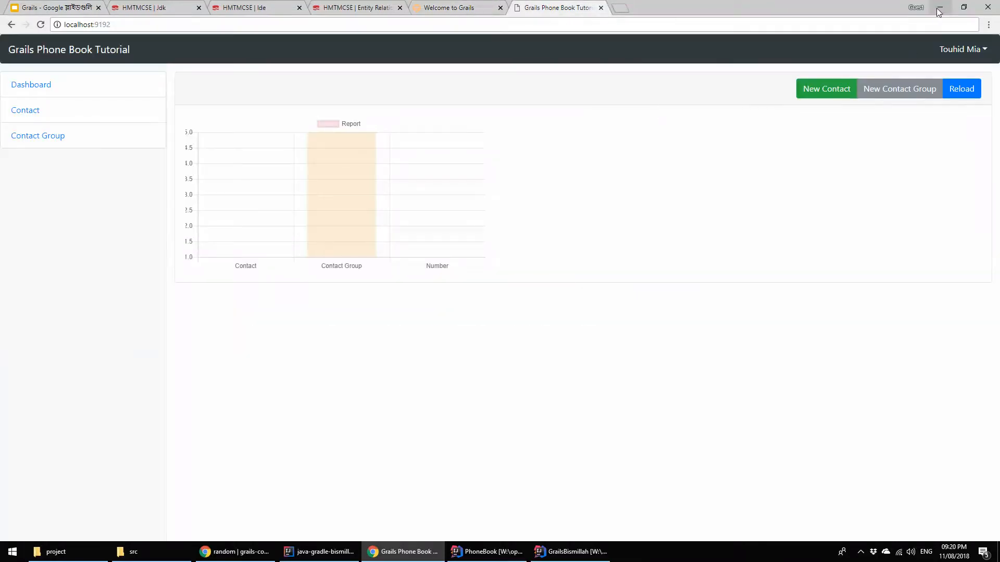
Step: Minimise Chrome and both IntelliJ windows to show the desktop
click(486, 552)
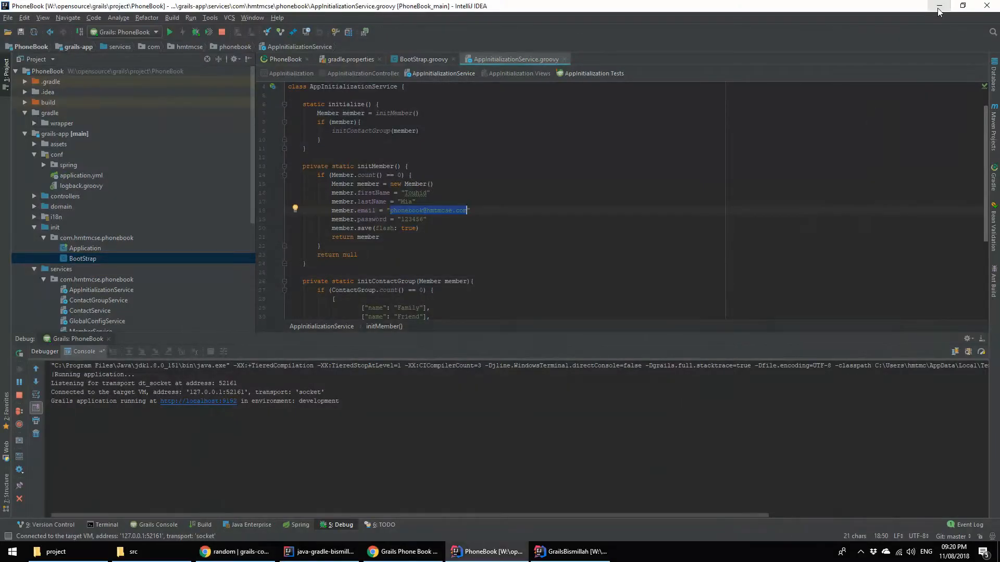
click(318, 552)
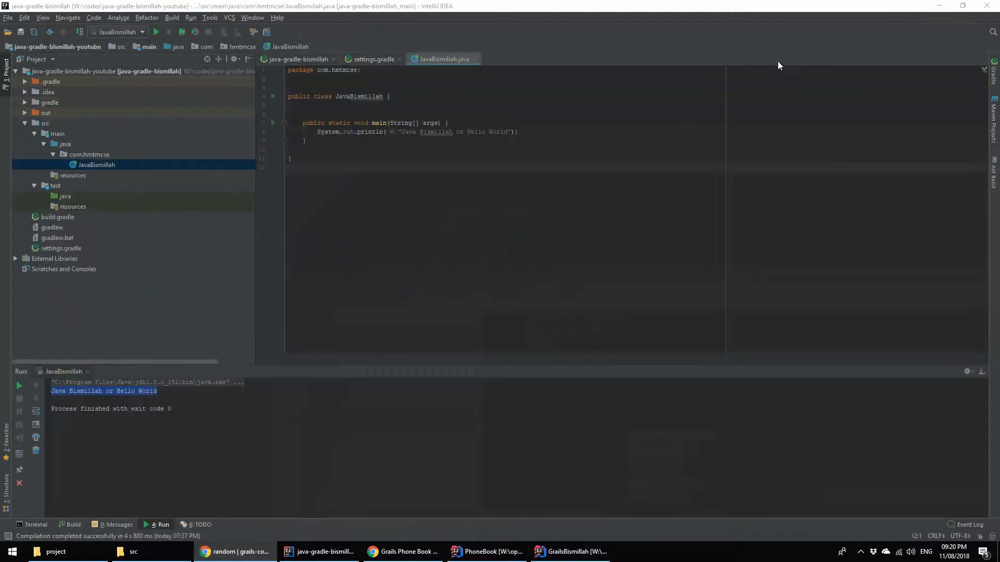
click(133, 552)
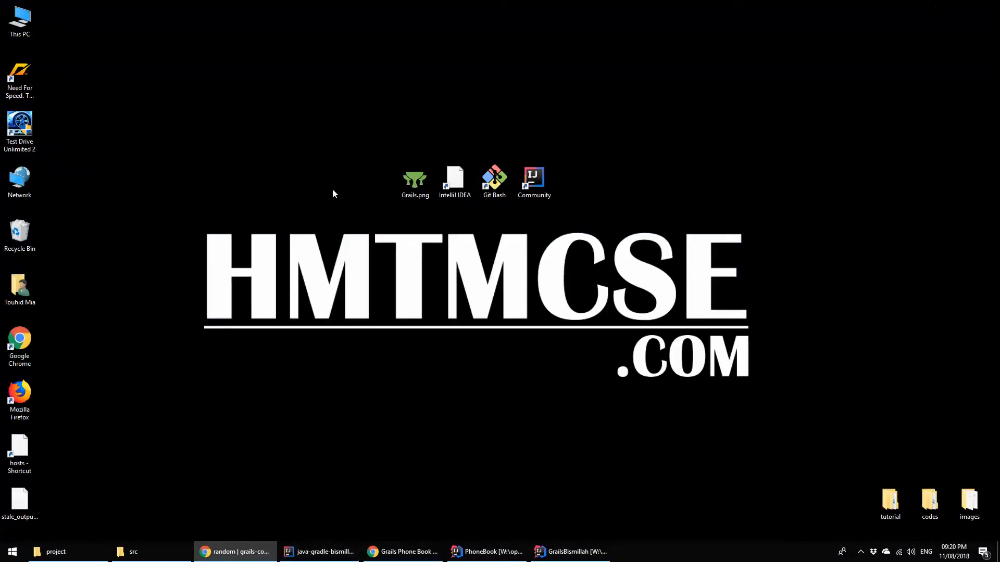
mouse_move(515, 274)
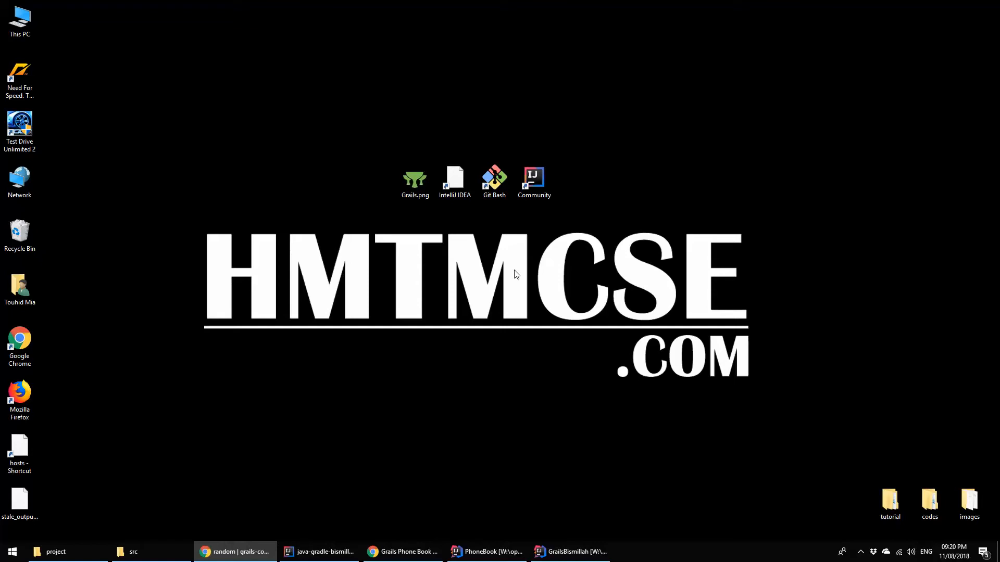